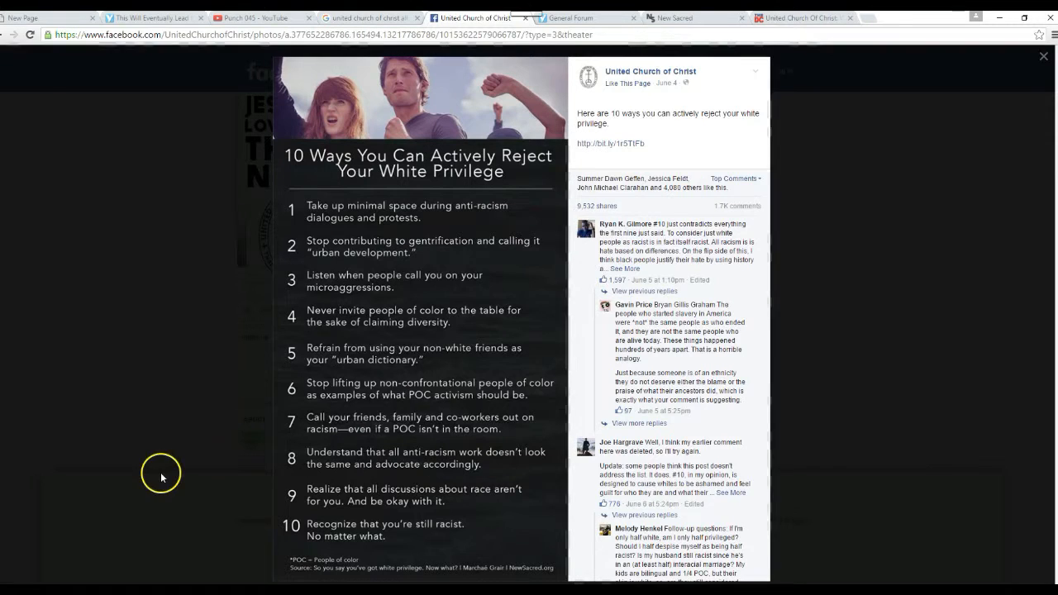
{"action": "mouse_move", "coordinate": [158, 494]}
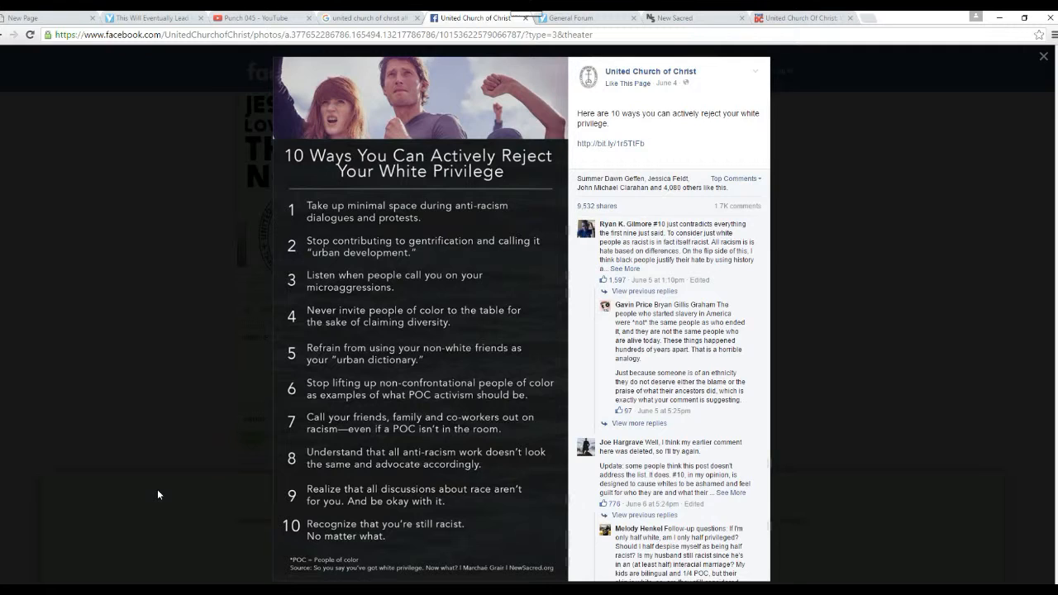
{"action": "mouse_move", "coordinate": [211, 428]}
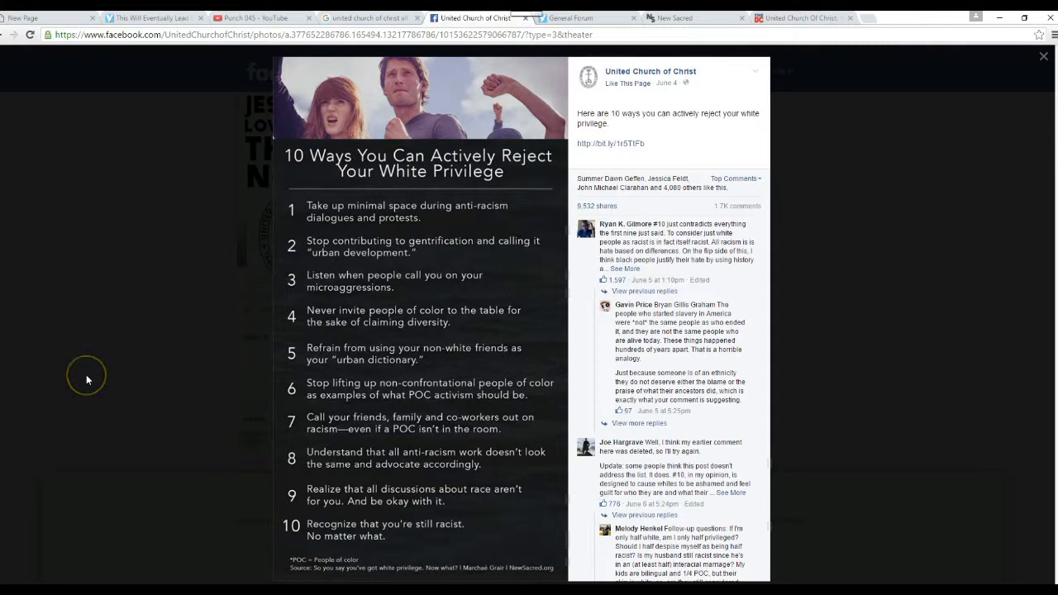
{"action": "mouse_move", "coordinate": [108, 410]}
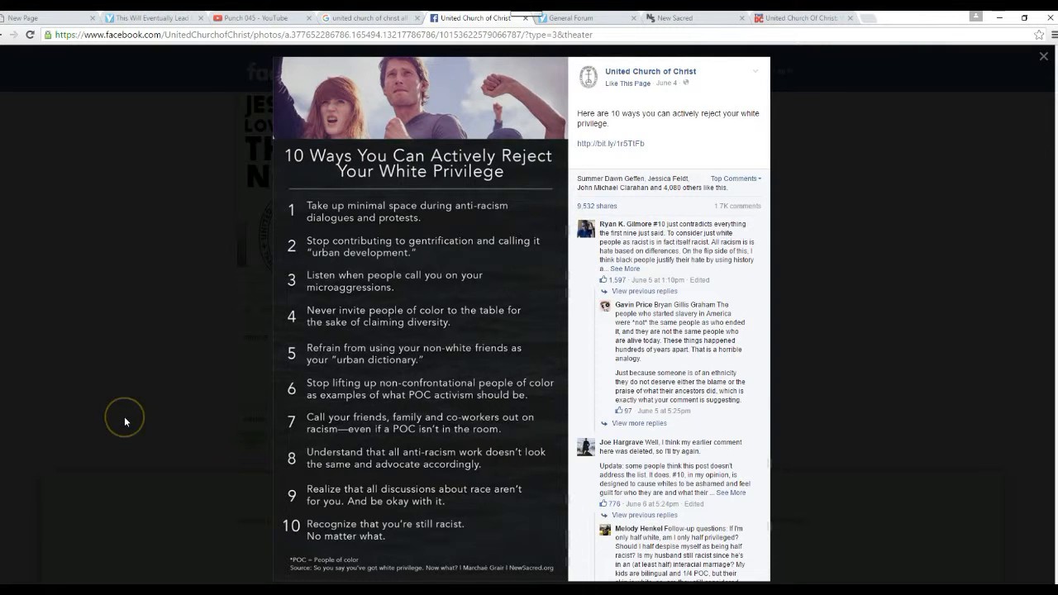
{"action": "mouse_move", "coordinate": [125, 422]}
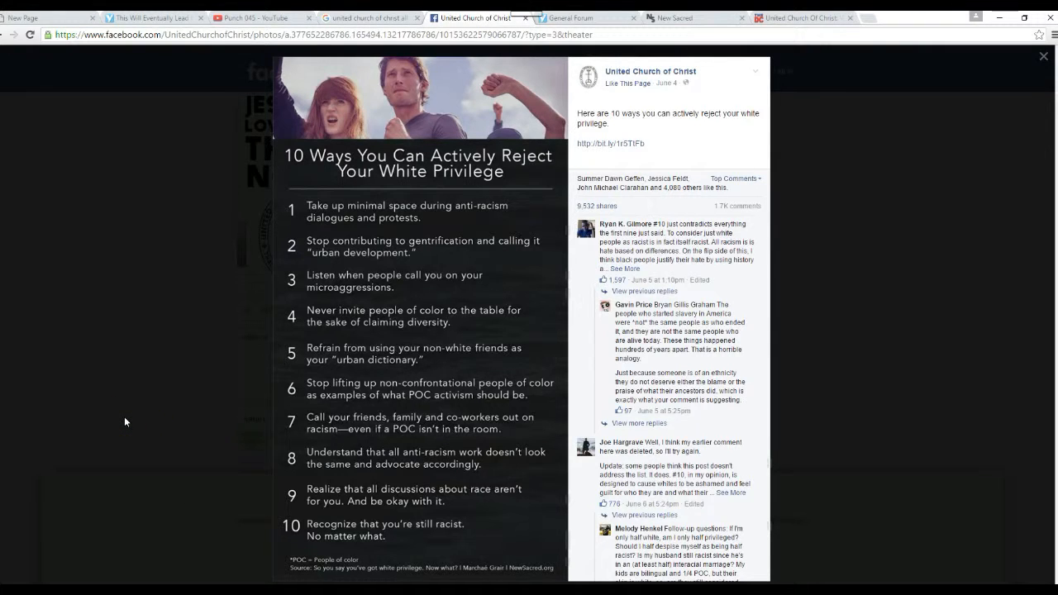
{"action": "mouse_move", "coordinate": [94, 412]}
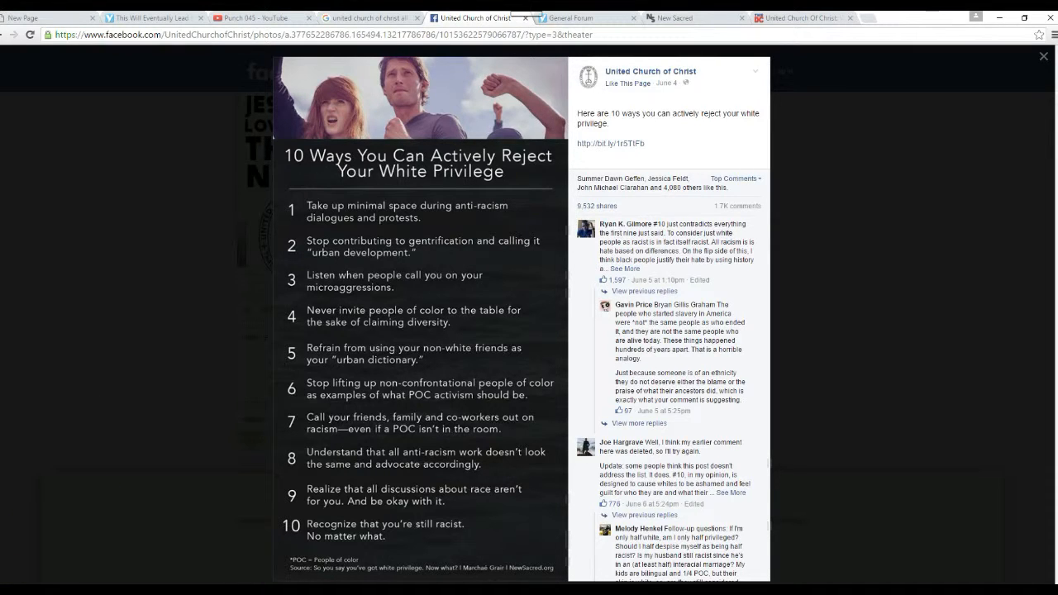
Switch to the New Sacred blog and browse the recent posts, then return to the top.
{"action": "left_click", "coordinate": [670, 18]}
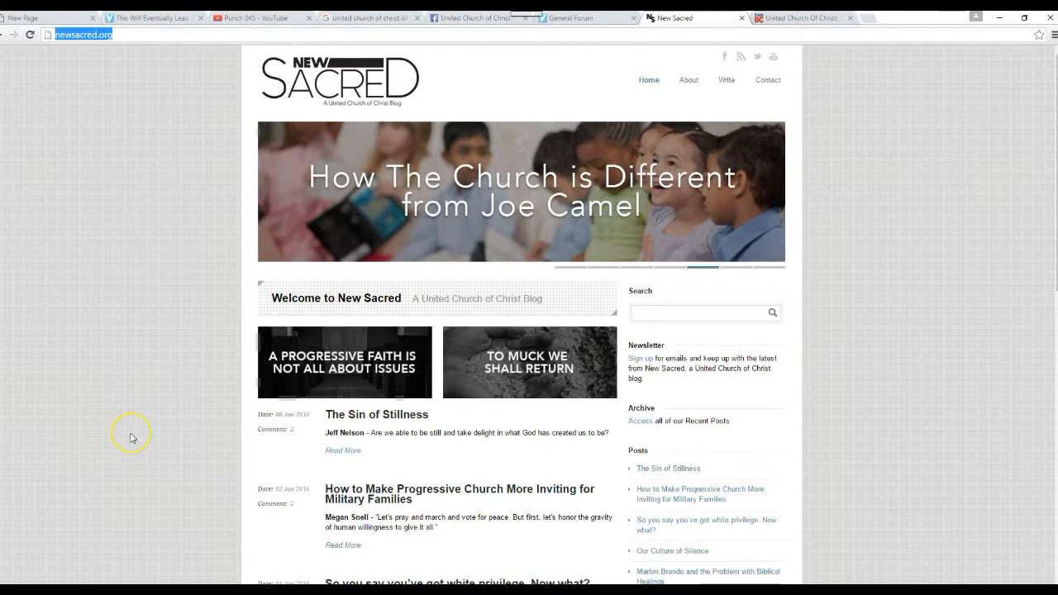
{"action": "mouse_move", "coordinate": [132, 439]}
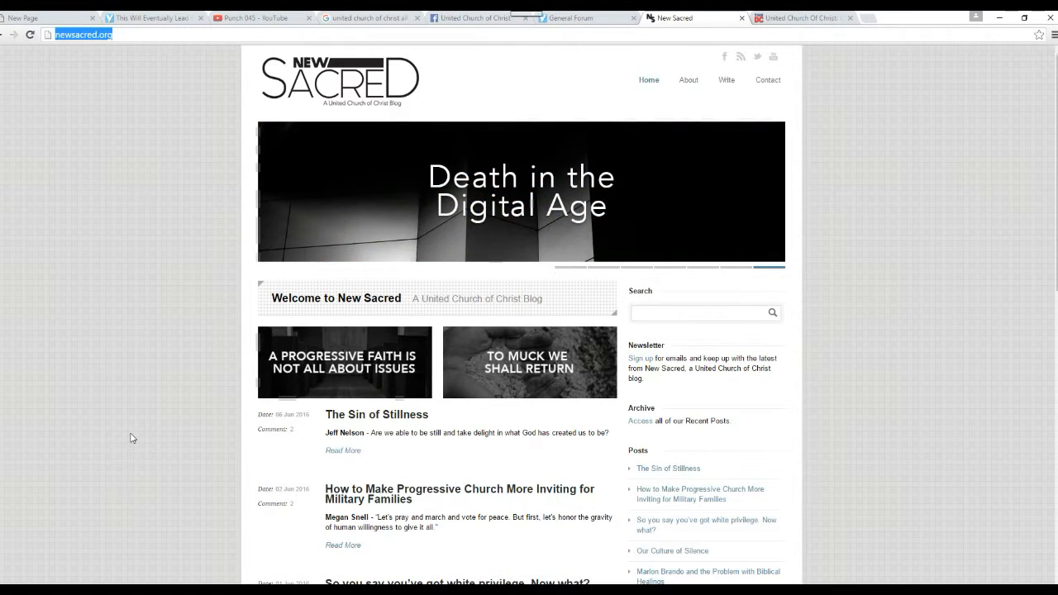
{"action": "scroll", "scroll_direction": "down", "scroll_amount": 3}
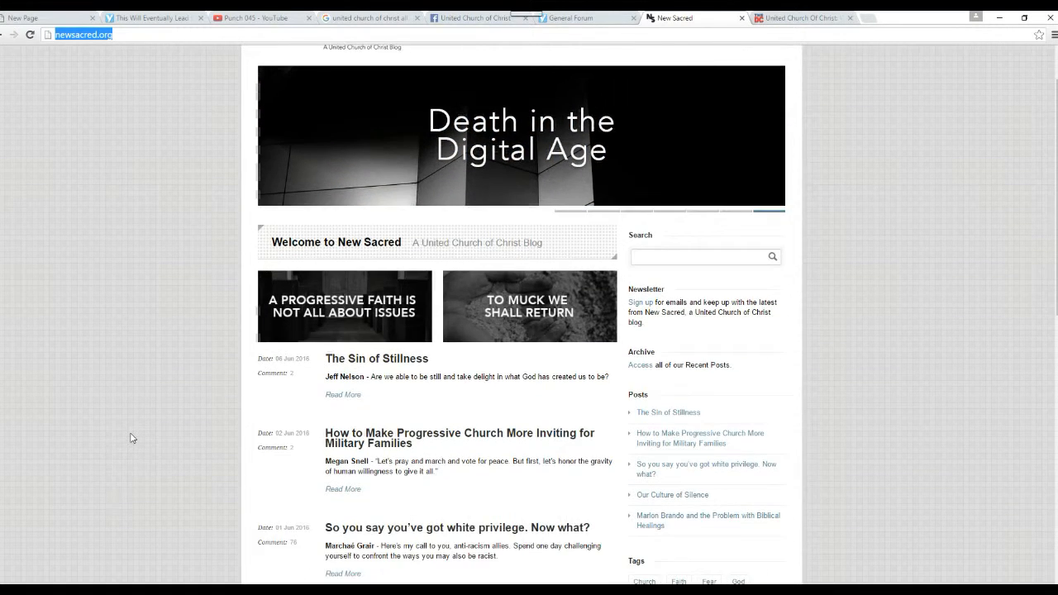
{"action": "scroll", "scroll_direction": "down", "scroll_amount": 3}
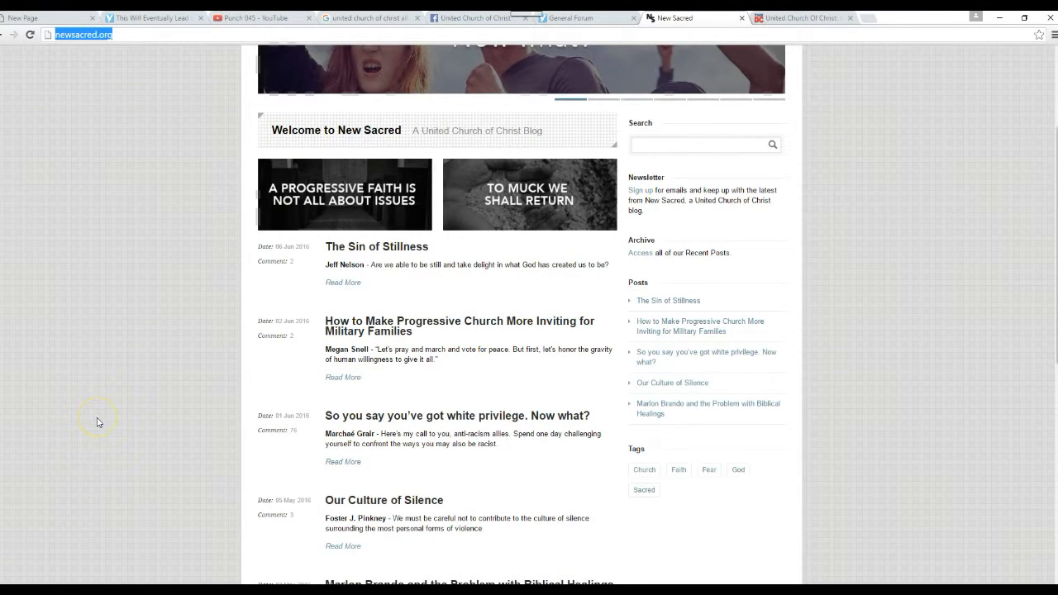
{"action": "scroll", "scroll_direction": "down", "scroll_amount": 3}
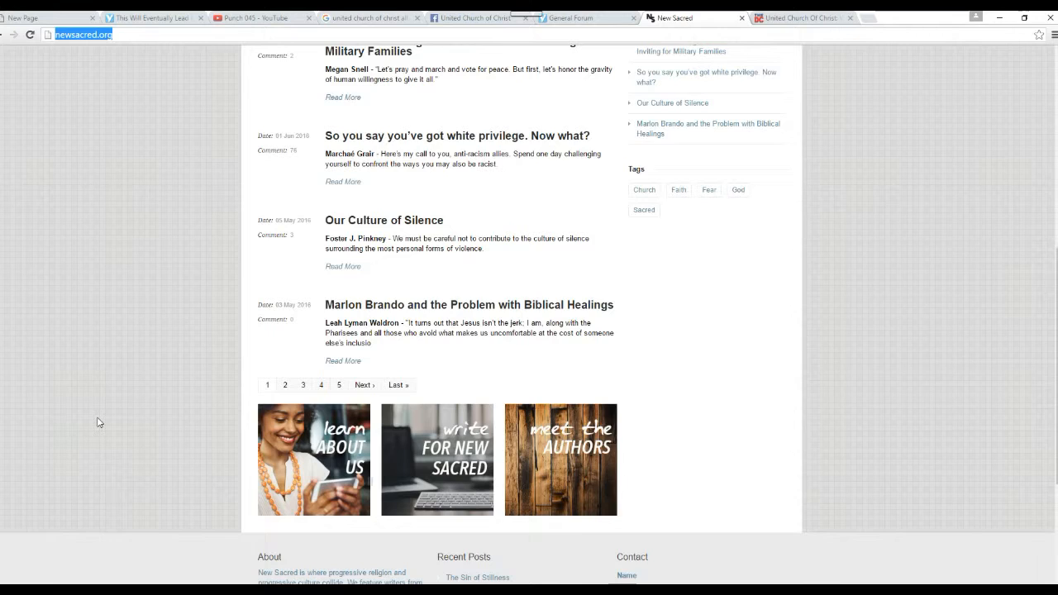
{"action": "scroll", "scroll_direction": "up", "scroll_amount": 3}
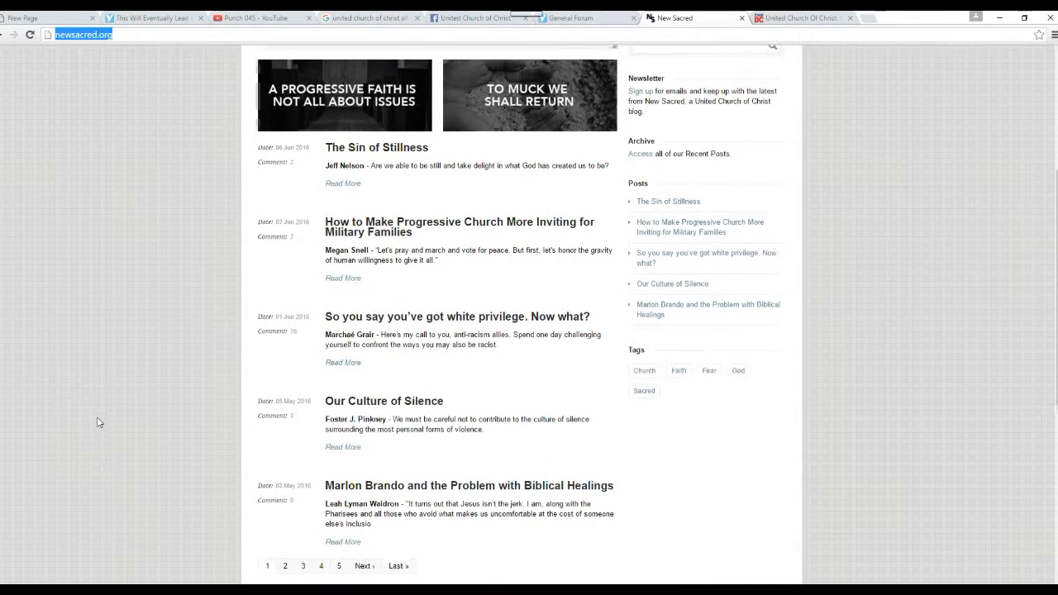
{"action": "scroll", "scroll_direction": "up", "scroll_amount": 3}
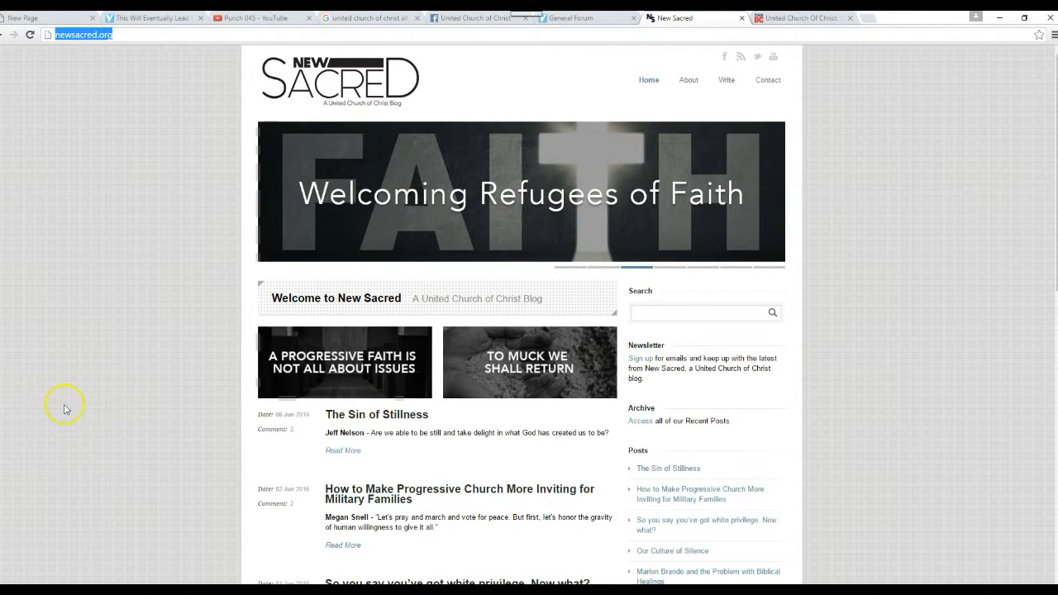
{"action": "mouse_move", "coordinate": [188, 413]}
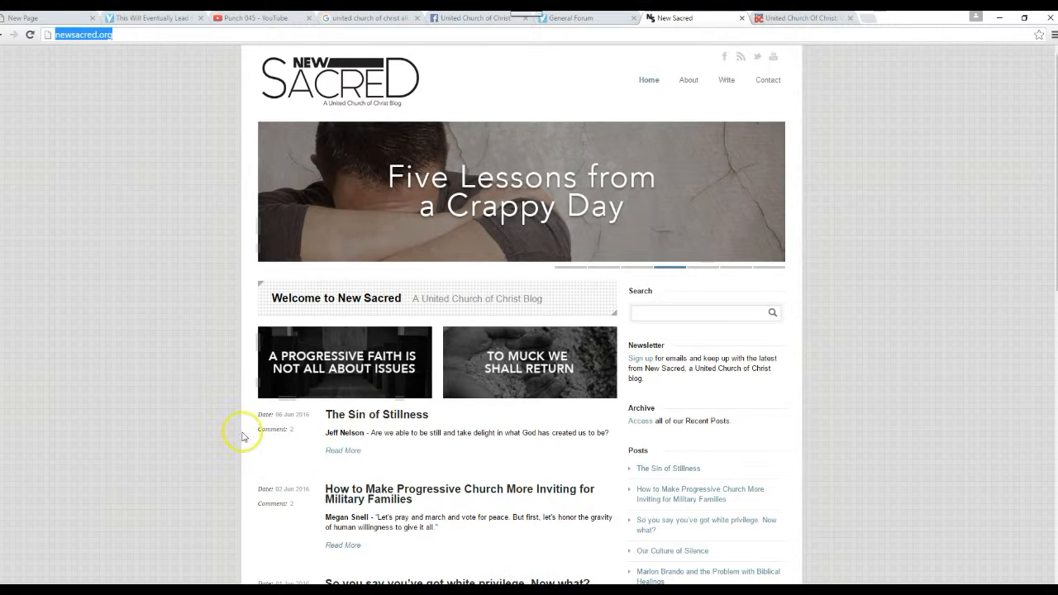
{"action": "mouse_move", "coordinate": [153, 350]}
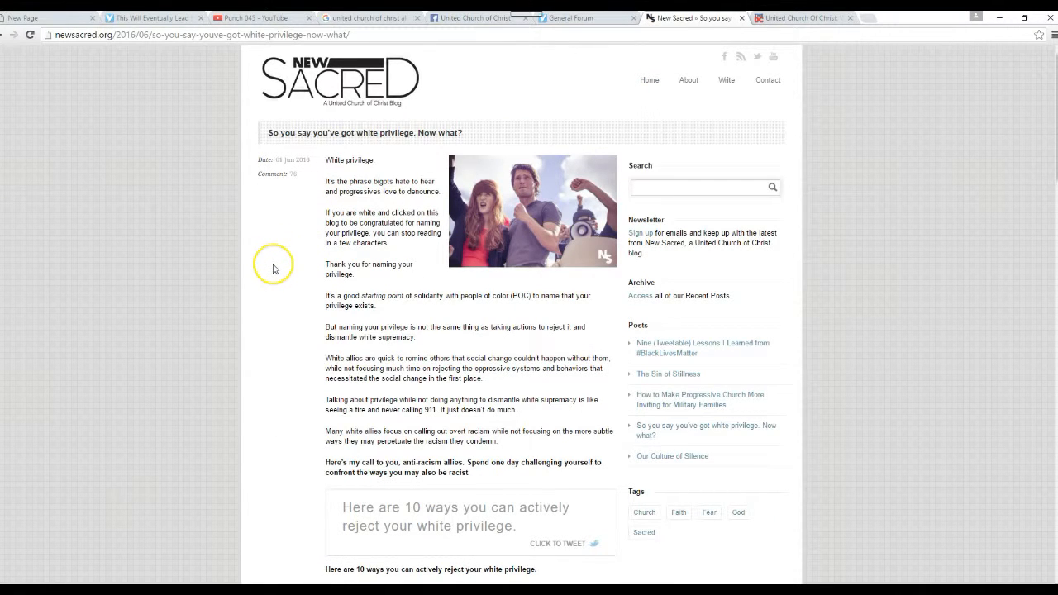
Scroll the white privilege article to its headline and opening paragraphs.
{"action": "scroll", "scroll_direction": "down", "scroll_amount": 3}
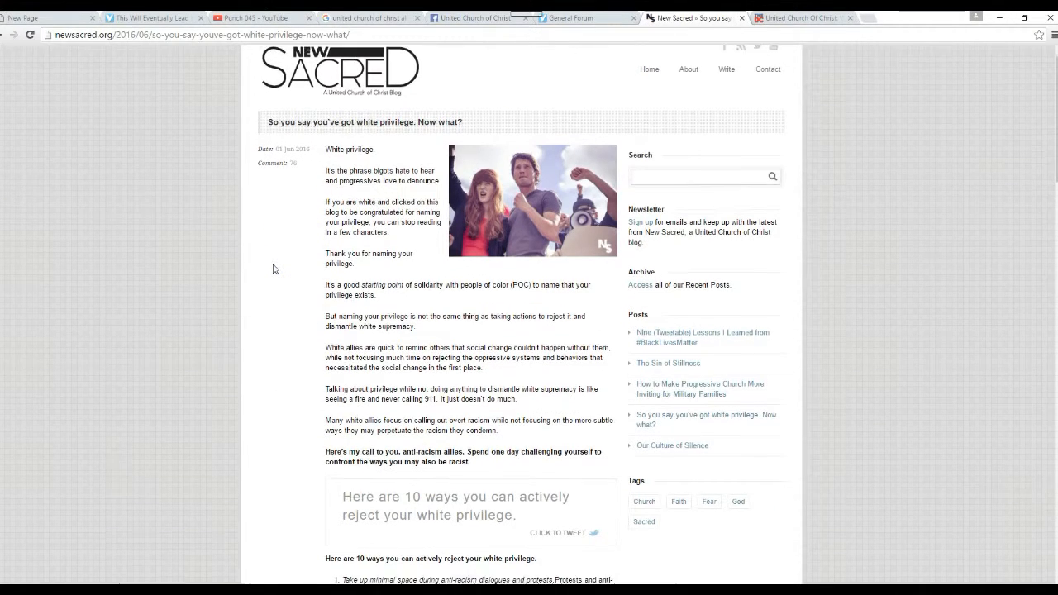
{"action": "scroll", "scroll_direction": "down", "scroll_amount": 3}
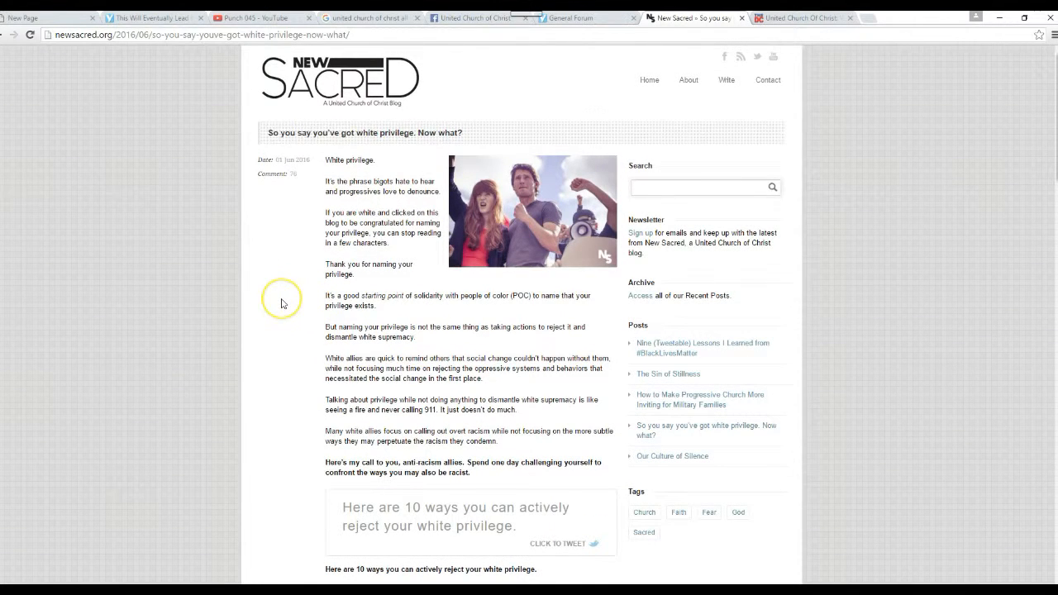
{"action": "mouse_move", "coordinate": [282, 303]}
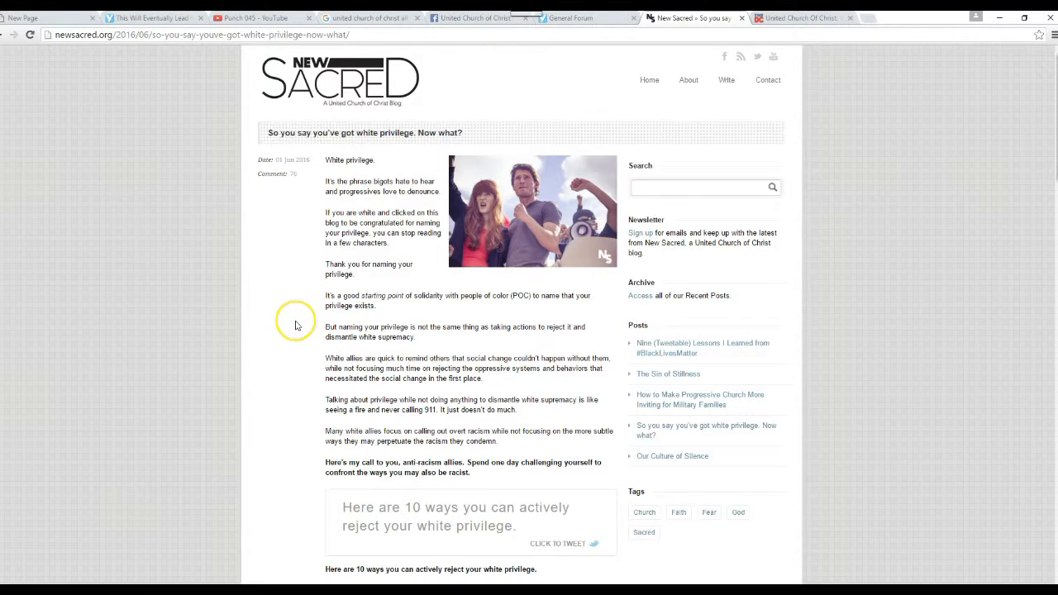
{"action": "mouse_move", "coordinate": [296, 325]}
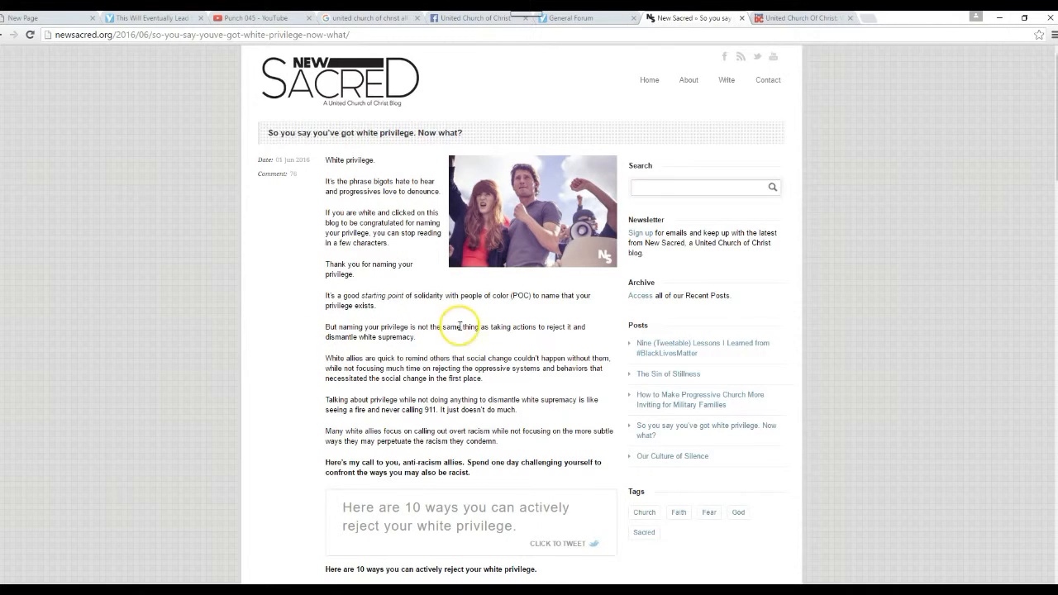
{"action": "mouse_move", "coordinate": [495, 311]}
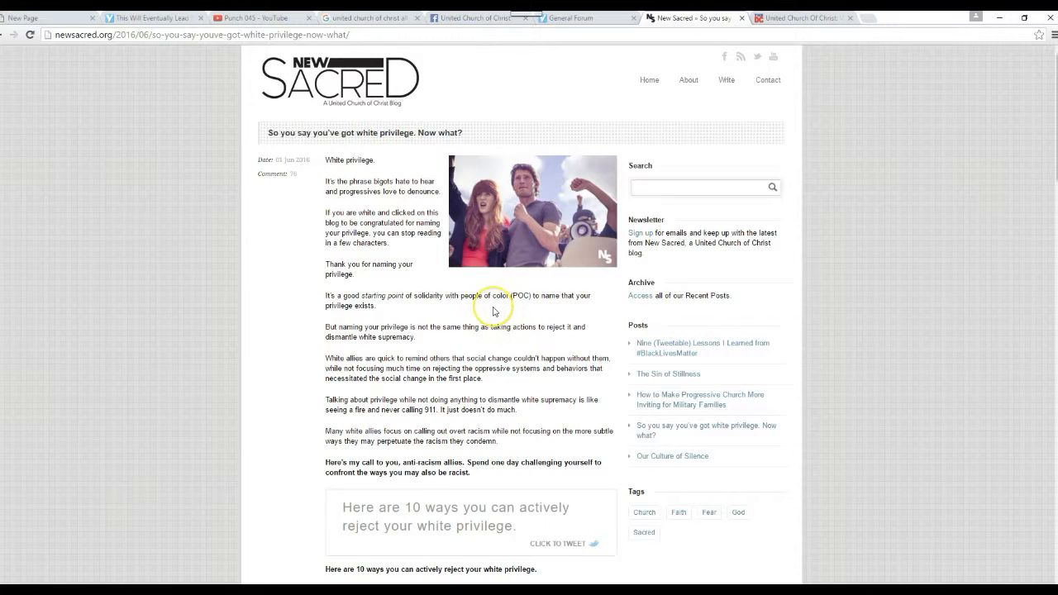
{"action": "mouse_move", "coordinate": [481, 318]}
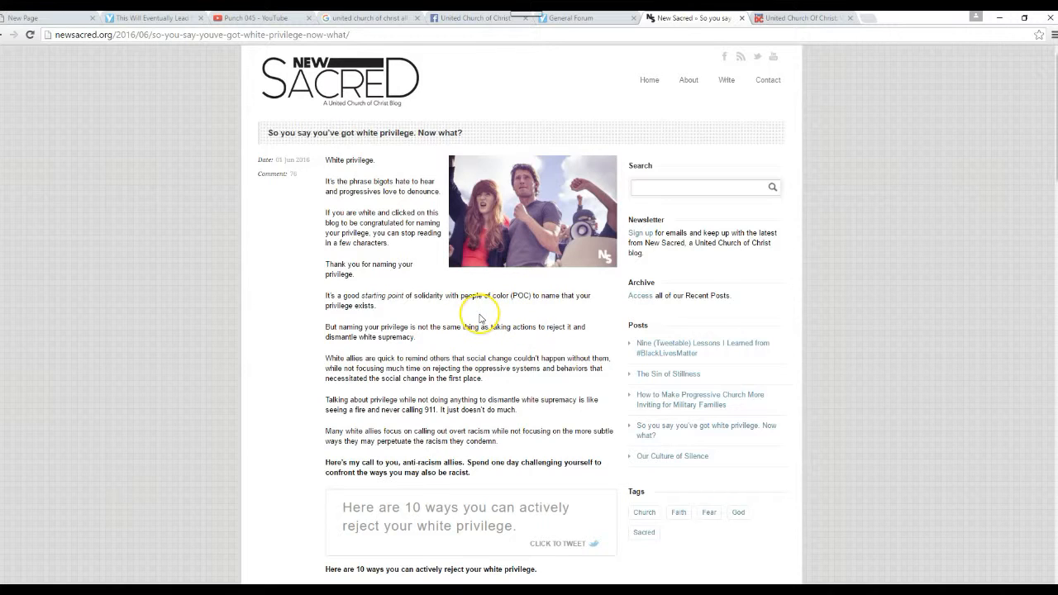
{"action": "mouse_move", "coordinate": [482, 314]}
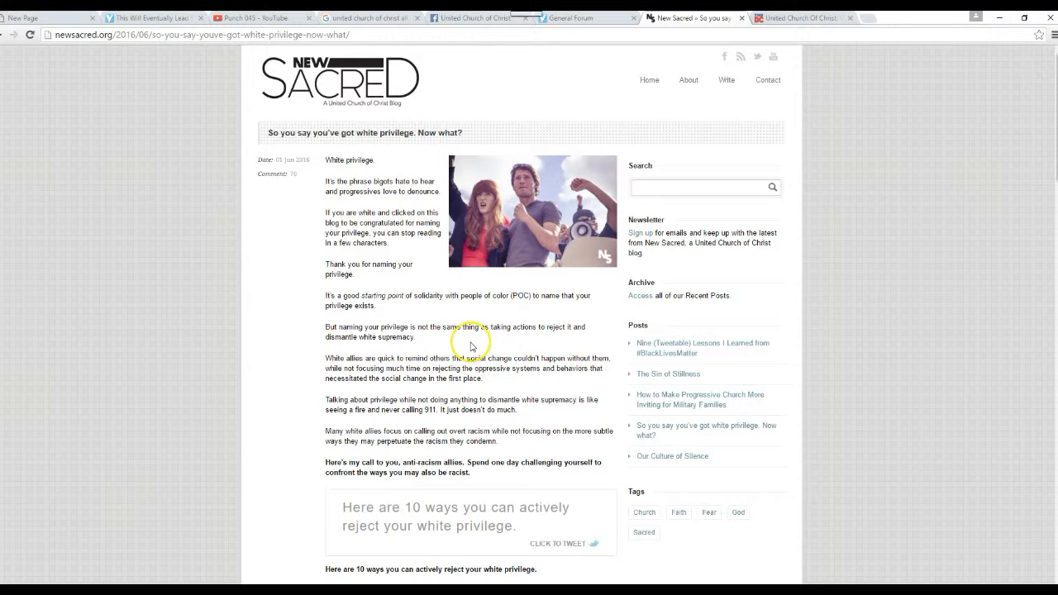
{"action": "mouse_move", "coordinate": [465, 340]}
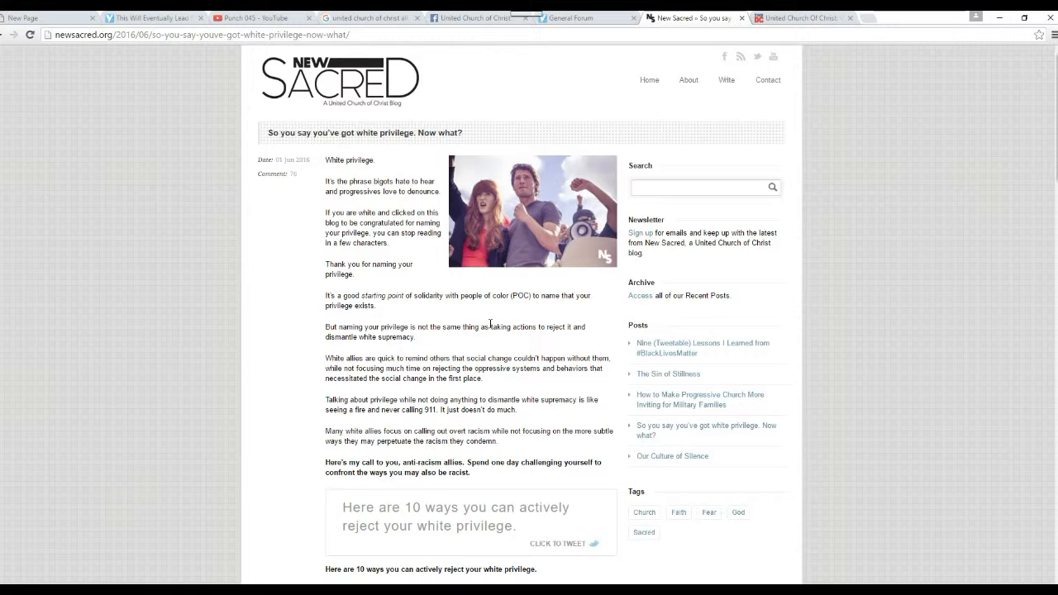
{"action": "mouse_move", "coordinate": [628, 507]}
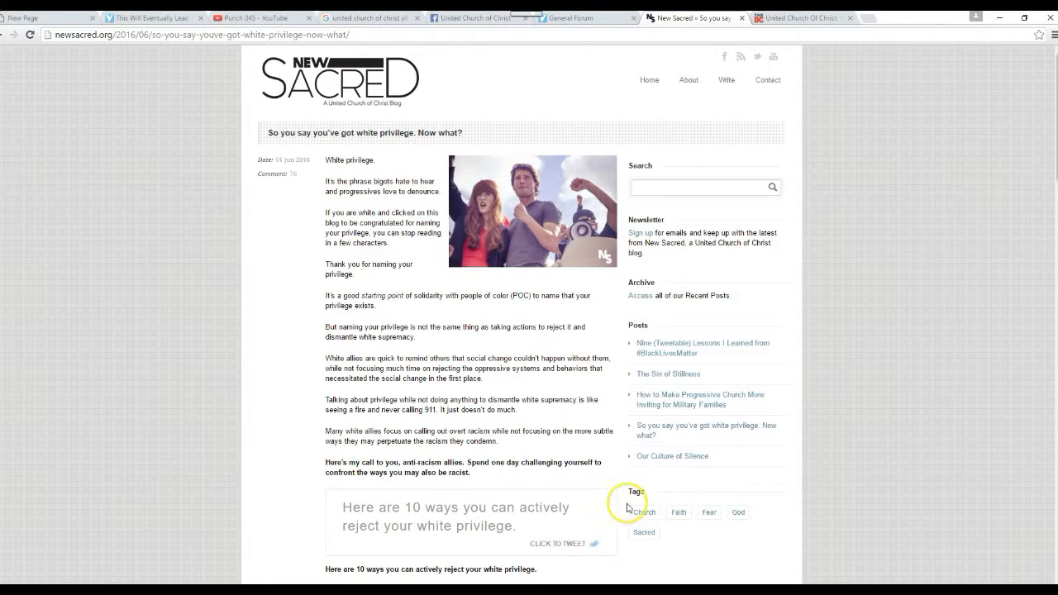
{"action": "mouse_move", "coordinate": [538, 387]}
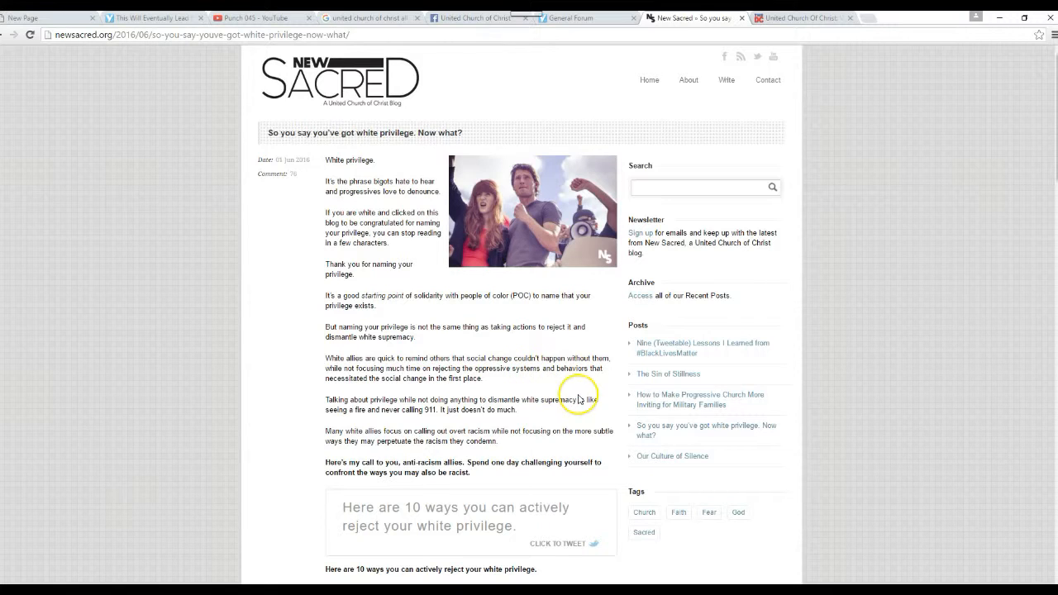
{"action": "mouse_move", "coordinate": [512, 383]}
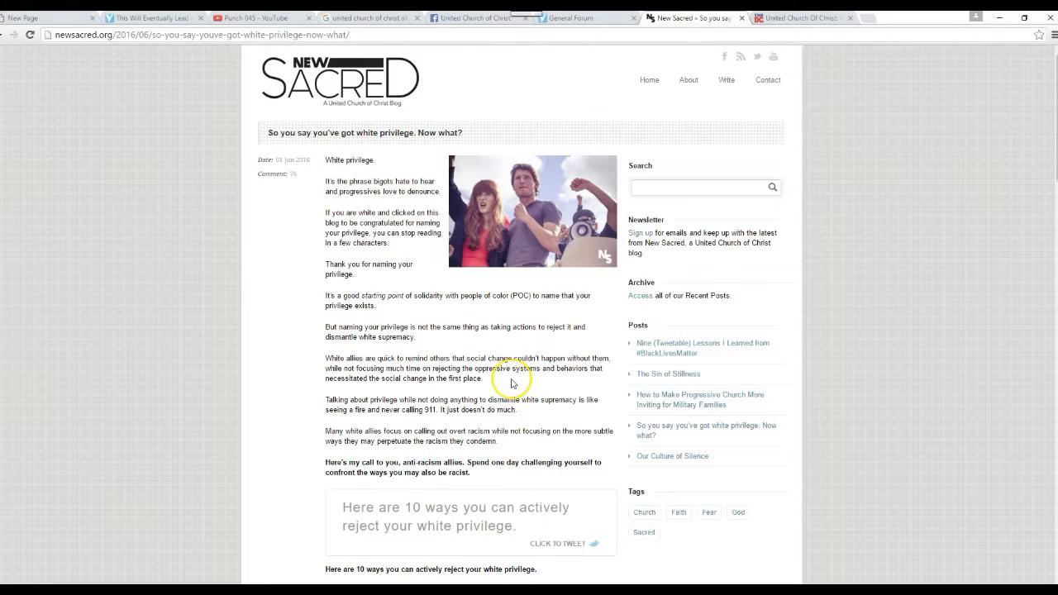
{"action": "mouse_move", "coordinate": [511, 381]}
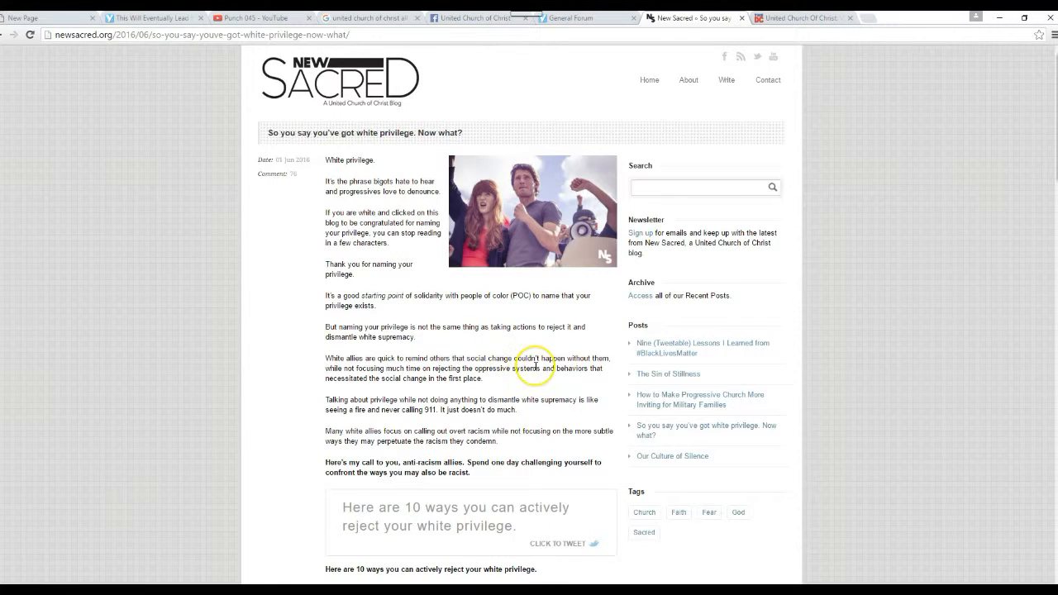
{"action": "mouse_move", "coordinate": [533, 390]}
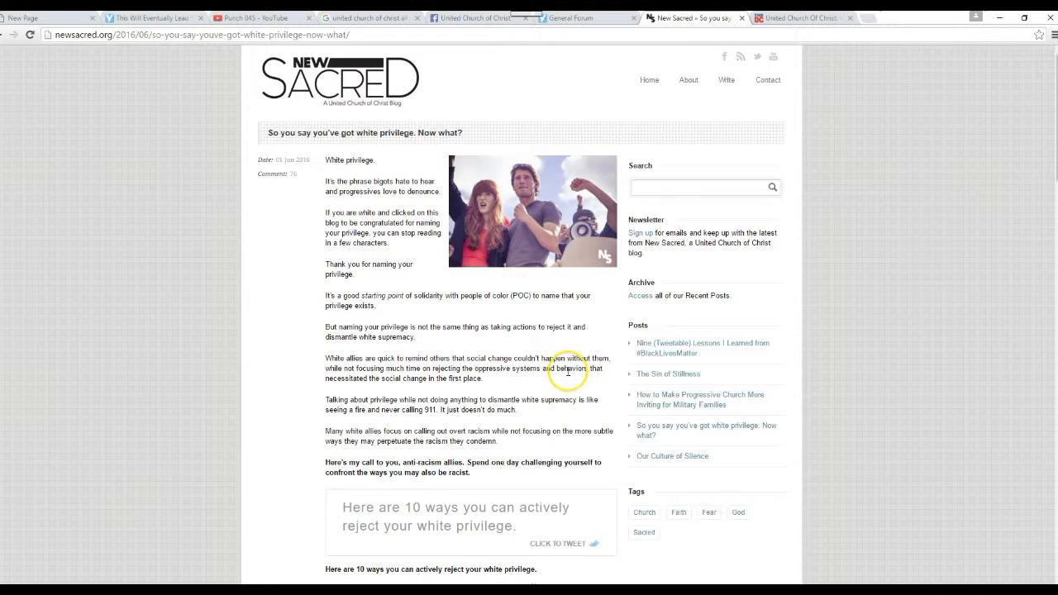
{"action": "mouse_move", "coordinate": [582, 378]}
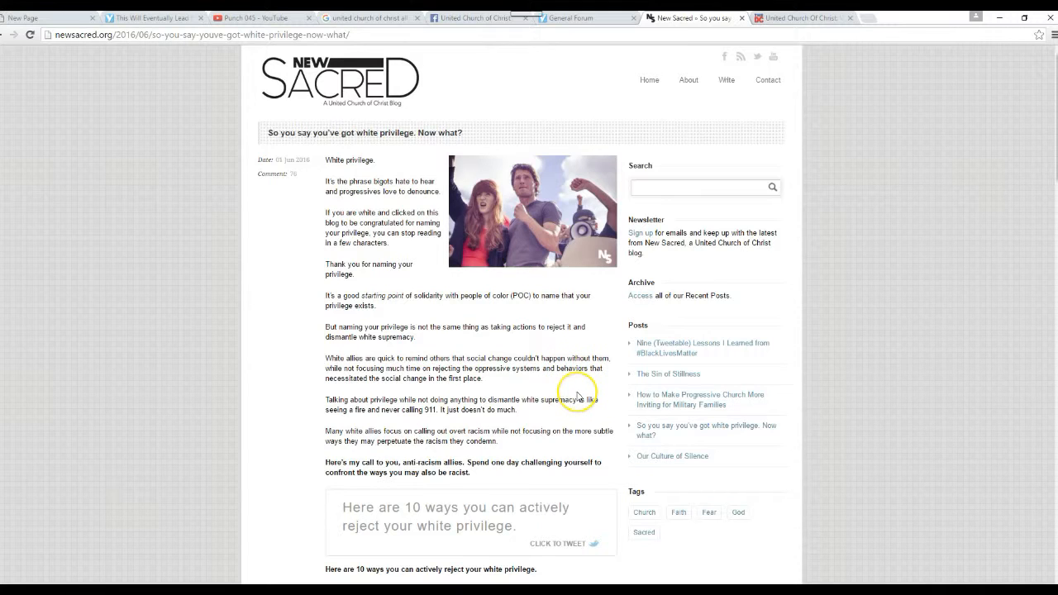
{"action": "mouse_move", "coordinate": [578, 397]}
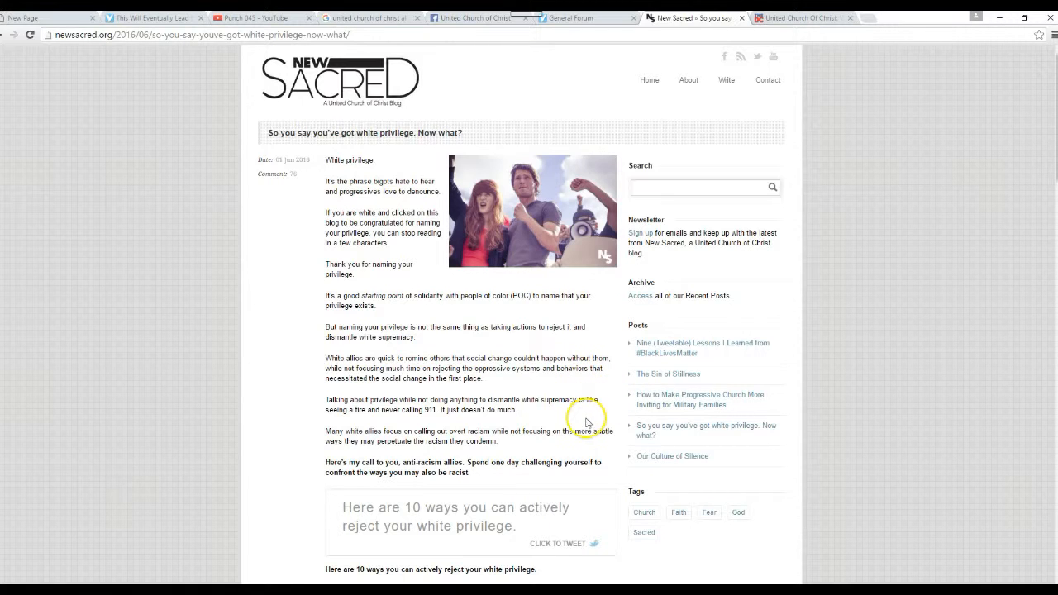
{"action": "scroll", "scroll_direction": "down", "scroll_amount": 3}
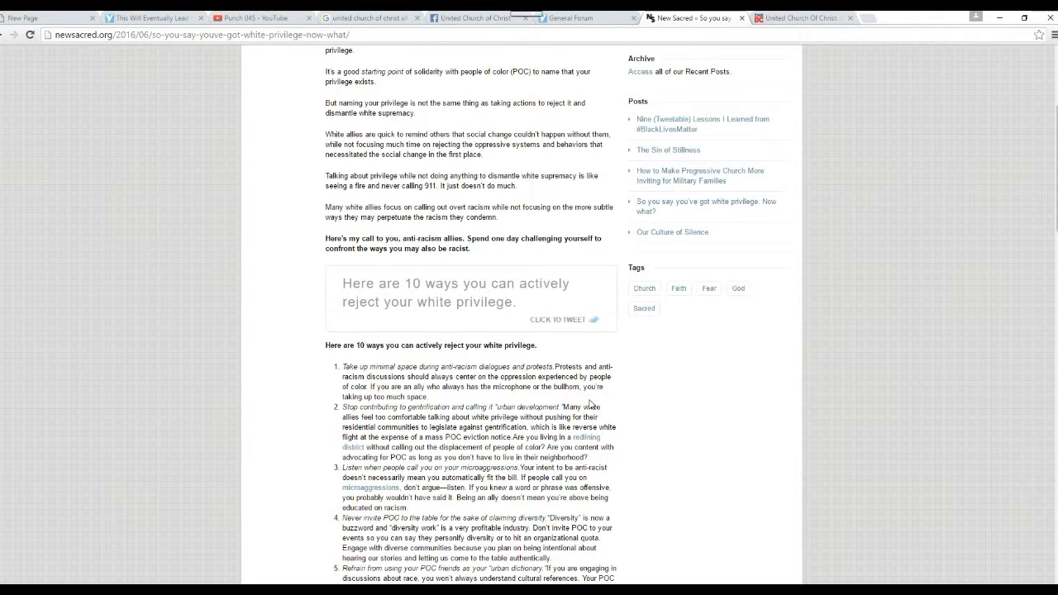
{"action": "scroll", "scroll_direction": "up", "scroll_amount": 3}
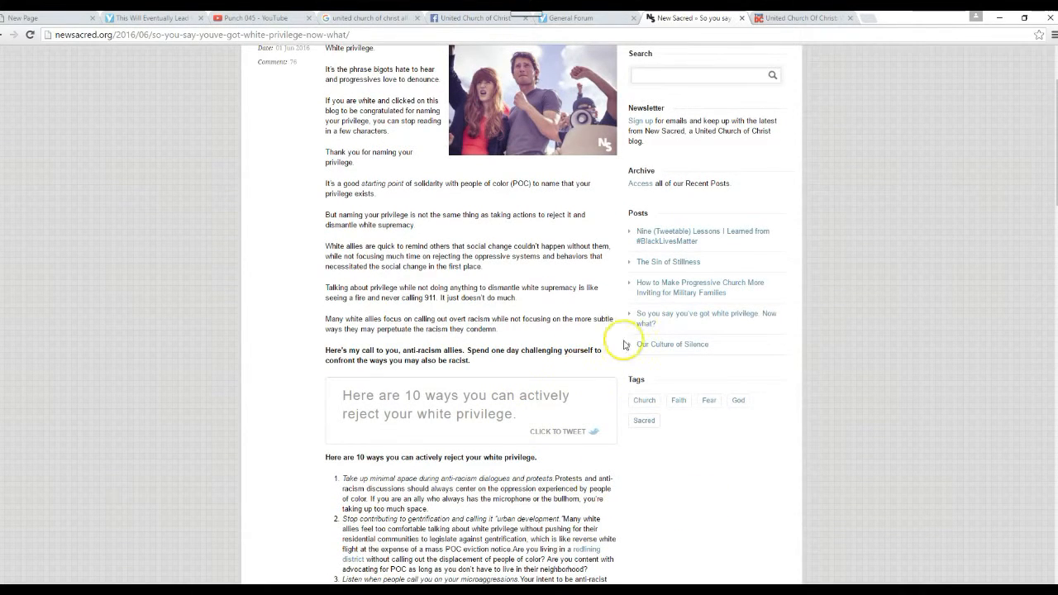
{"action": "mouse_move", "coordinate": [509, 269]}
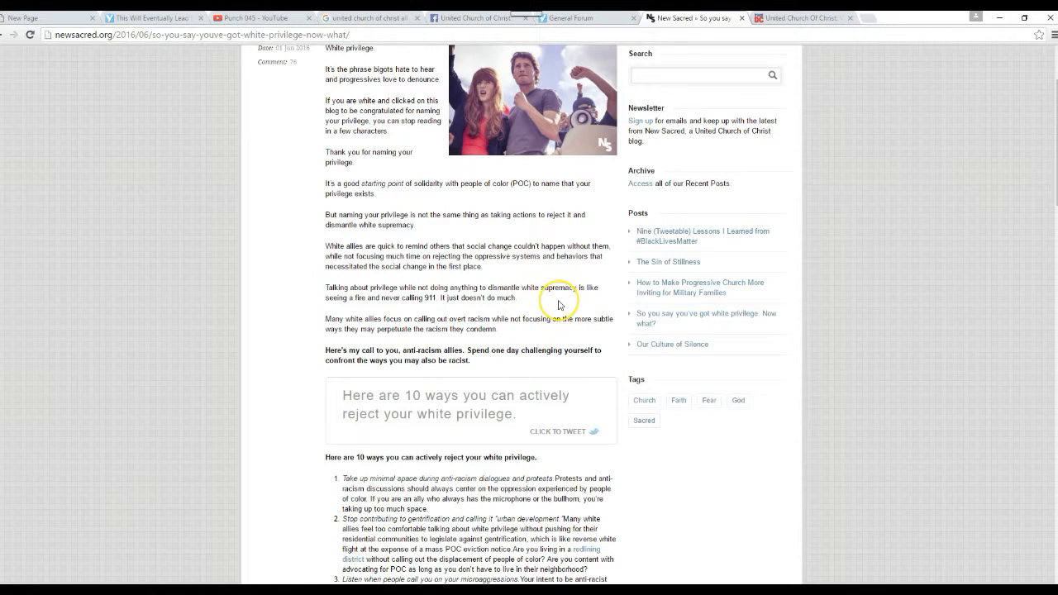
{"action": "mouse_move", "coordinate": [558, 305]}
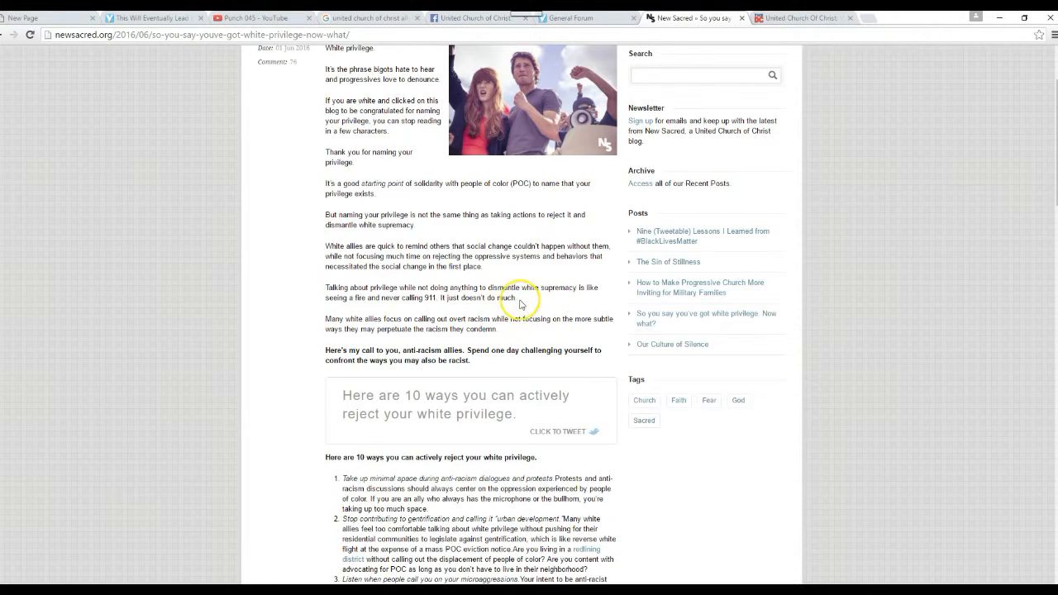
{"action": "mouse_move", "coordinate": [556, 302]}
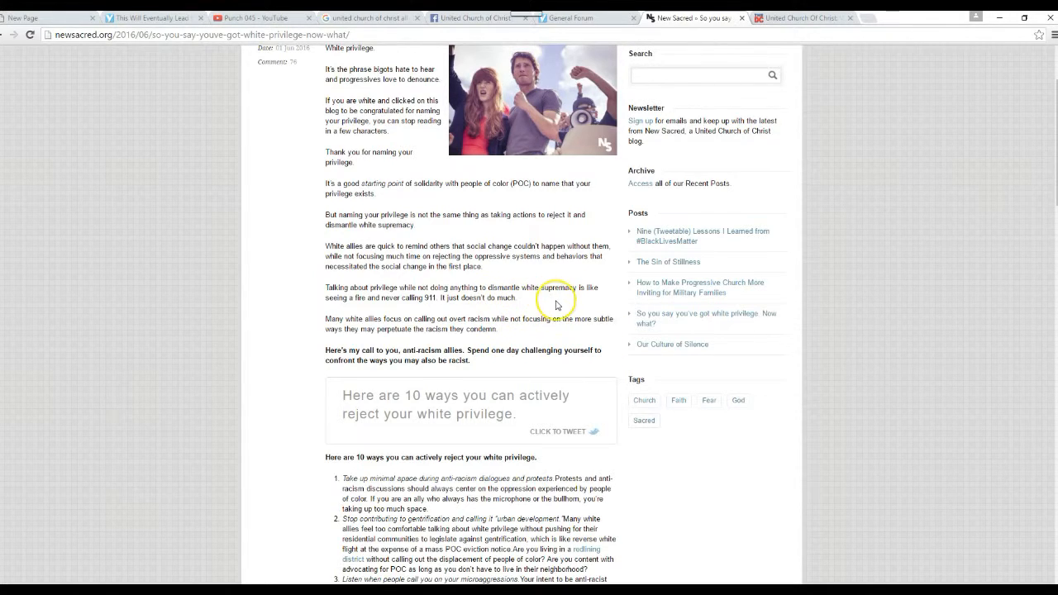
{"action": "mouse_move", "coordinate": [527, 301]}
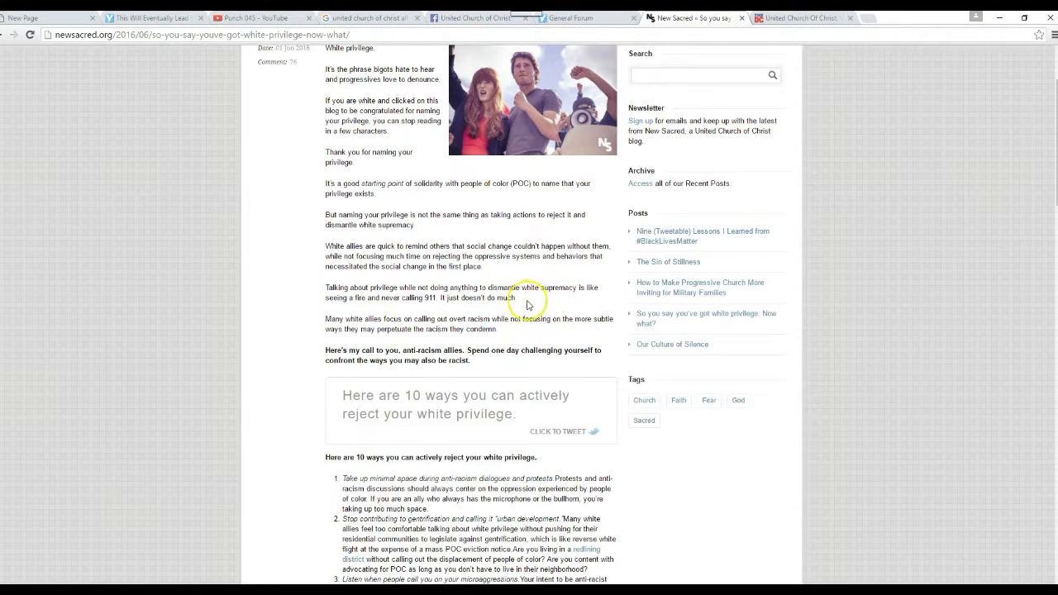
{"action": "mouse_move", "coordinate": [471, 279]}
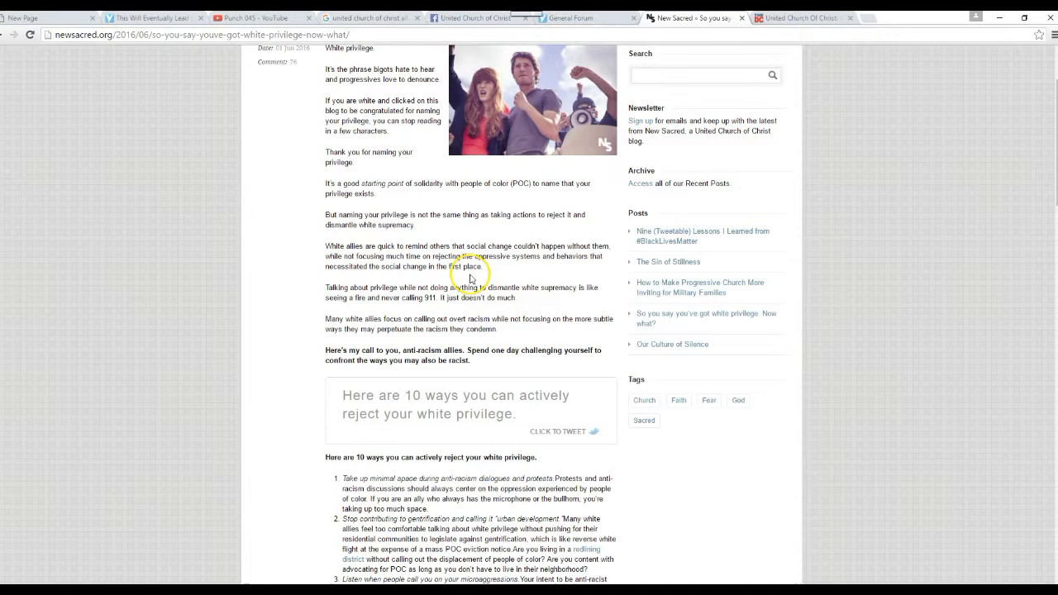
{"action": "mouse_move", "coordinate": [531, 353]}
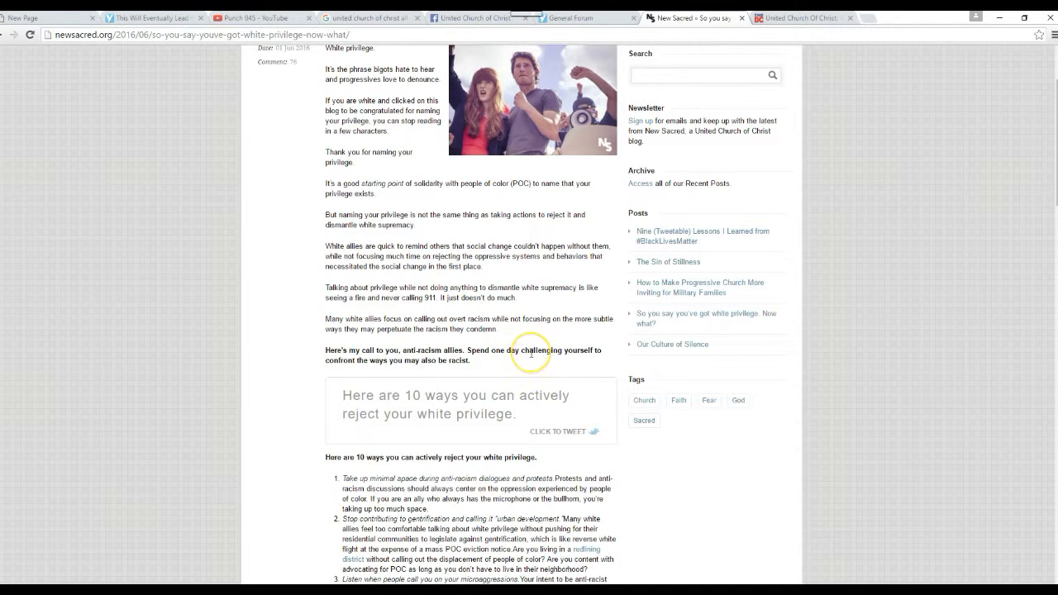
{"action": "mouse_move", "coordinate": [535, 364]}
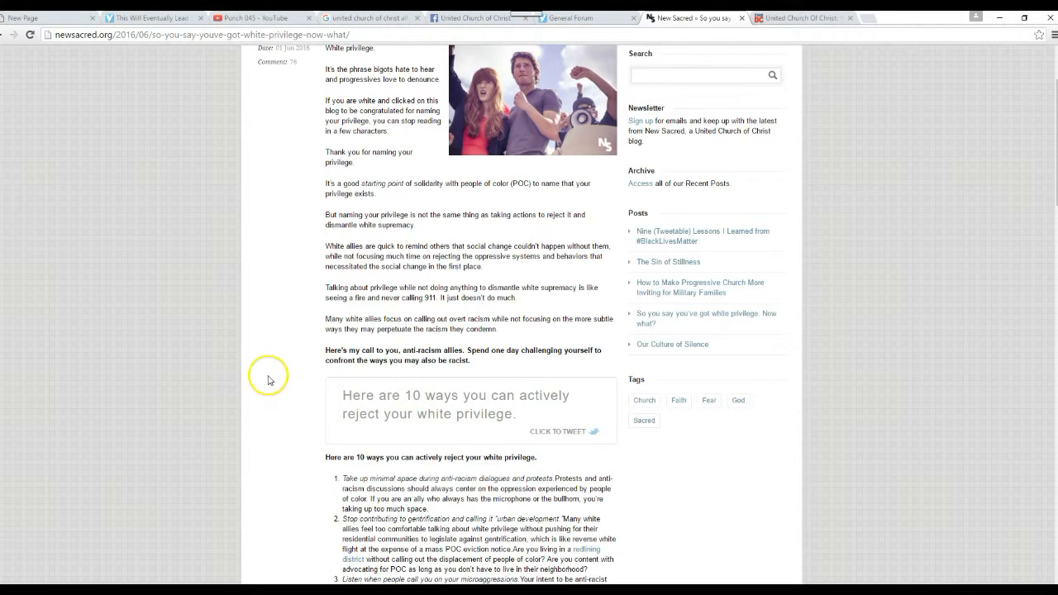
{"action": "mouse_move", "coordinate": [312, 404]}
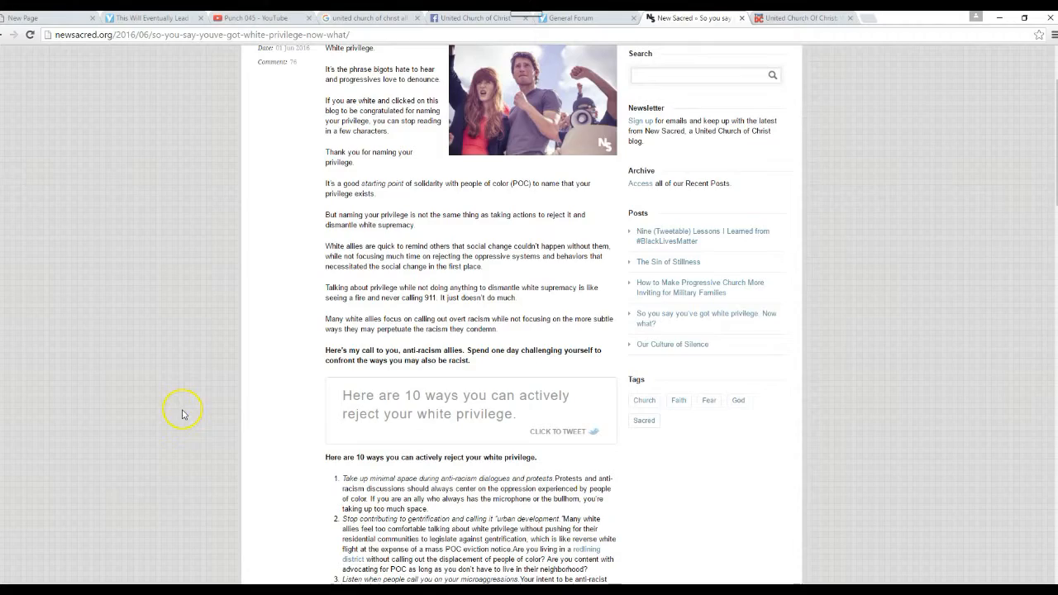
{"action": "scroll", "scroll_direction": "down", "scroll_amount": 3}
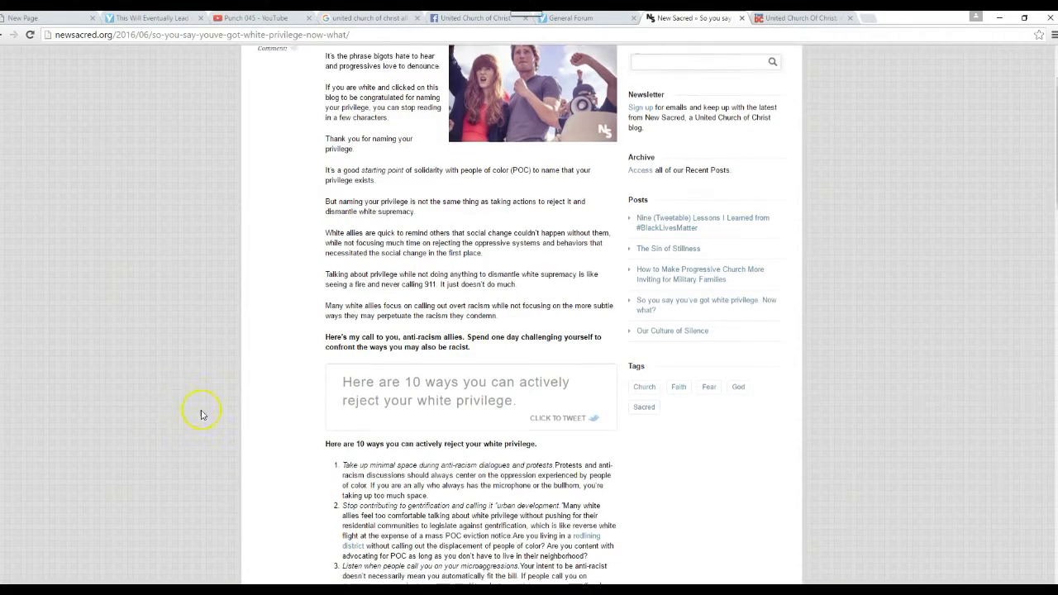
Scroll down to the author bio, then back up to list items 2–8.
{"action": "scroll", "scroll_direction": "down", "scroll_amount": 3}
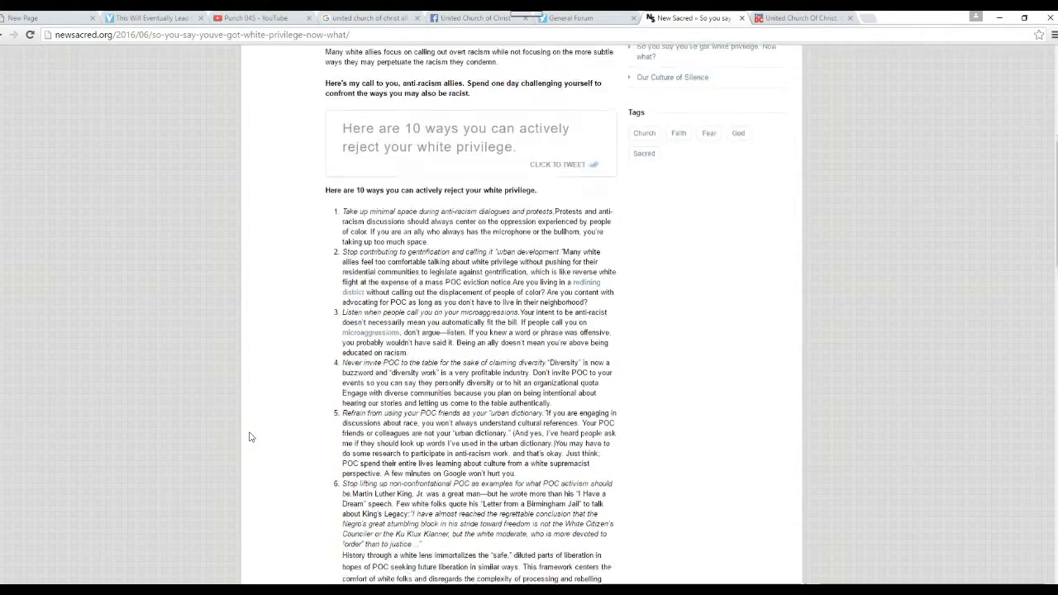
{"action": "scroll", "scroll_direction": "down", "scroll_amount": 3}
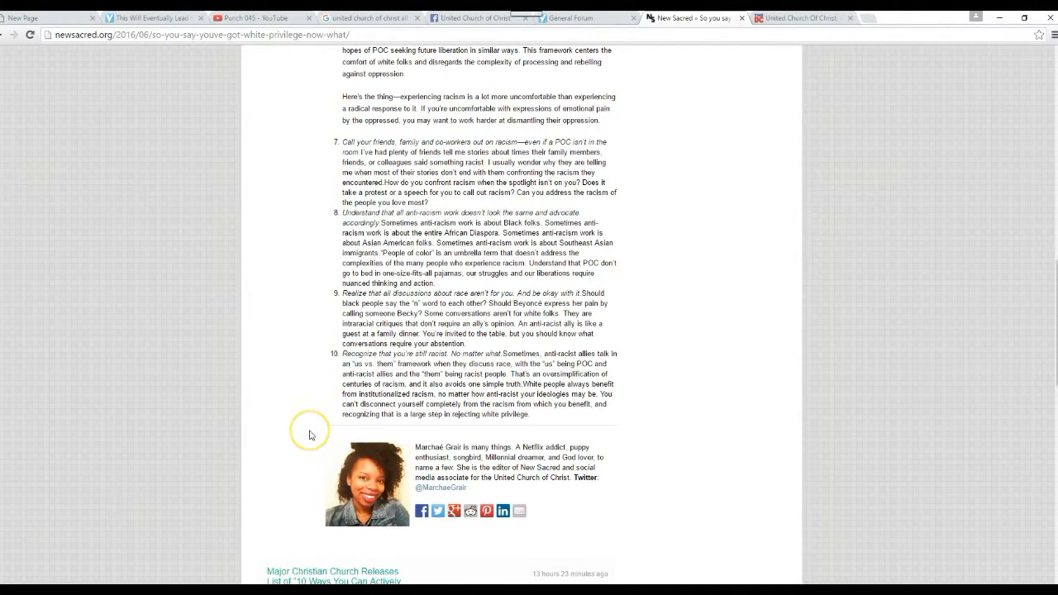
{"action": "mouse_move", "coordinate": [339, 492]}
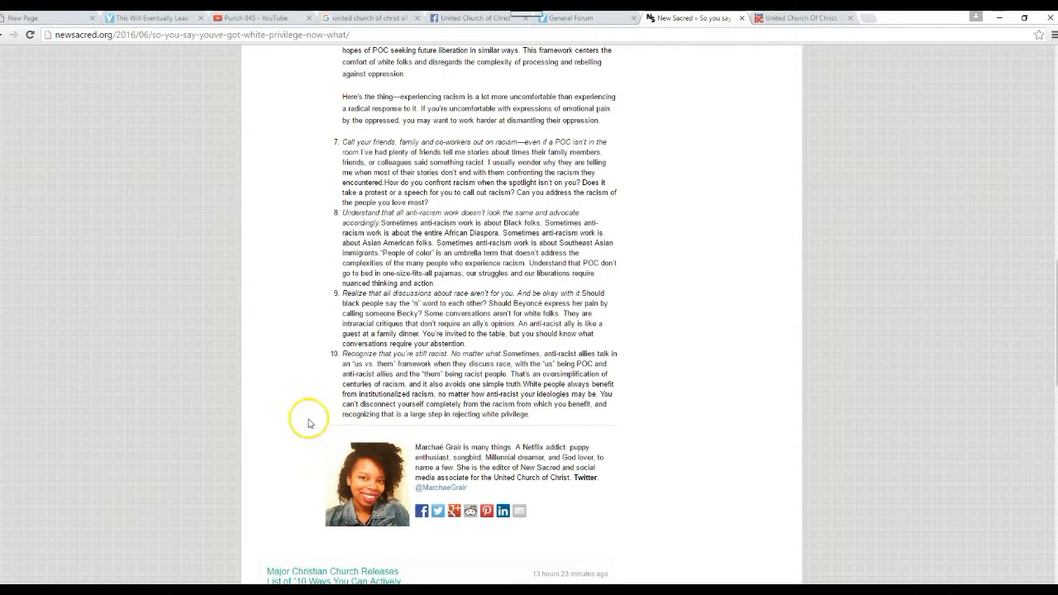
{"action": "mouse_move", "coordinate": [252, 428]}
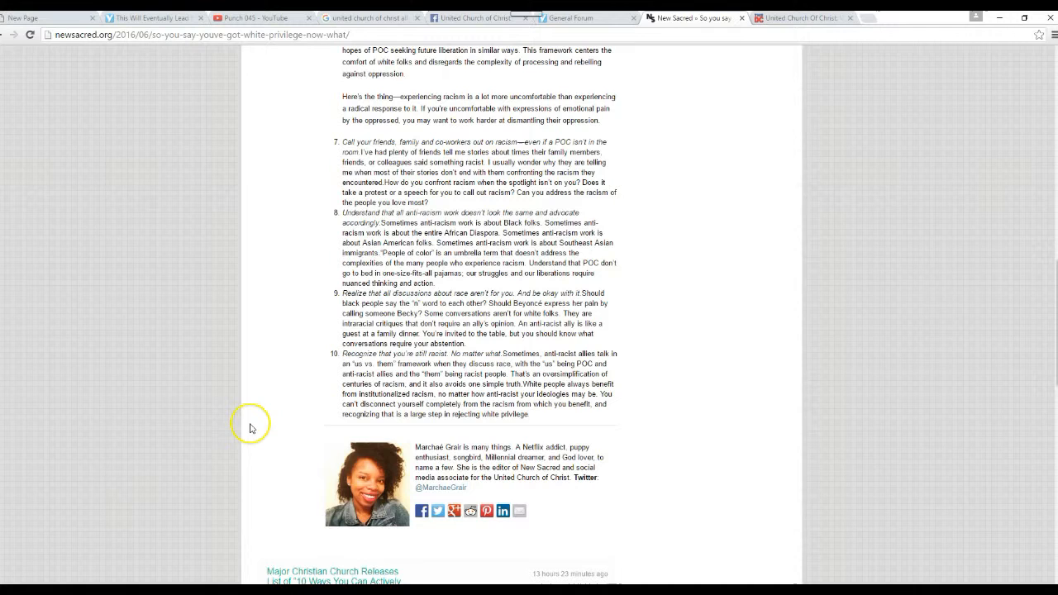
{"action": "mouse_move", "coordinate": [312, 396]}
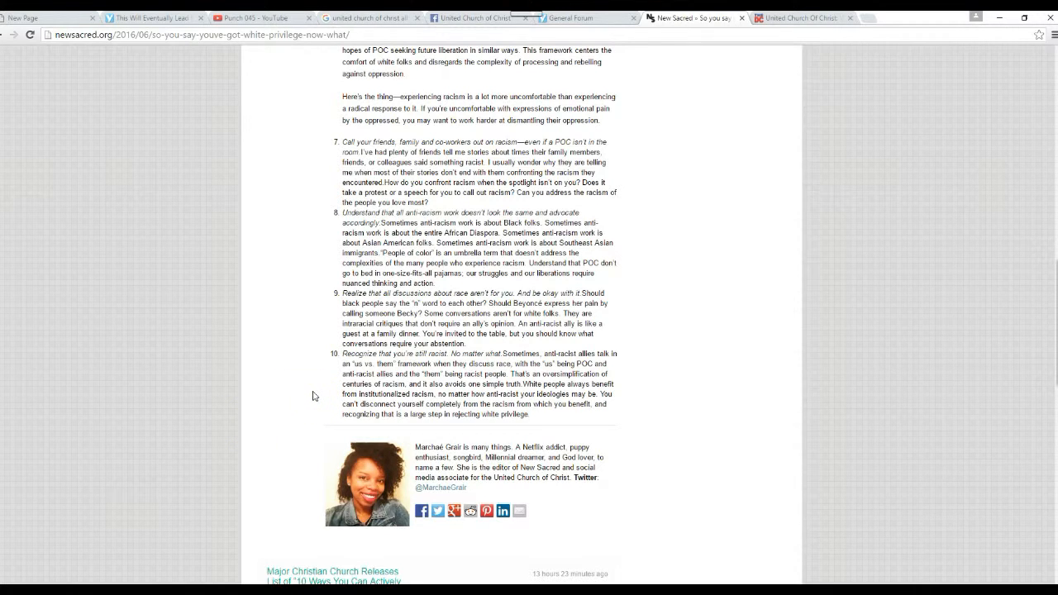
{"action": "mouse_move", "coordinate": [314, 364]}
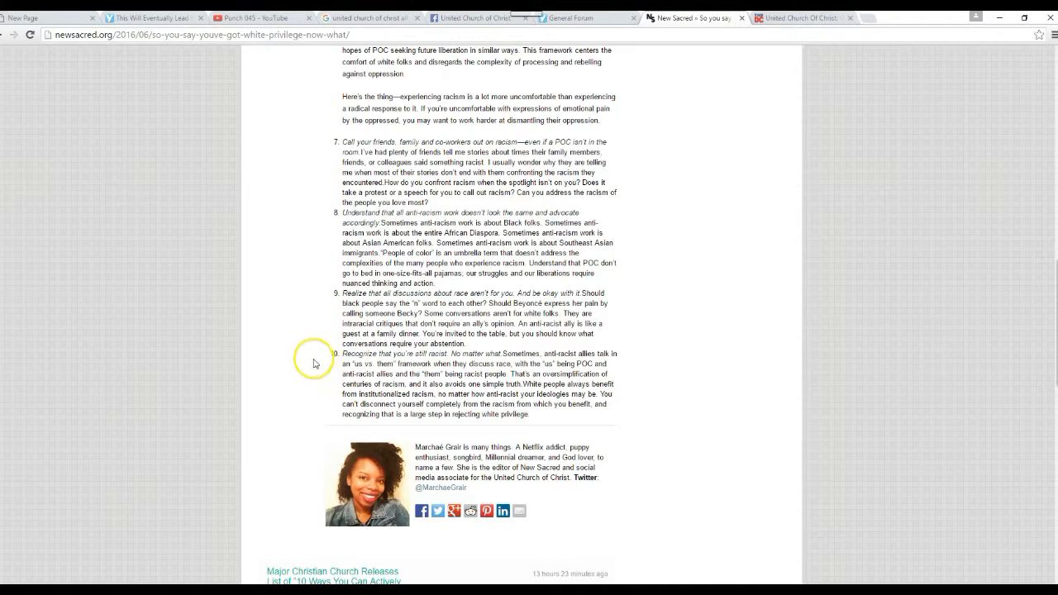
{"action": "mouse_move", "coordinate": [354, 404]}
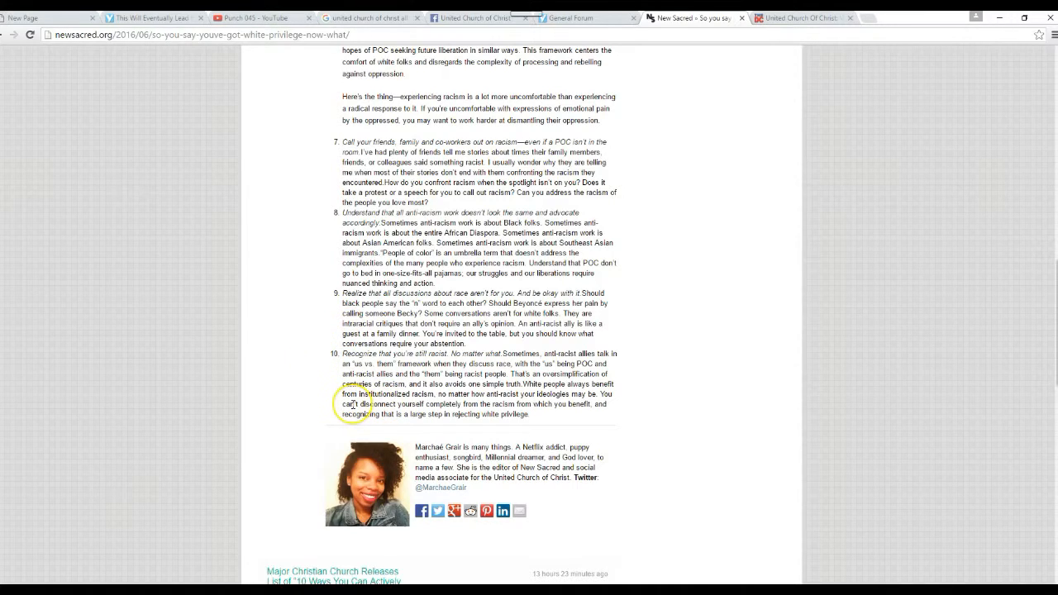
{"action": "scroll", "scroll_direction": "up", "scroll_amount": 3}
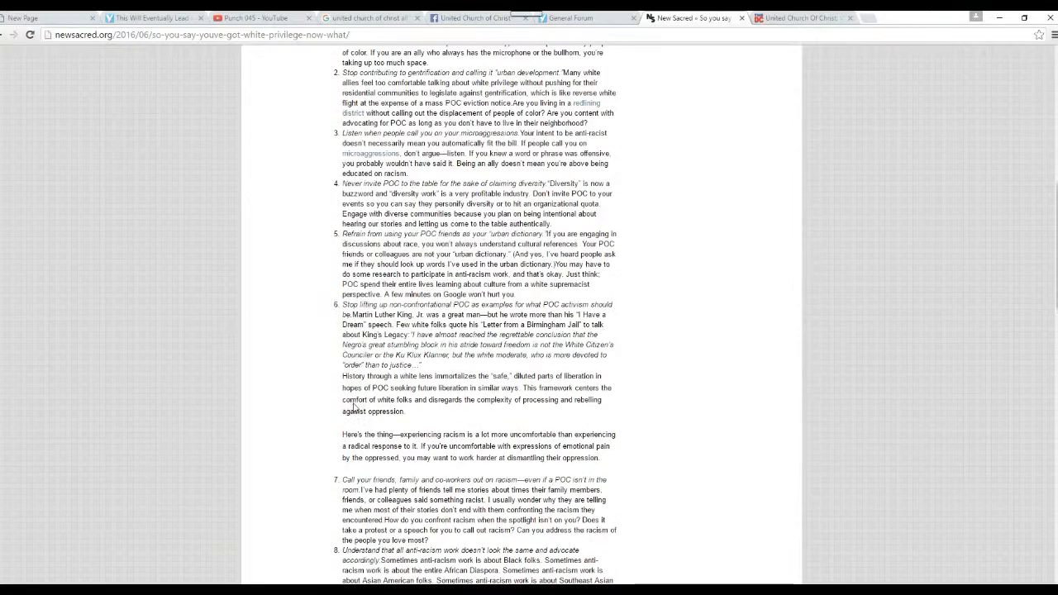
Read down the ten ways list from the first tips through item nine.
{"action": "scroll", "scroll_direction": "up", "scroll_amount": 3}
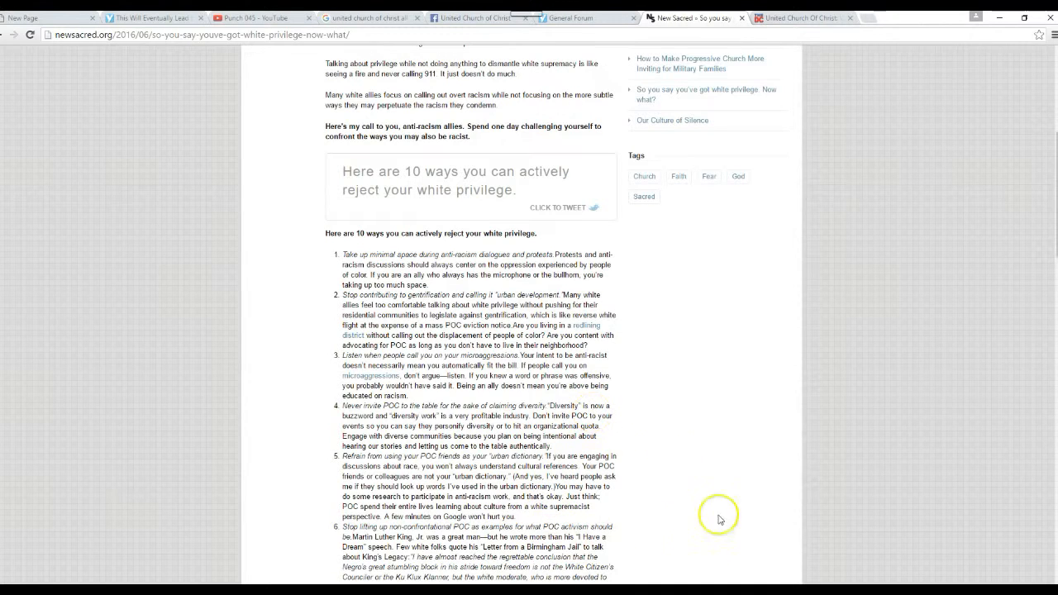
{"action": "mouse_move", "coordinate": [684, 444]}
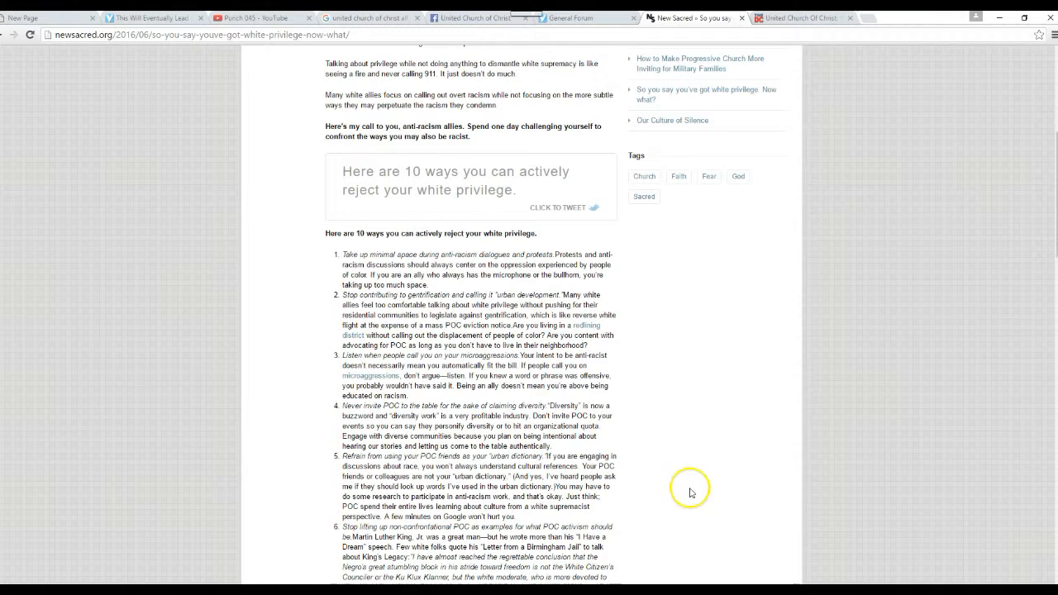
{"action": "mouse_move", "coordinate": [335, 269]}
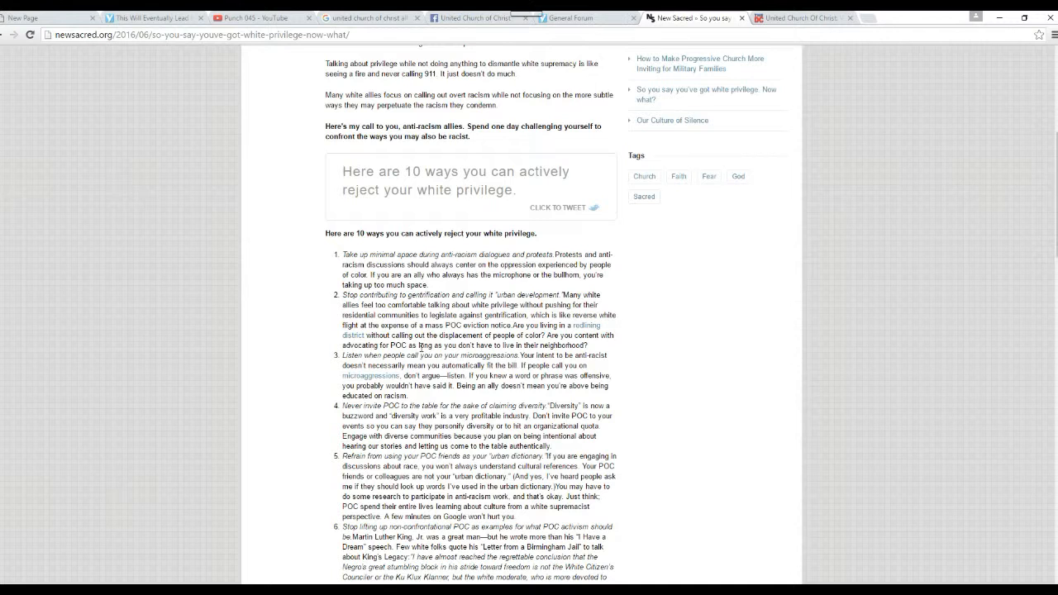
{"action": "scroll", "scroll_direction": "down", "scroll_amount": 3}
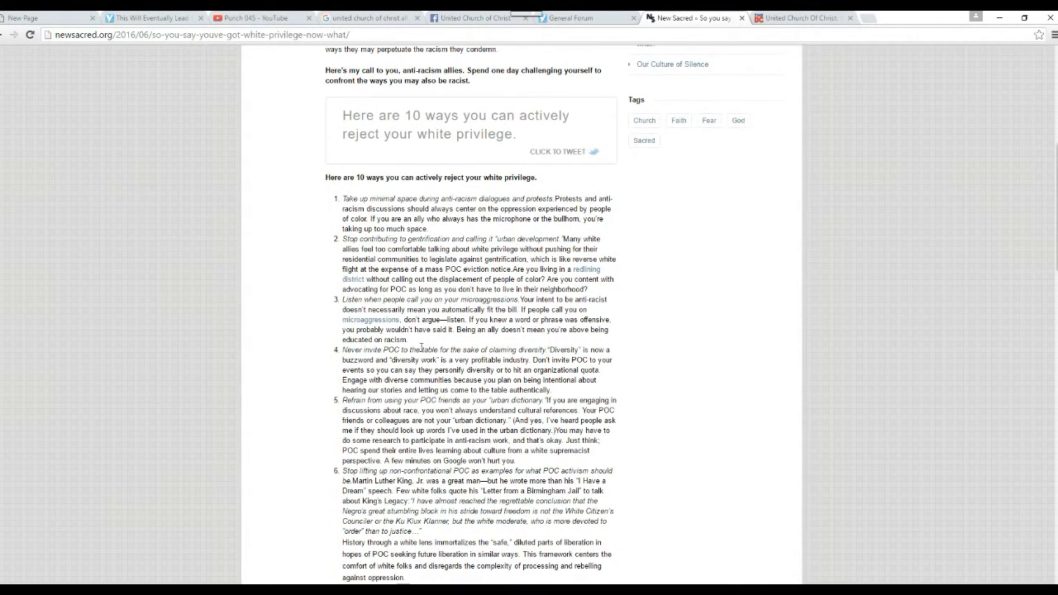
{"action": "double_click", "coordinate": [405, 249]}
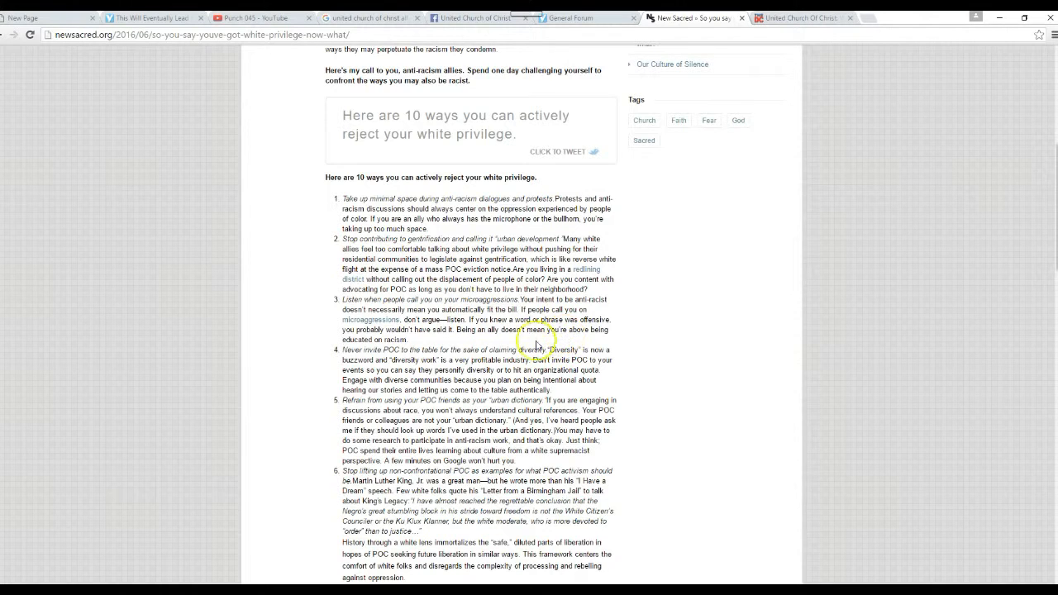
{"action": "mouse_move", "coordinate": [503, 258]}
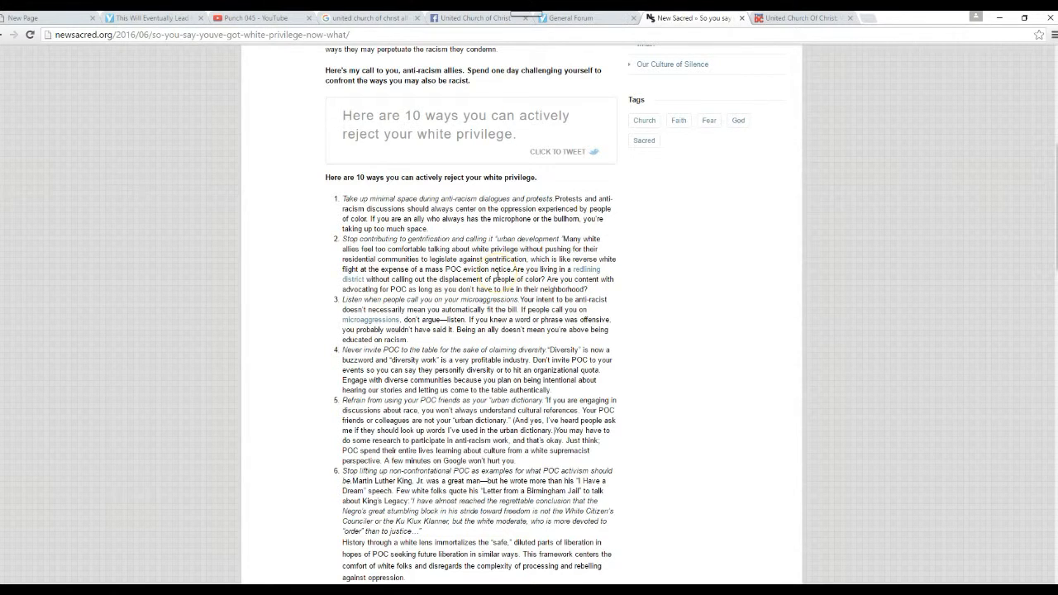
{"action": "mouse_move", "coordinate": [640, 305]}
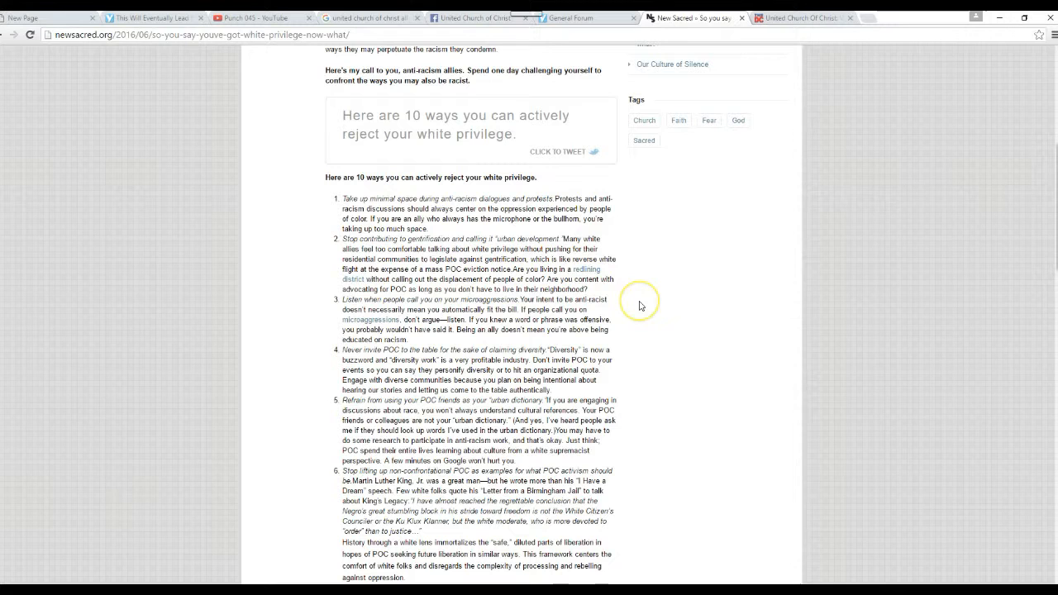
{"action": "mouse_move", "coordinate": [640, 306]}
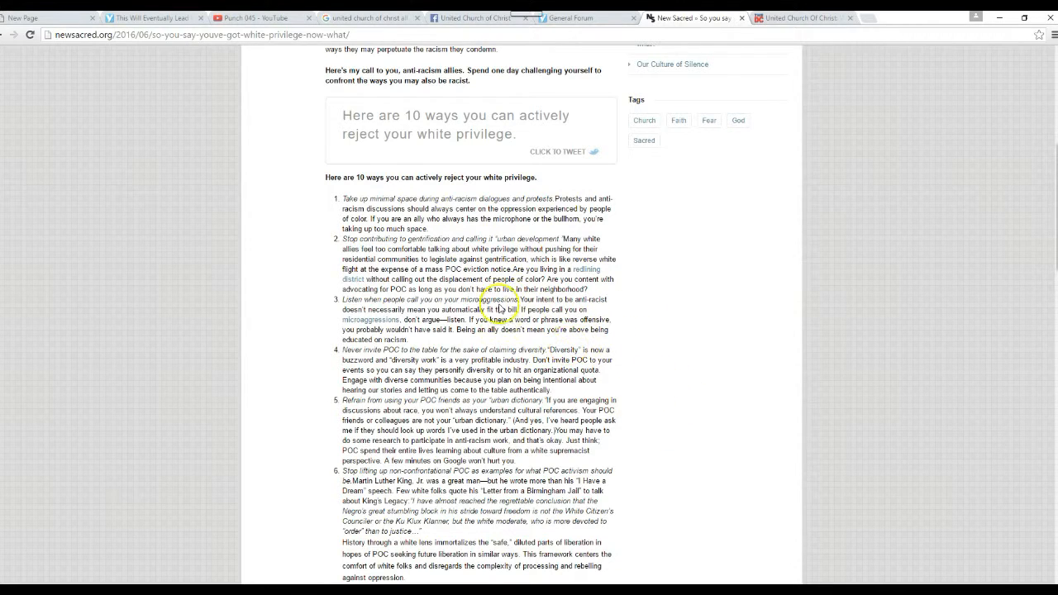
{"action": "mouse_move", "coordinate": [694, 392]}
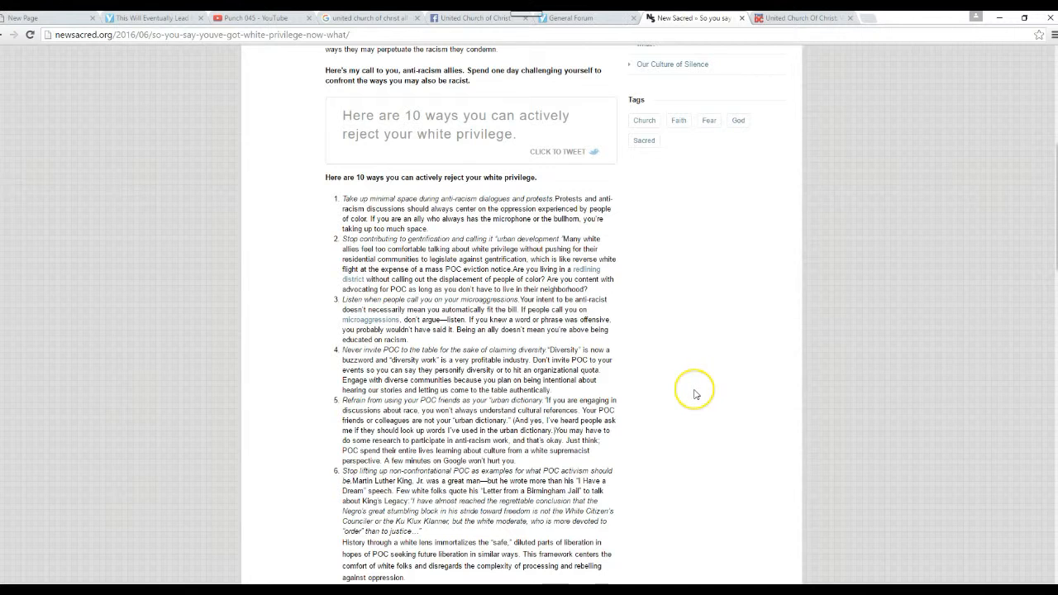
{"action": "scroll", "scroll_direction": "down", "scroll_amount": 3}
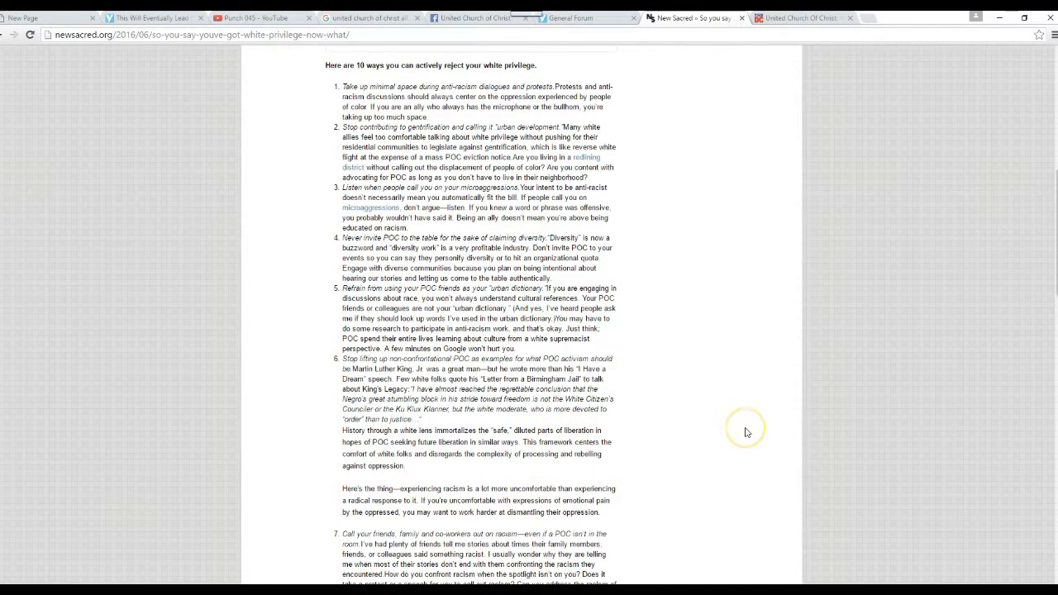
{"action": "mouse_move", "coordinate": [747, 433]}
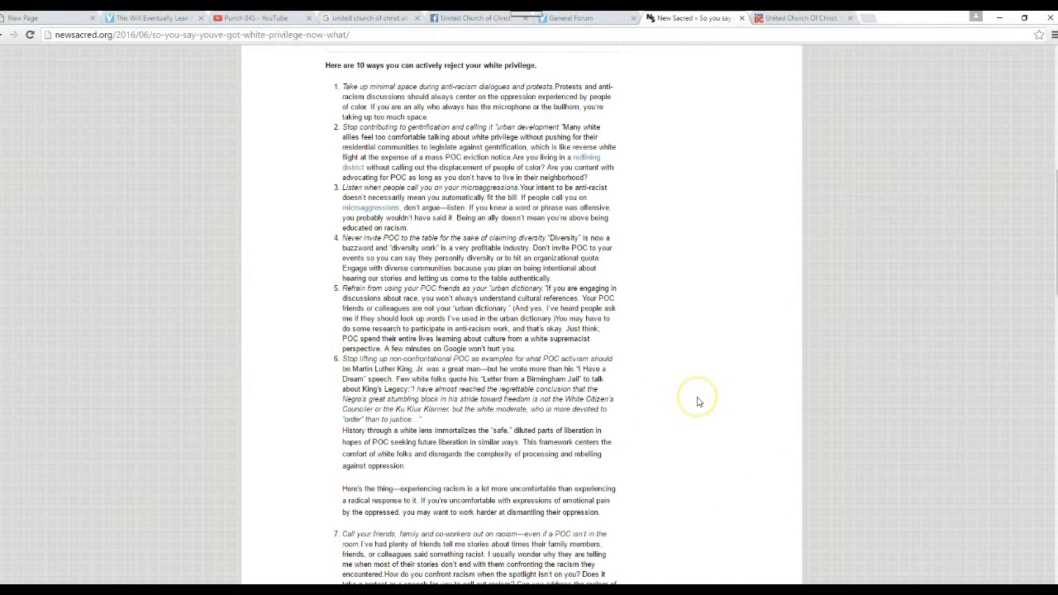
{"action": "scroll", "scroll_direction": "down", "scroll_amount": 3}
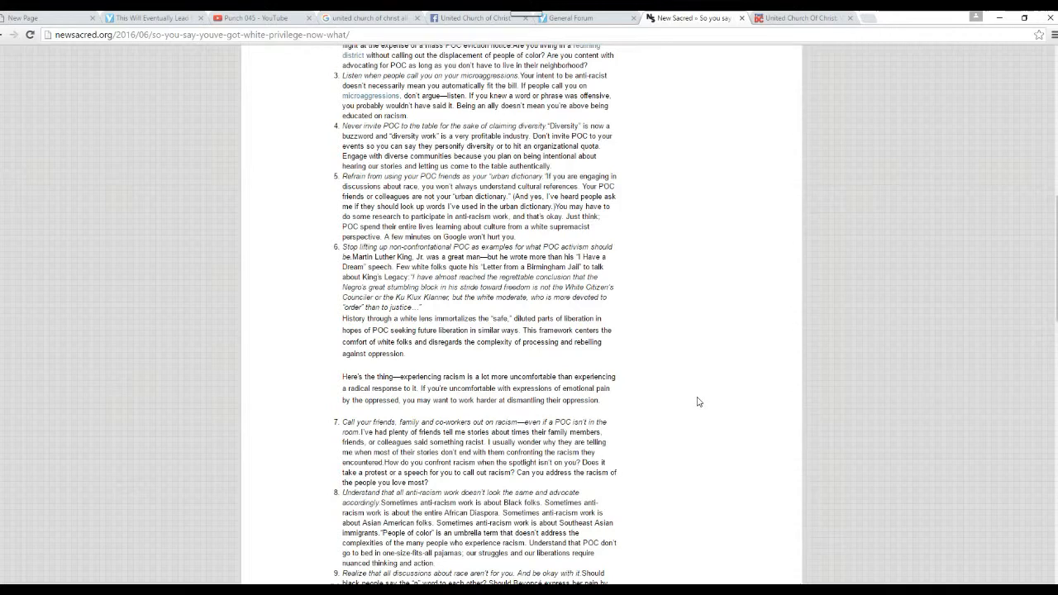
{"action": "scroll", "scroll_direction": "down", "scroll_amount": 3}
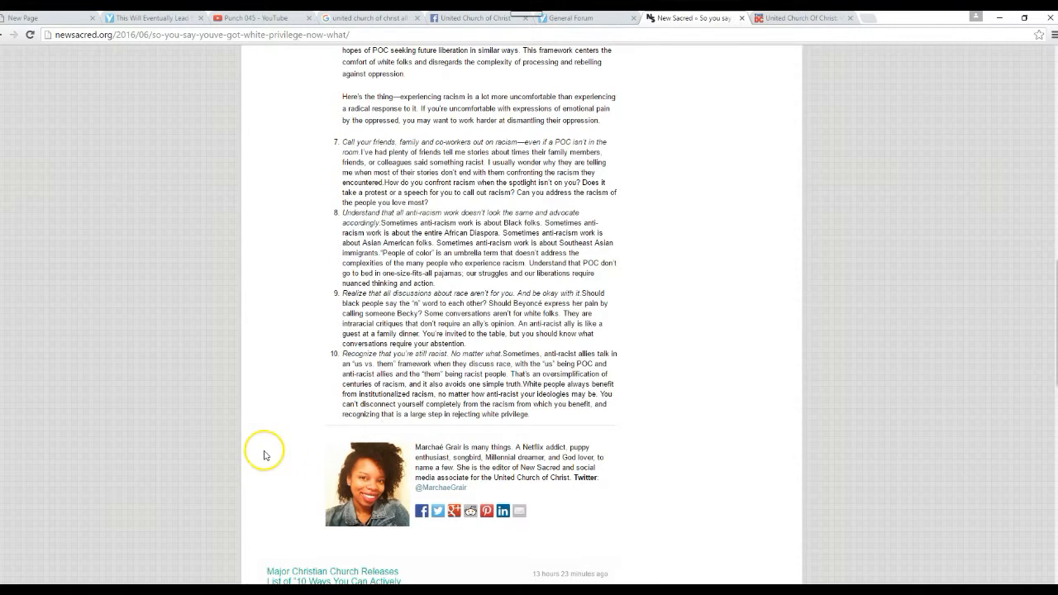
{"action": "mouse_move", "coordinate": [289, 439]}
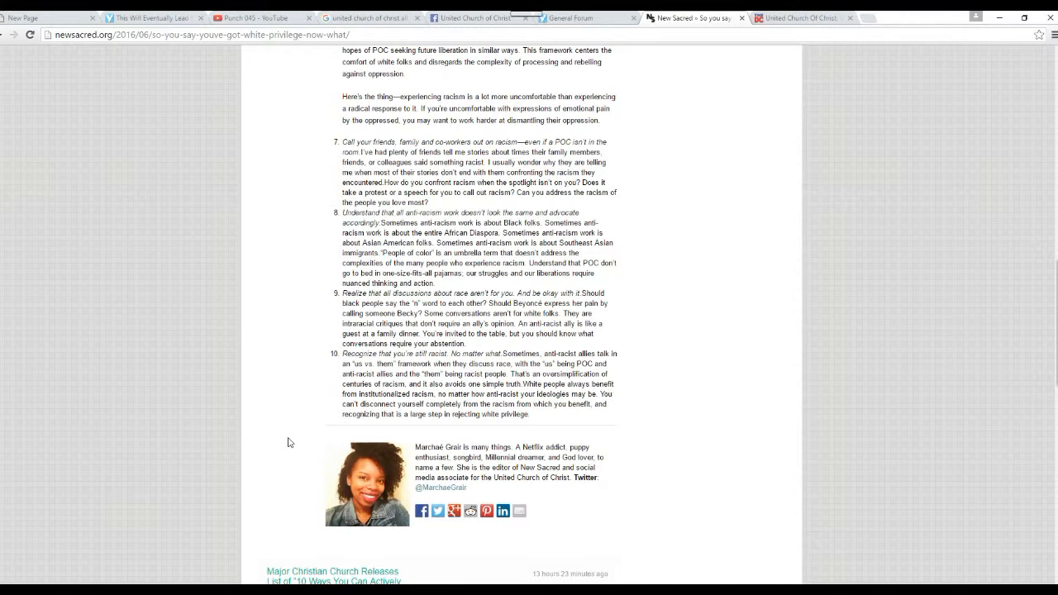
{"action": "mouse_move", "coordinate": [243, 301]}
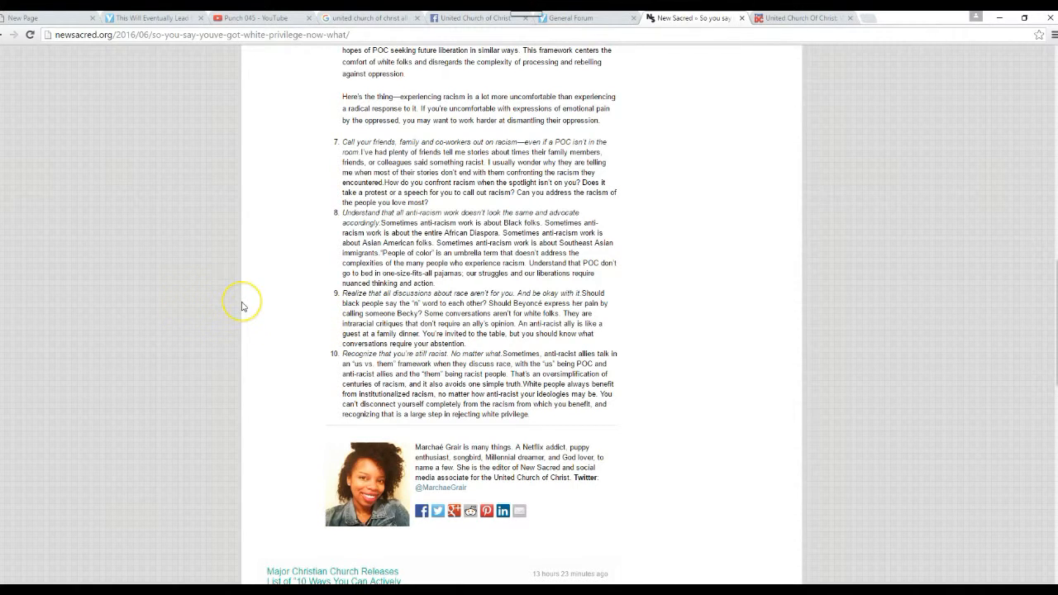
{"action": "mouse_move", "coordinate": [296, 444]}
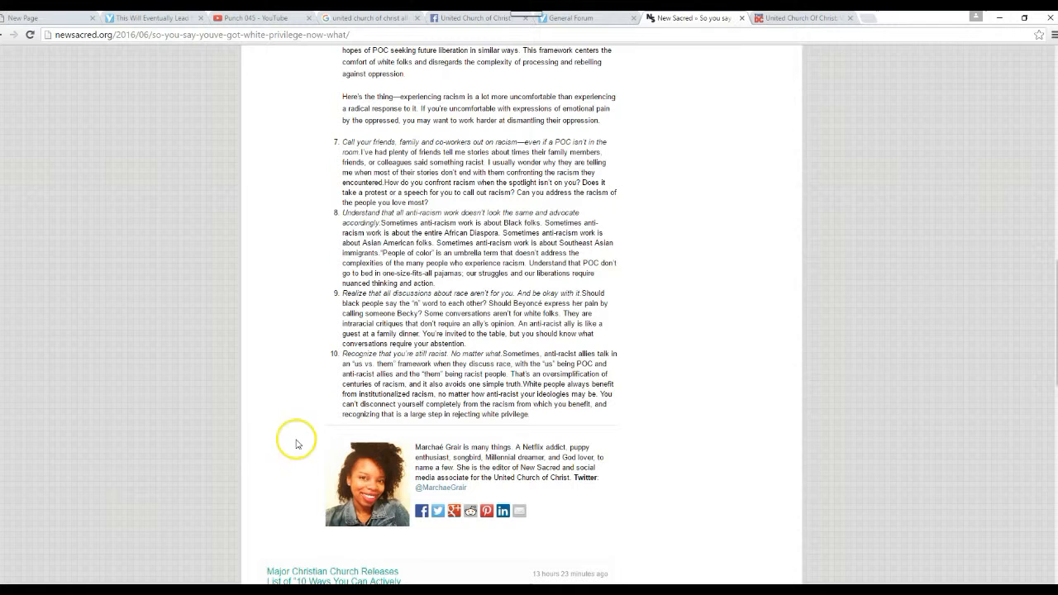
{"action": "mouse_move", "coordinate": [269, 424]}
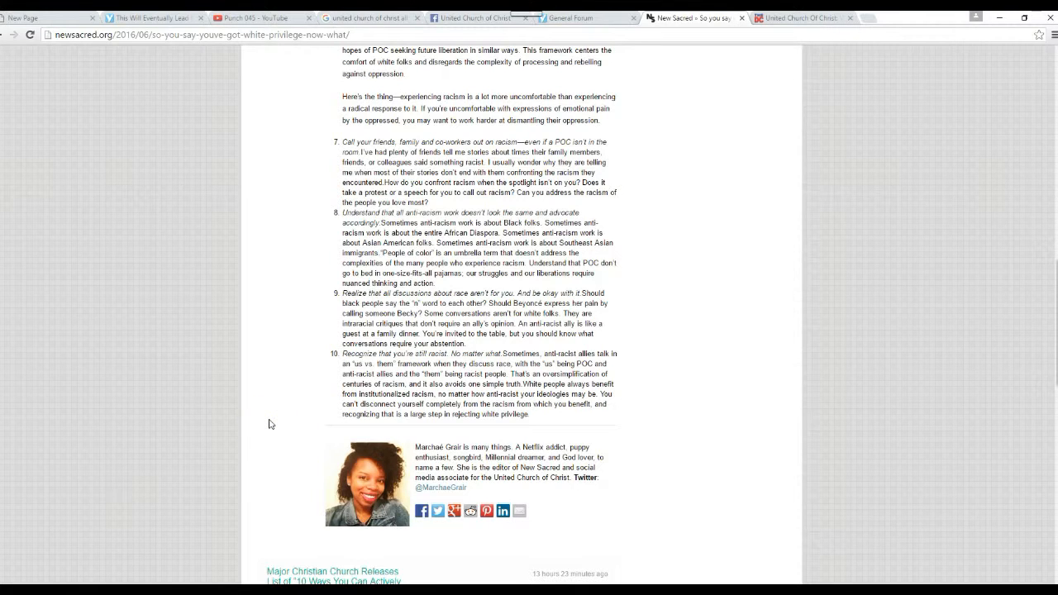
Scroll down to show item 10 and the author bio box.
{"action": "scroll", "scroll_direction": "down", "scroll_amount": 3}
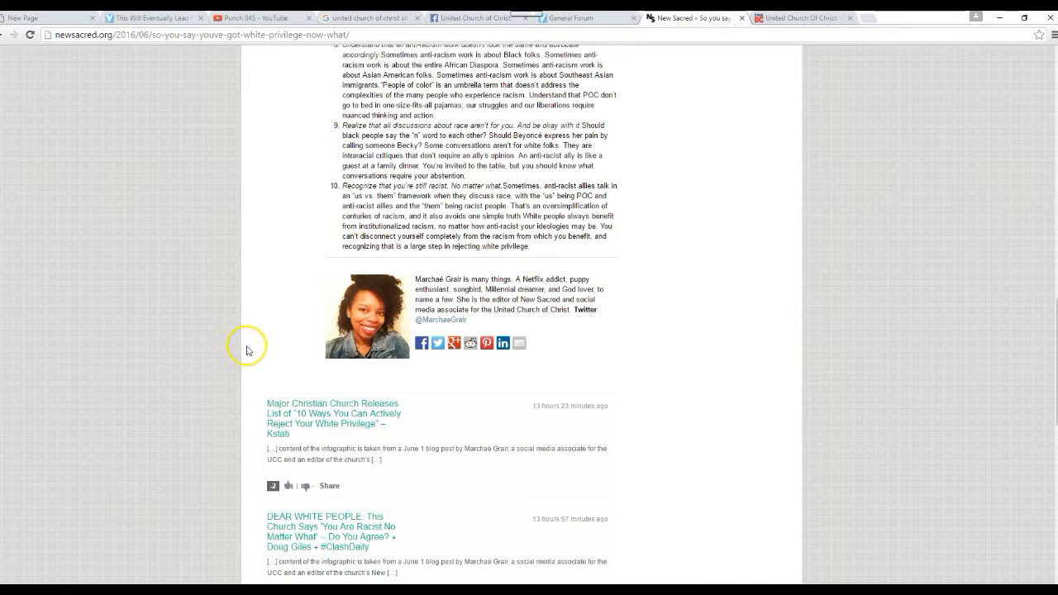
{"action": "mouse_move", "coordinate": [264, 363]}
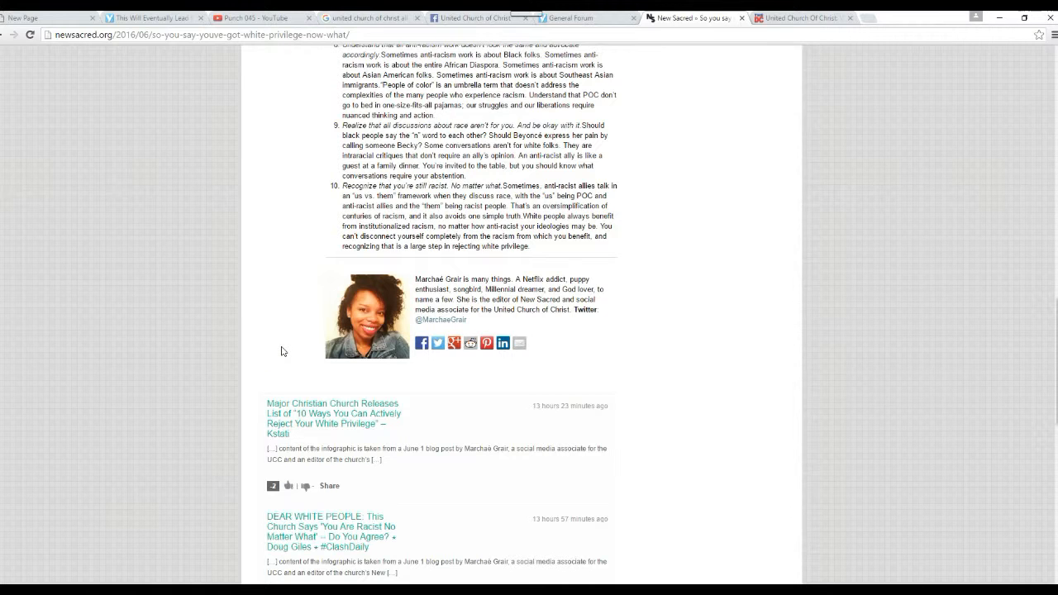
Scroll back up from the pingbacks to items seven through ten and the author bio.
{"action": "scroll", "scroll_direction": "up", "scroll_amount": 3}
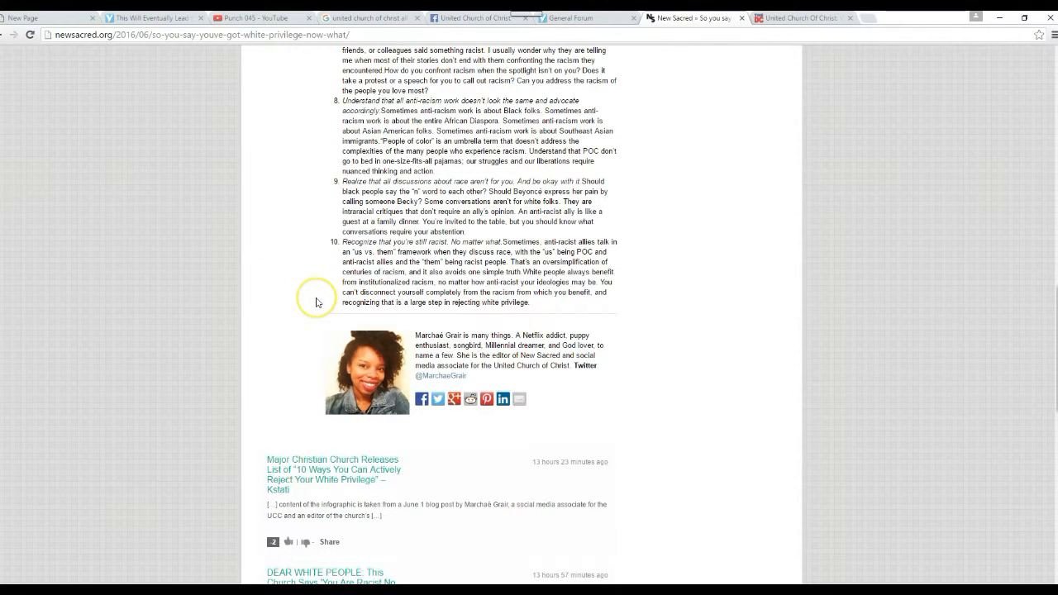
{"action": "mouse_move", "coordinate": [310, 287]}
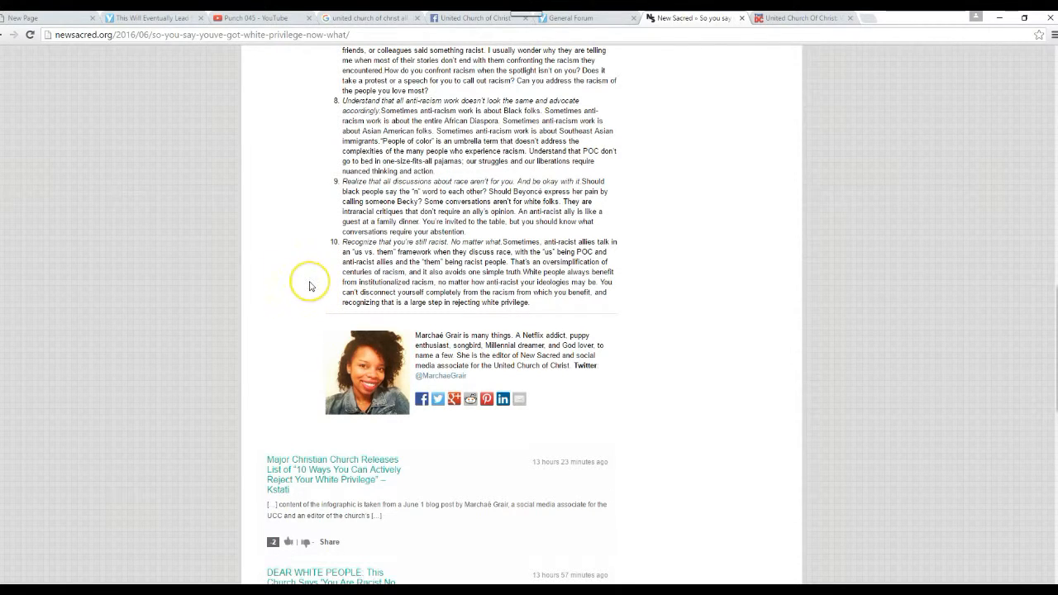
{"action": "mouse_move", "coordinate": [303, 299]}
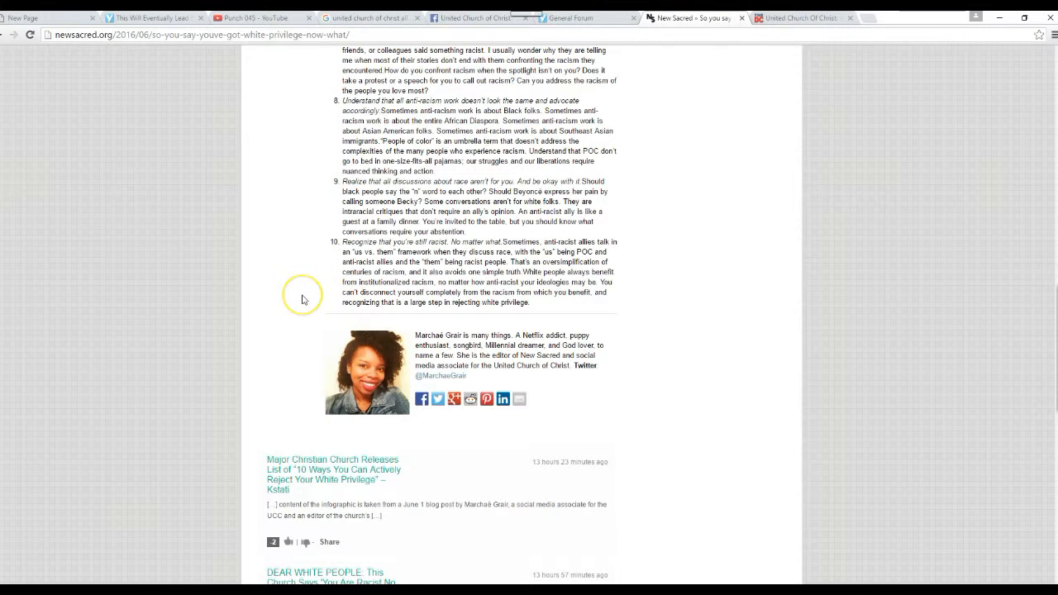
{"action": "mouse_move", "coordinate": [322, 308]}
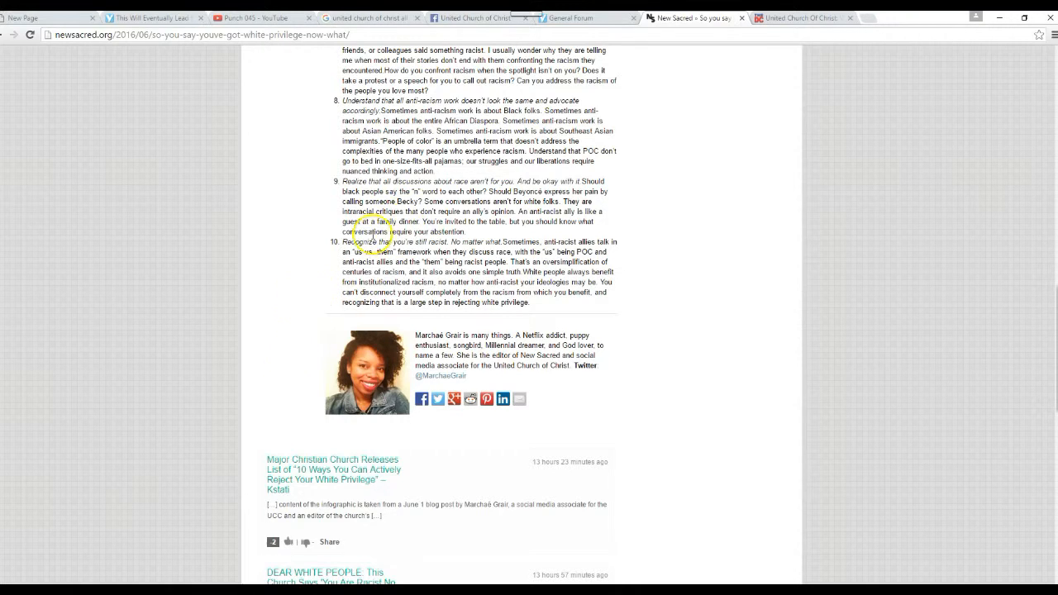
{"action": "mouse_move", "coordinate": [317, 269]}
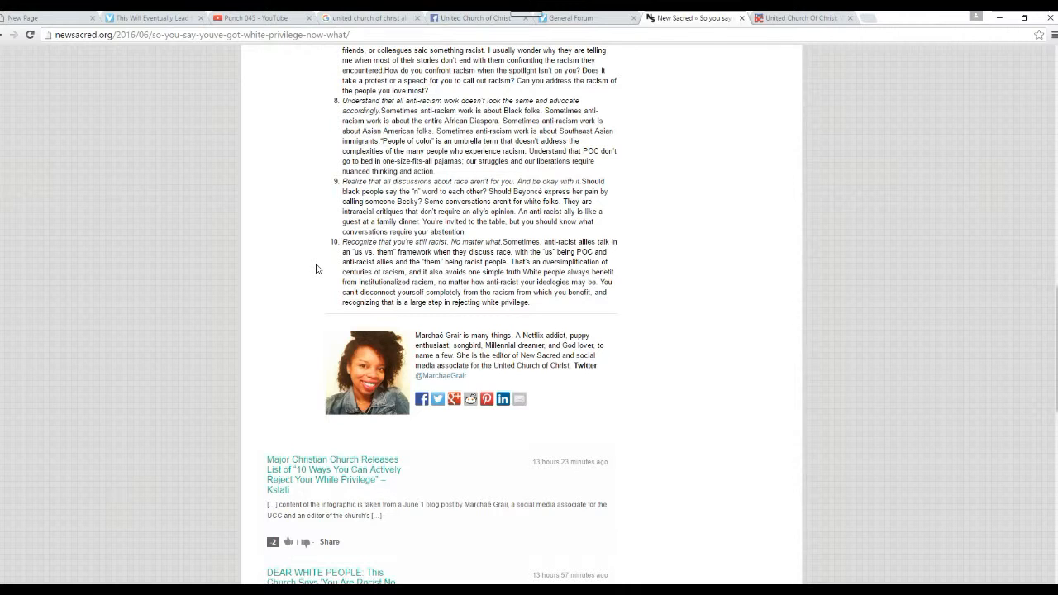
{"action": "mouse_move", "coordinate": [335, 287]}
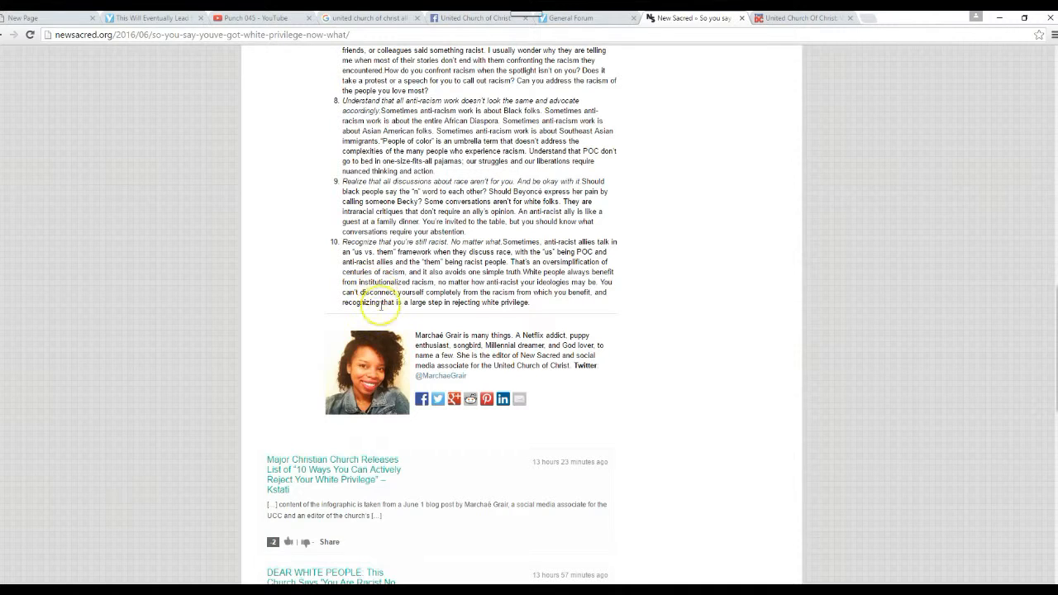
{"action": "mouse_move", "coordinate": [293, 267]}
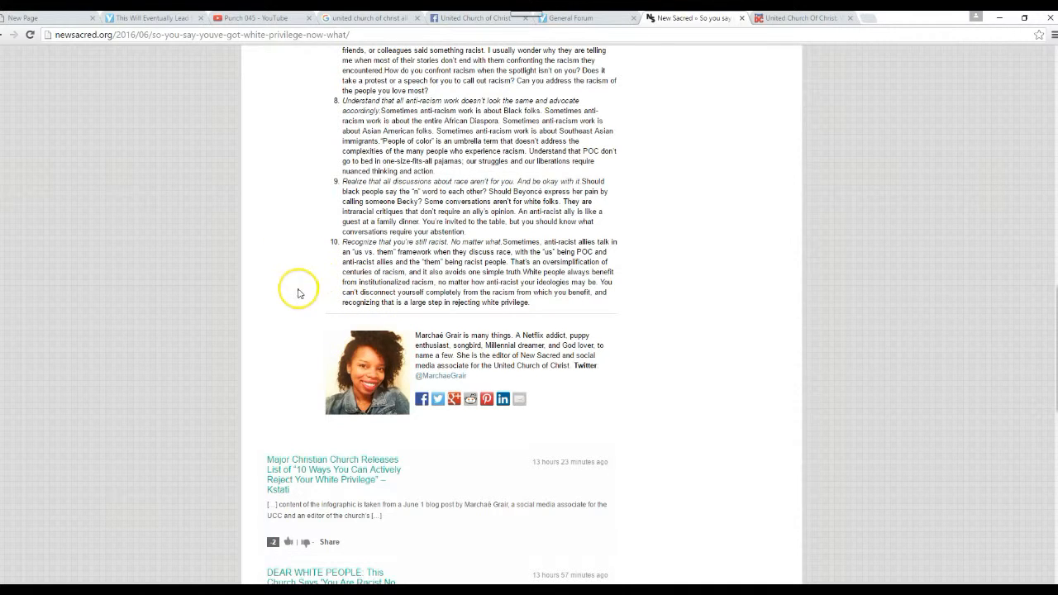
{"action": "mouse_move", "coordinate": [304, 281]}
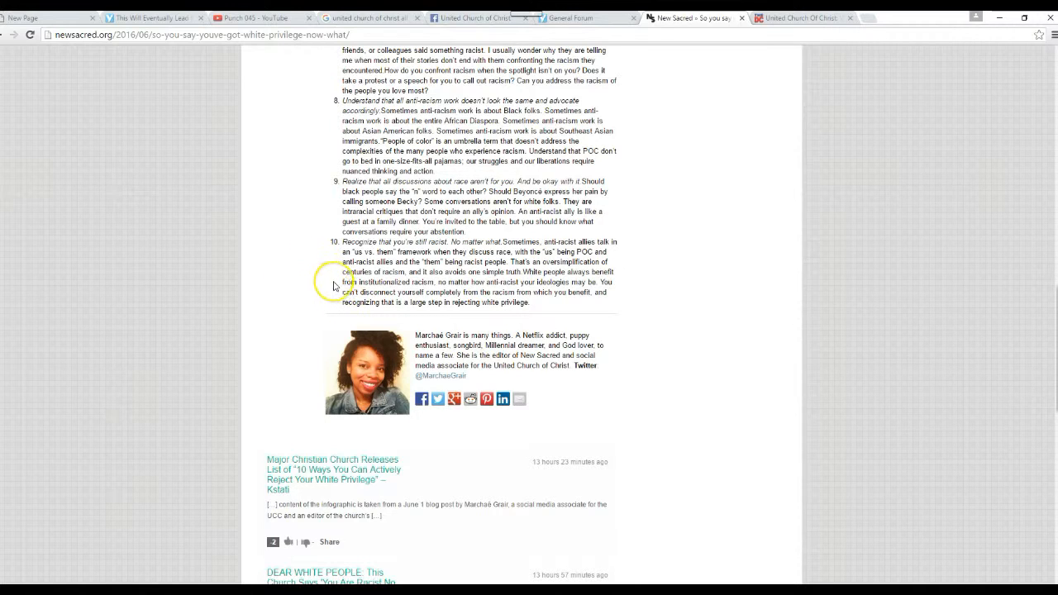
{"action": "mouse_move", "coordinate": [333, 286]}
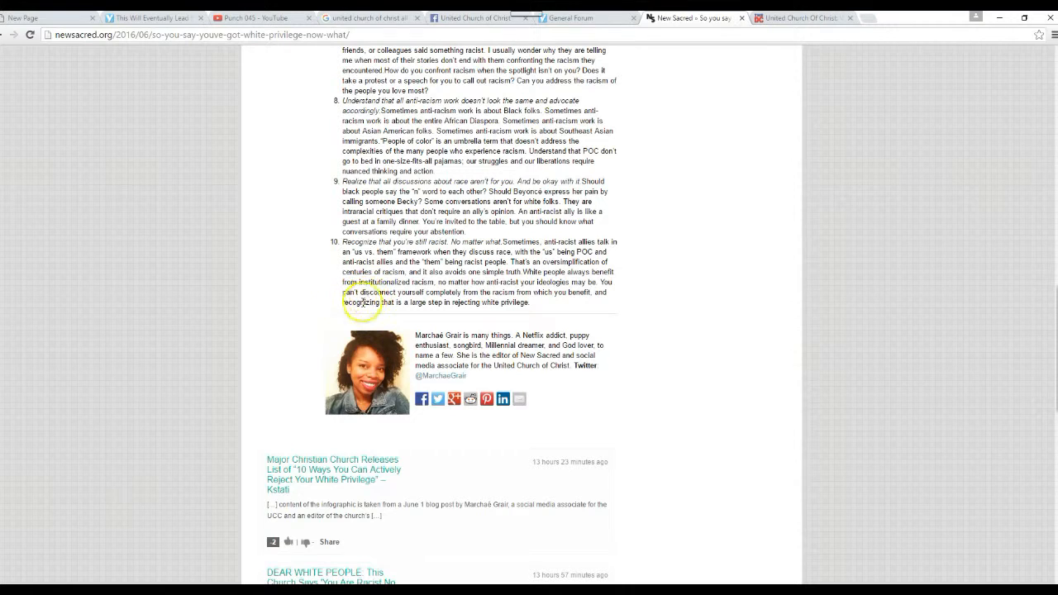
{"action": "scroll", "scroll_direction": "up", "scroll_amount": 3}
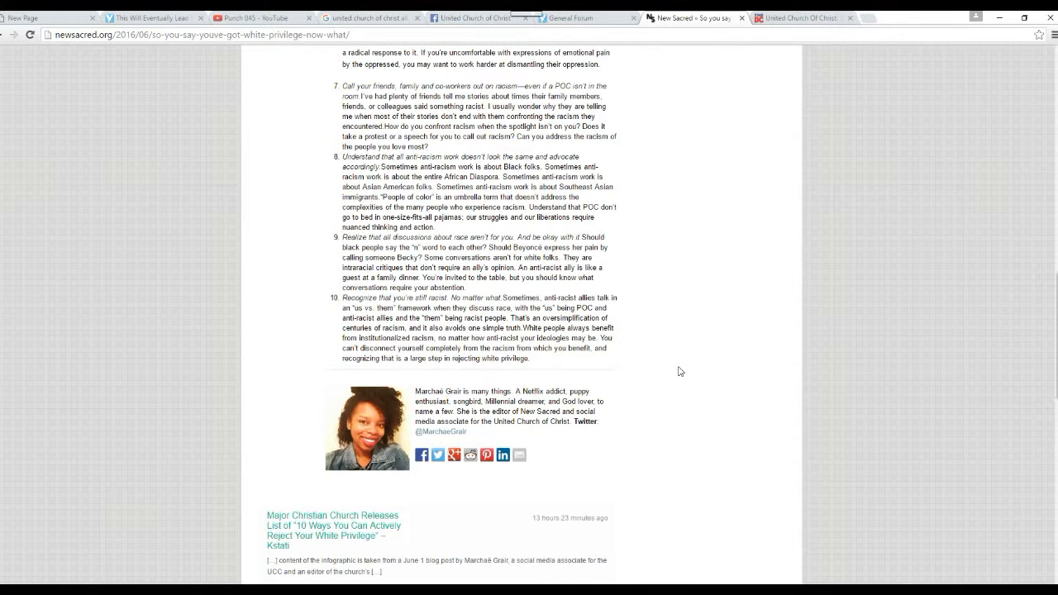
Scroll around the author bio and the Kstati and Clash Daily pingbacks.
{"action": "scroll", "scroll_direction": "down", "scroll_amount": 3}
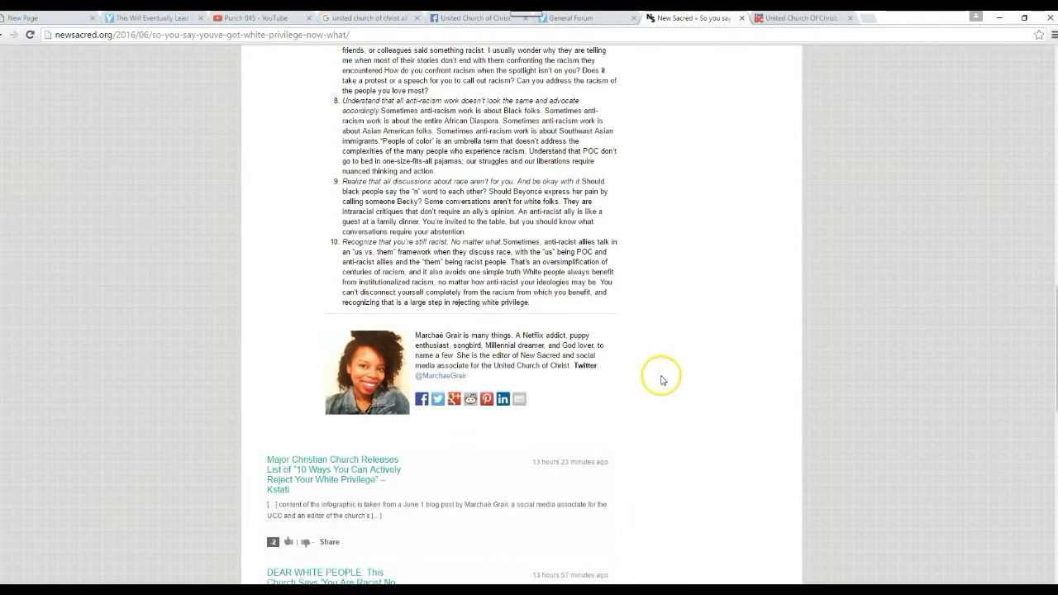
{"action": "scroll", "scroll_direction": "up", "scroll_amount": 3}
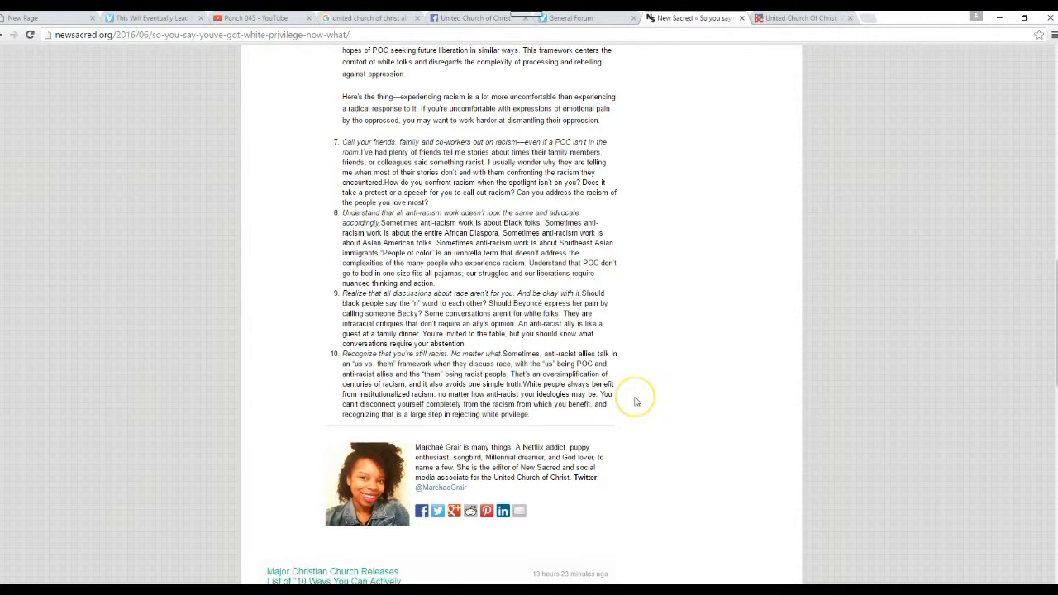
{"action": "mouse_move", "coordinate": [731, 410]}
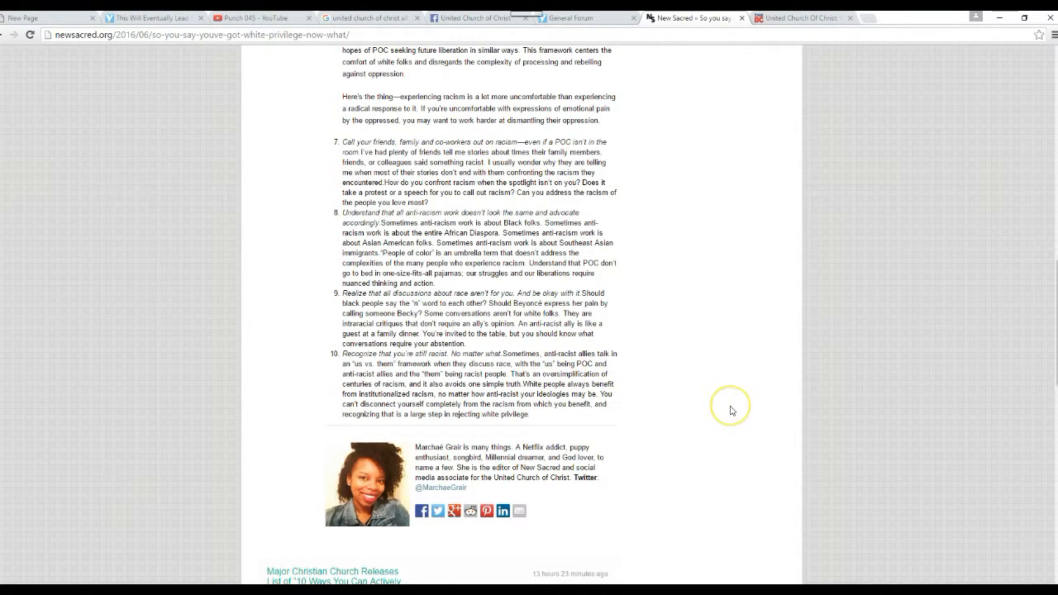
{"action": "scroll", "scroll_direction": "up", "scroll_amount": 3}
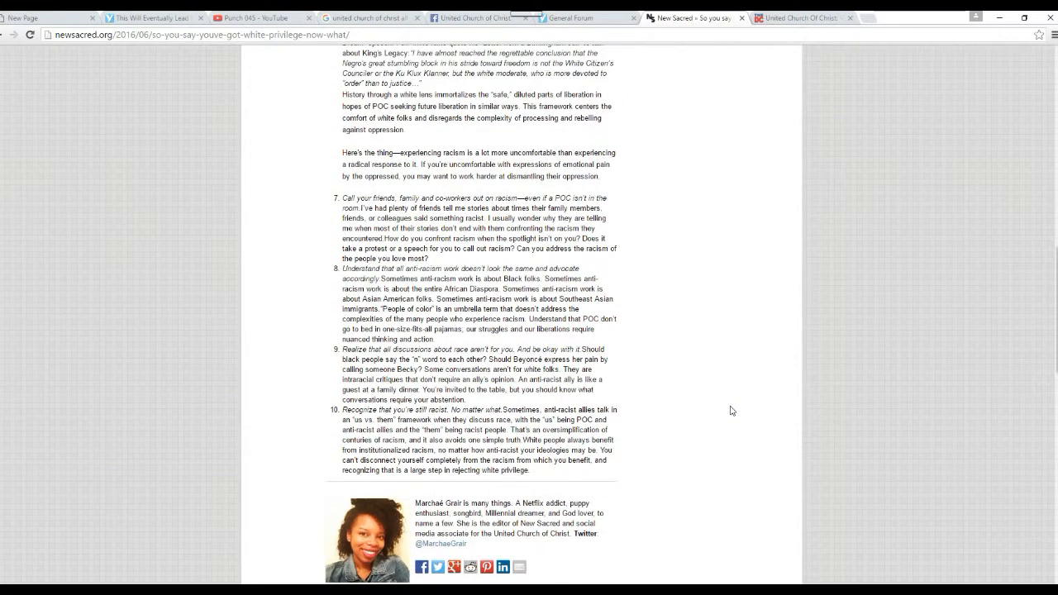
{"action": "scroll", "scroll_direction": "down", "scroll_amount": 3}
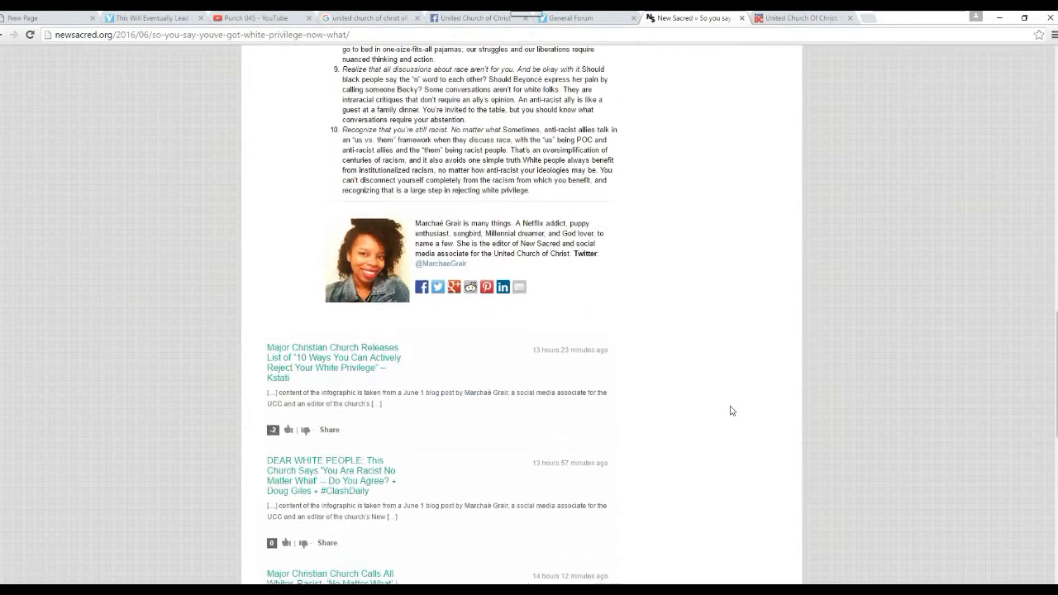
{"action": "scroll", "scroll_direction": "down", "scroll_amount": 3}
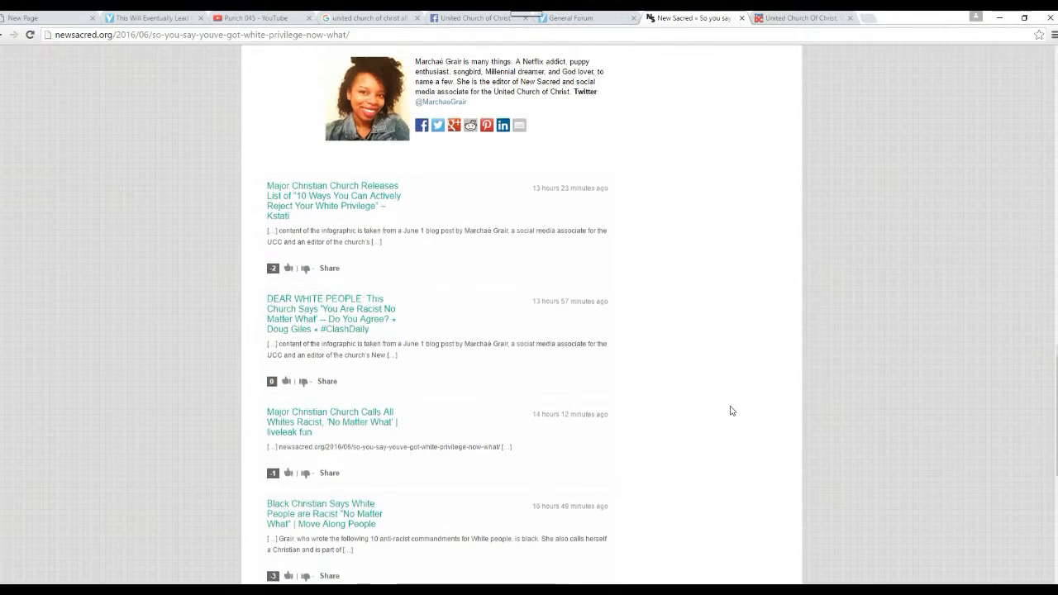
{"action": "scroll", "scroll_direction": "up", "scroll_amount": 3}
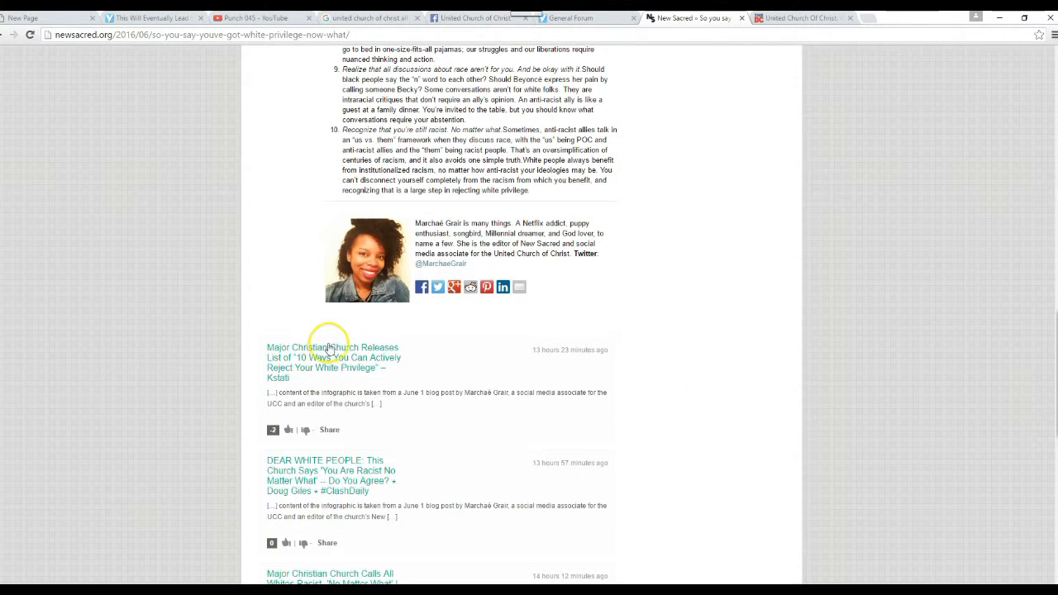
{"action": "mouse_move", "coordinate": [94, 308]}
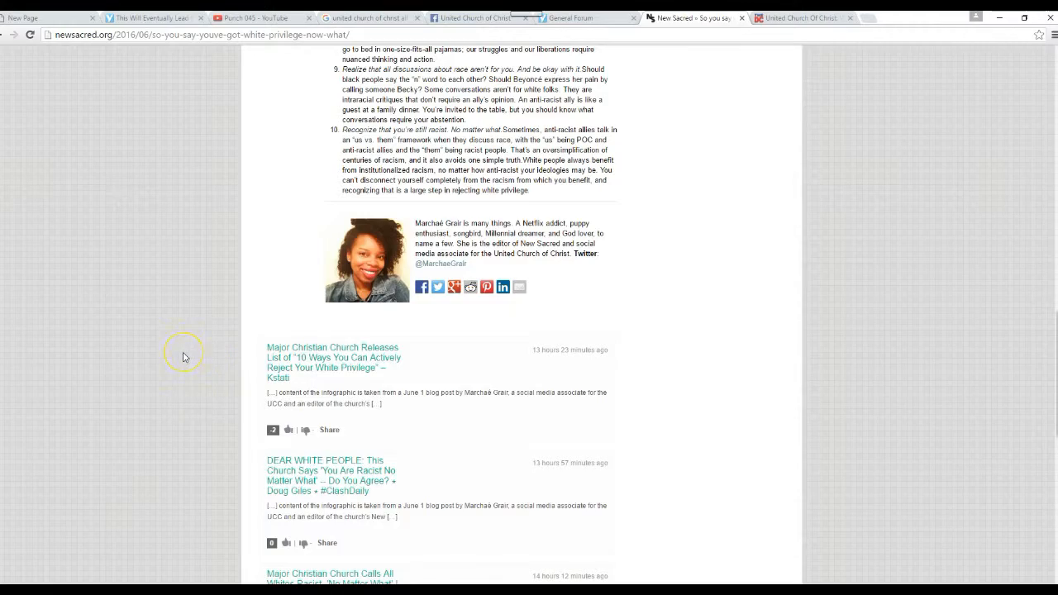
Scroll back and forth, settling on list items 7–10 above the author bio.
{"action": "scroll", "scroll_direction": "up", "scroll_amount": 3}
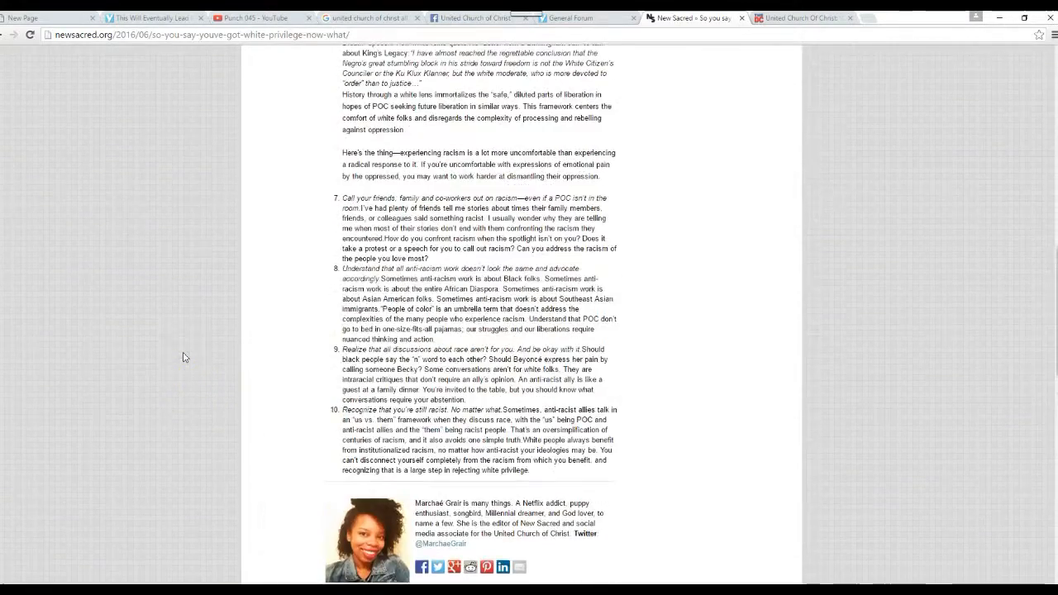
{"action": "scroll", "scroll_direction": "up", "scroll_amount": 3}
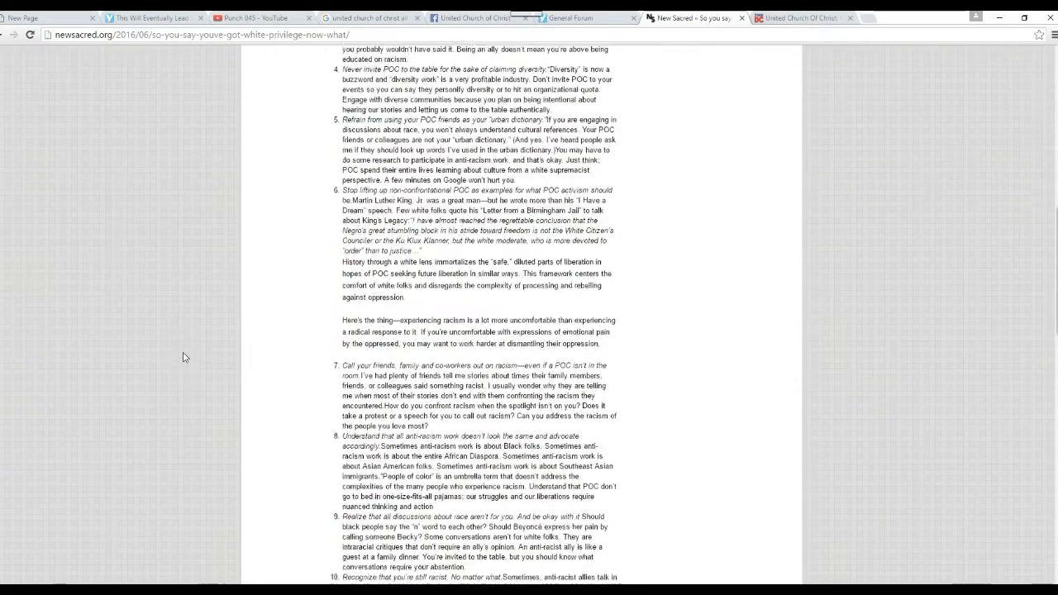
{"action": "scroll", "scroll_direction": "down", "scroll_amount": 3}
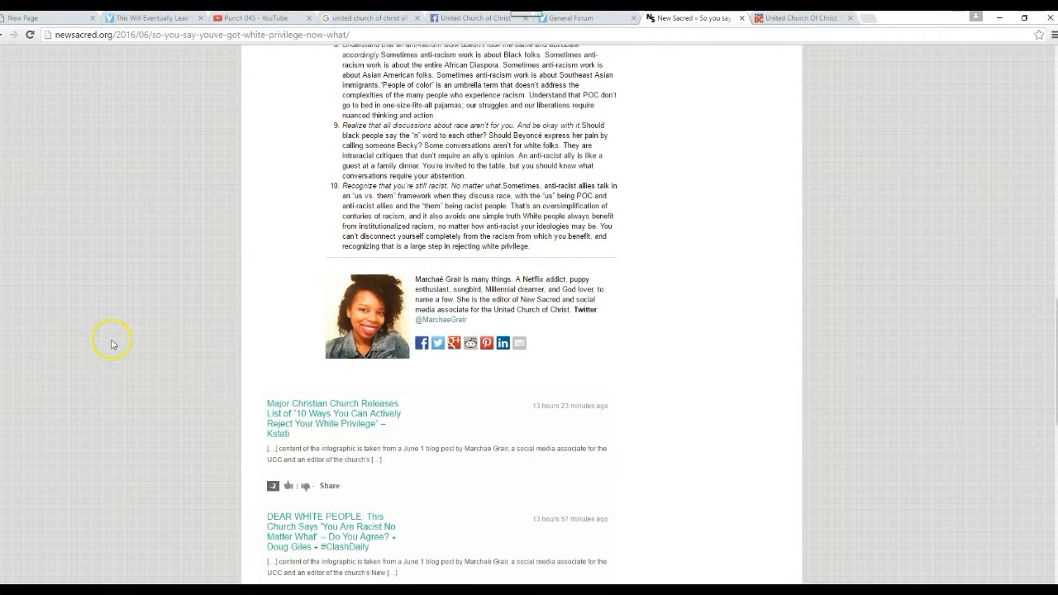
{"action": "mouse_move", "coordinate": [161, 315]}
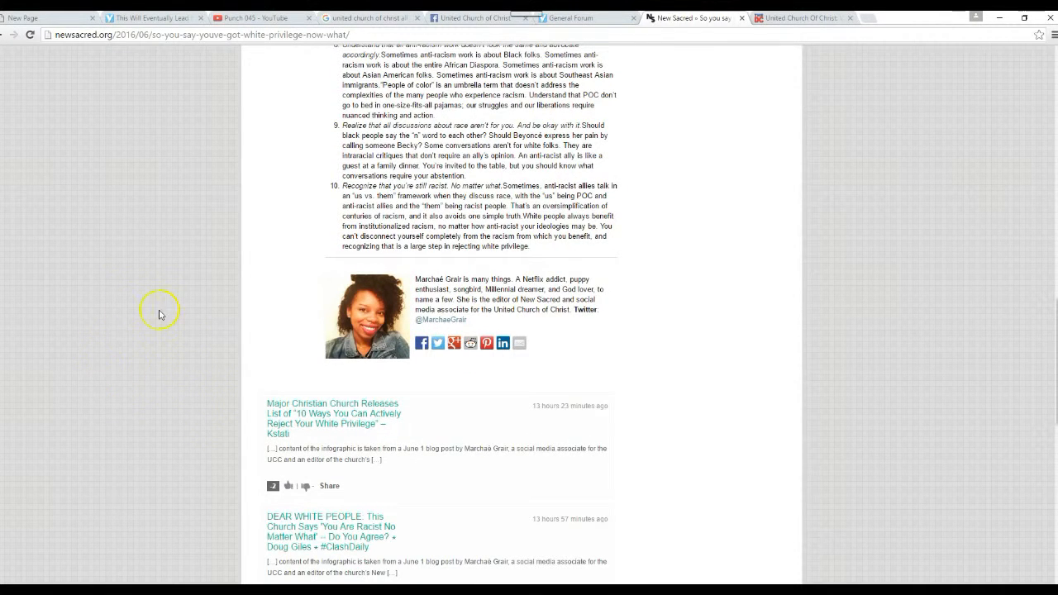
{"action": "mouse_move", "coordinate": [126, 398]}
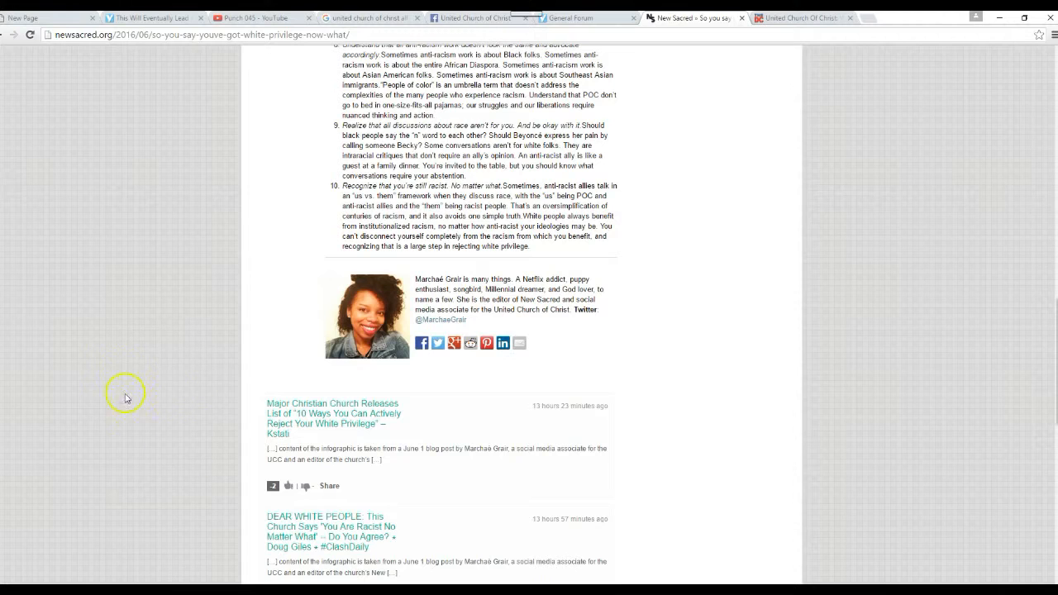
{"action": "mouse_move", "coordinate": [150, 386]}
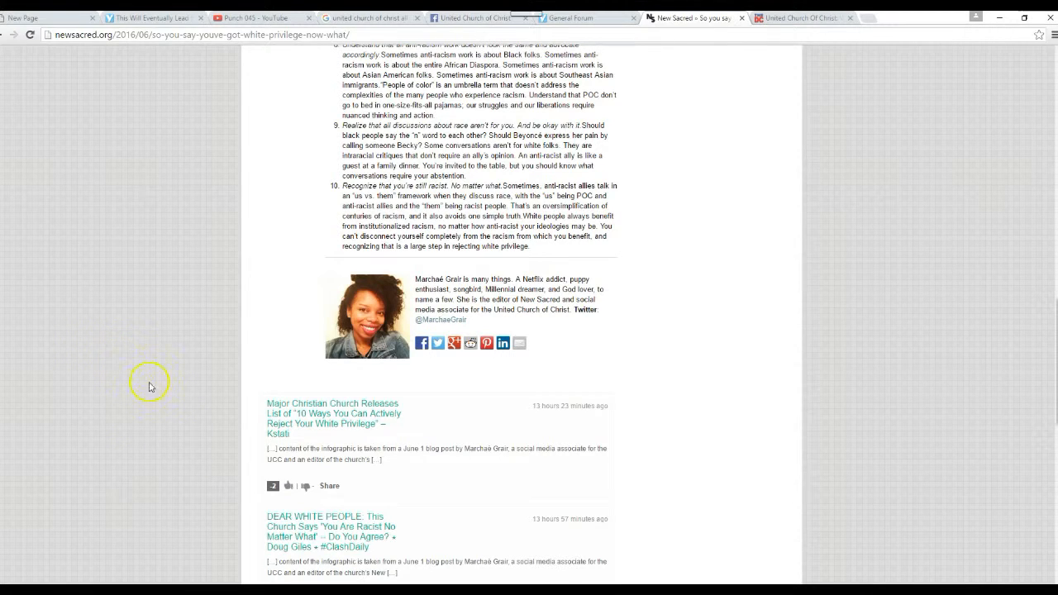
{"action": "mouse_move", "coordinate": [123, 365]}
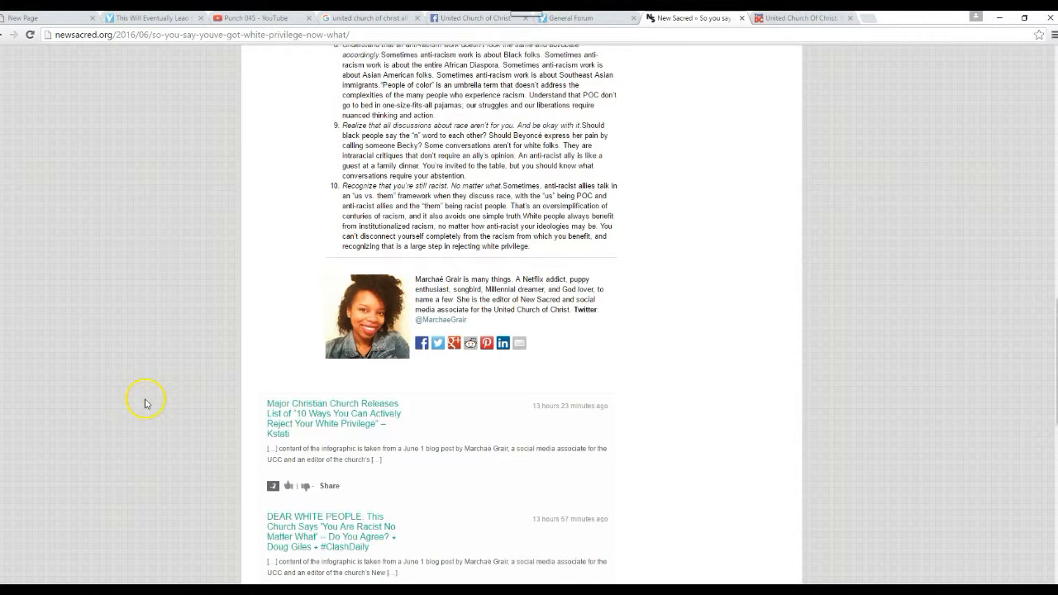
{"action": "scroll", "scroll_direction": "up", "scroll_amount": 3}
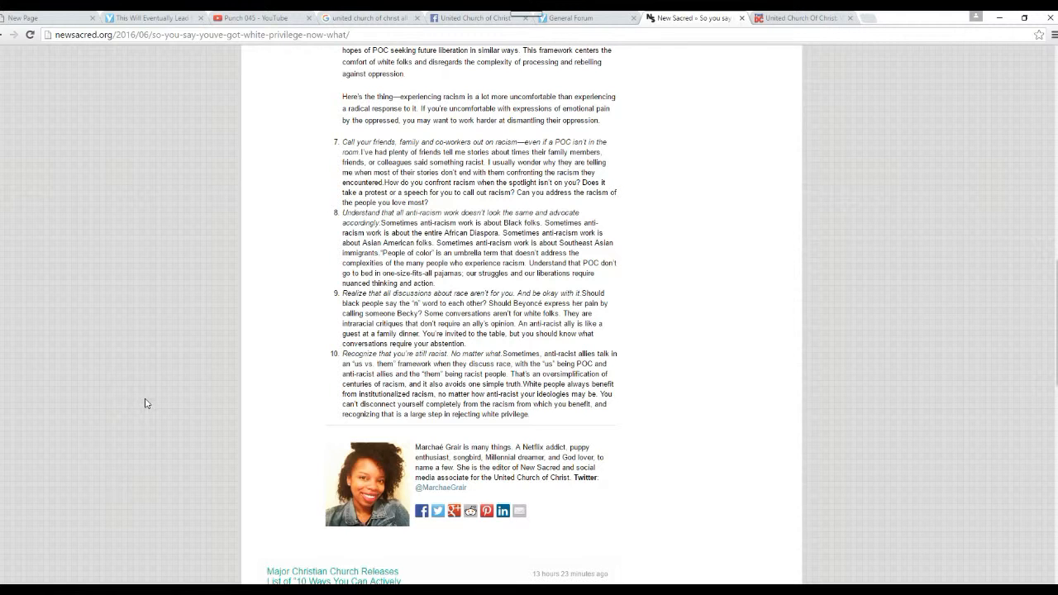
{"action": "scroll", "scroll_direction": "down", "scroll_amount": 3}
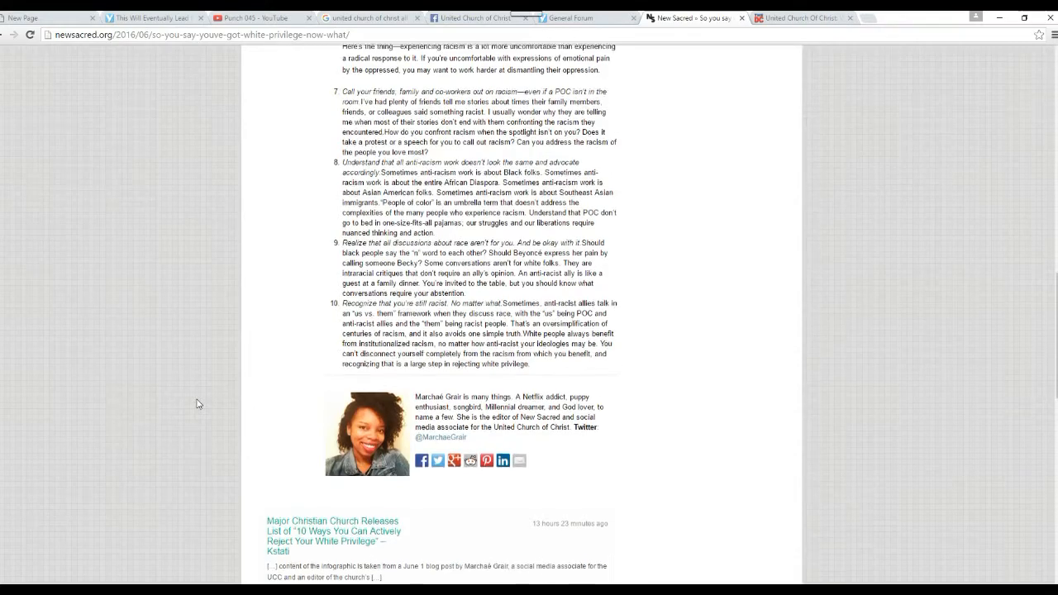
Scroll up to the blog header, headline, photo and opening paragraphs.
{"action": "scroll", "scroll_direction": "up", "scroll_amount": 3}
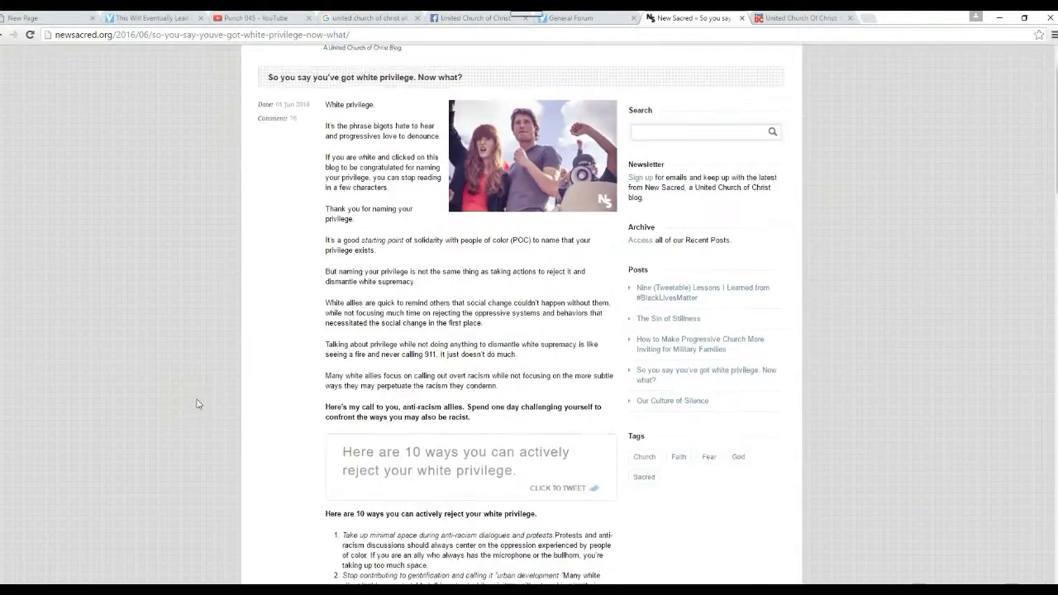
{"action": "scroll", "scroll_direction": "up", "scroll_amount": 3}
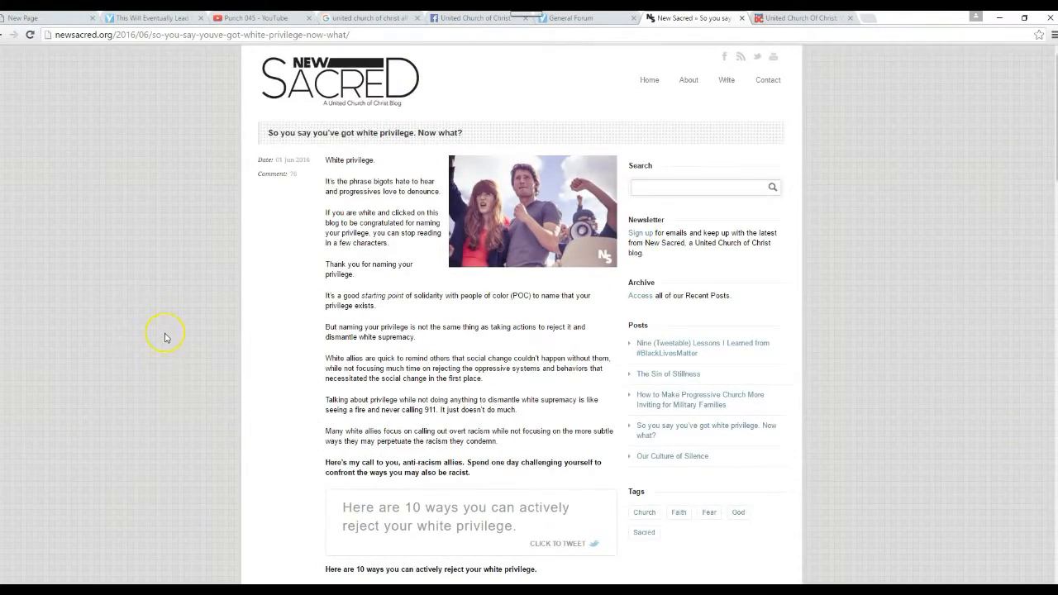
{"action": "mouse_move", "coordinate": [214, 397]}
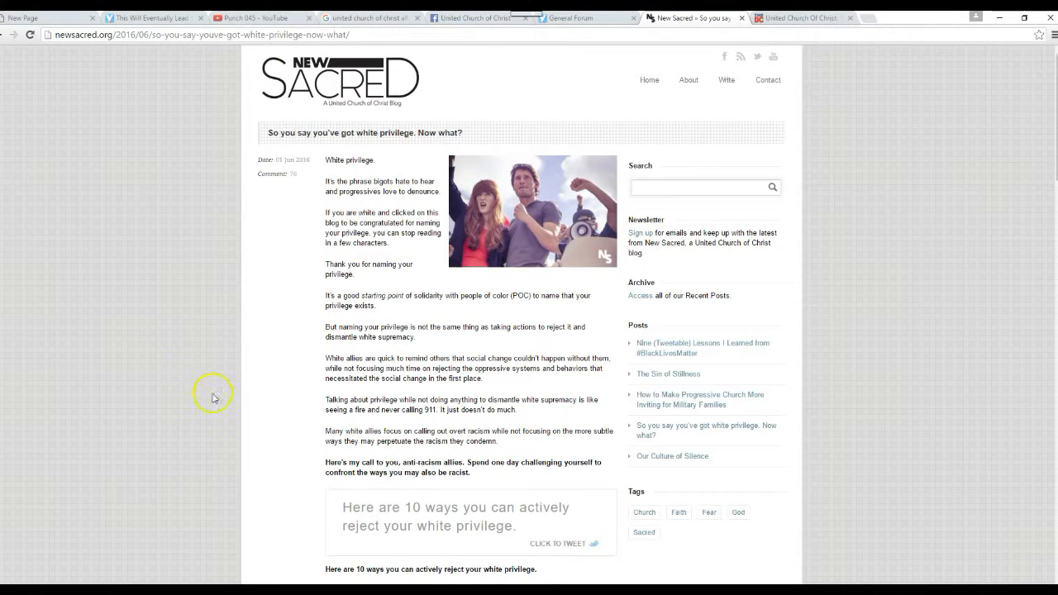
{"action": "mouse_move", "coordinate": [207, 418]}
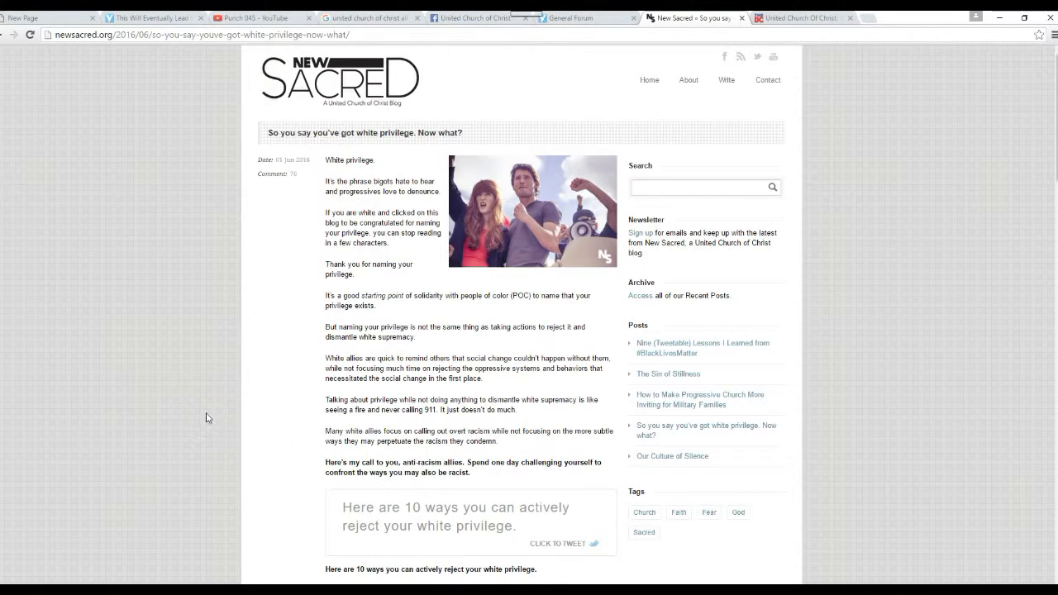
{"action": "mouse_move", "coordinate": [169, 389]}
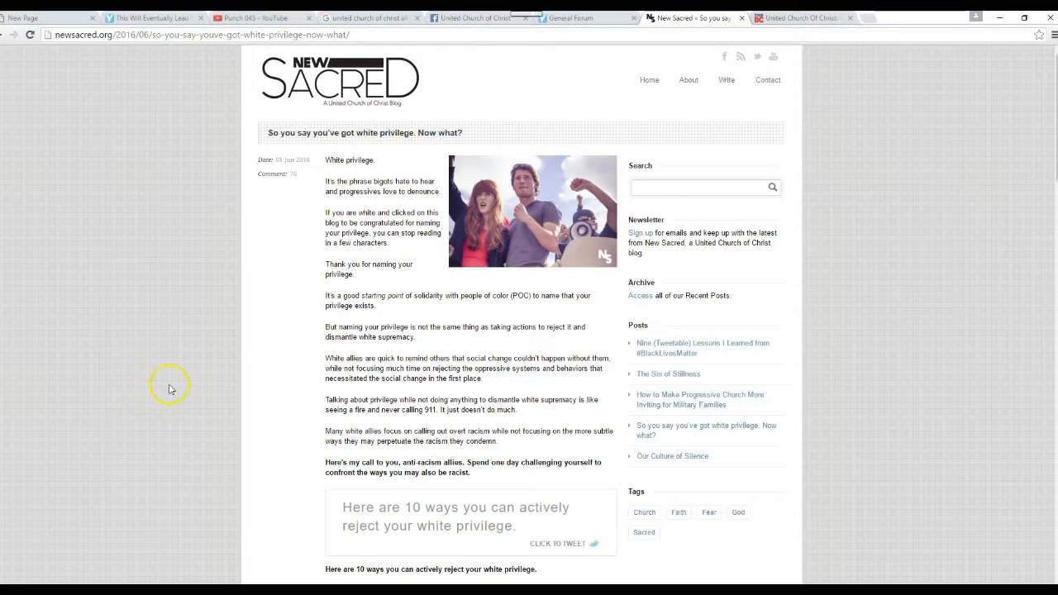
{"action": "mouse_move", "coordinate": [226, 397]}
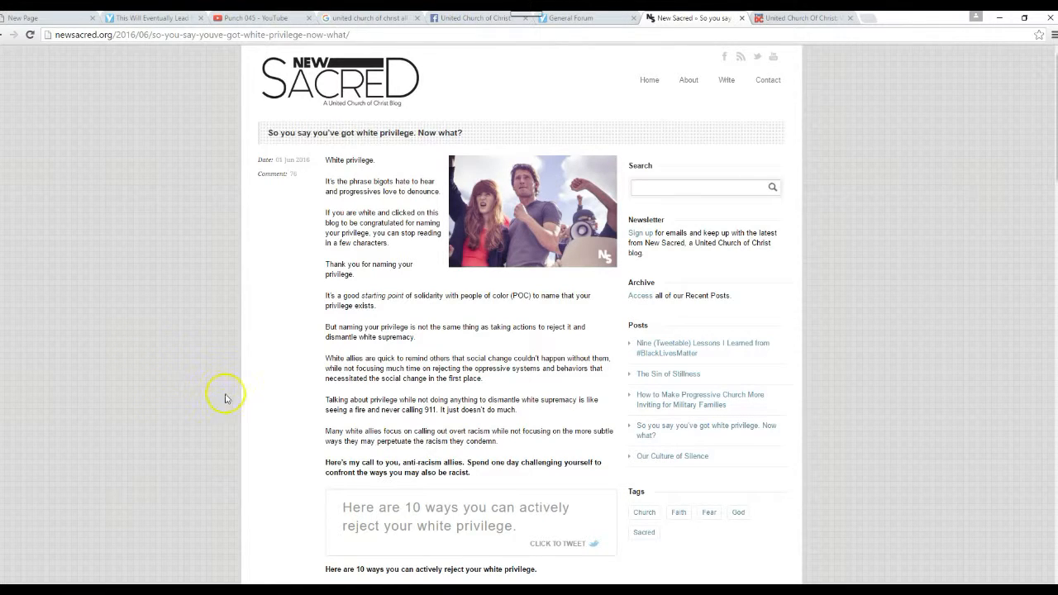
{"action": "mouse_move", "coordinate": [180, 365]}
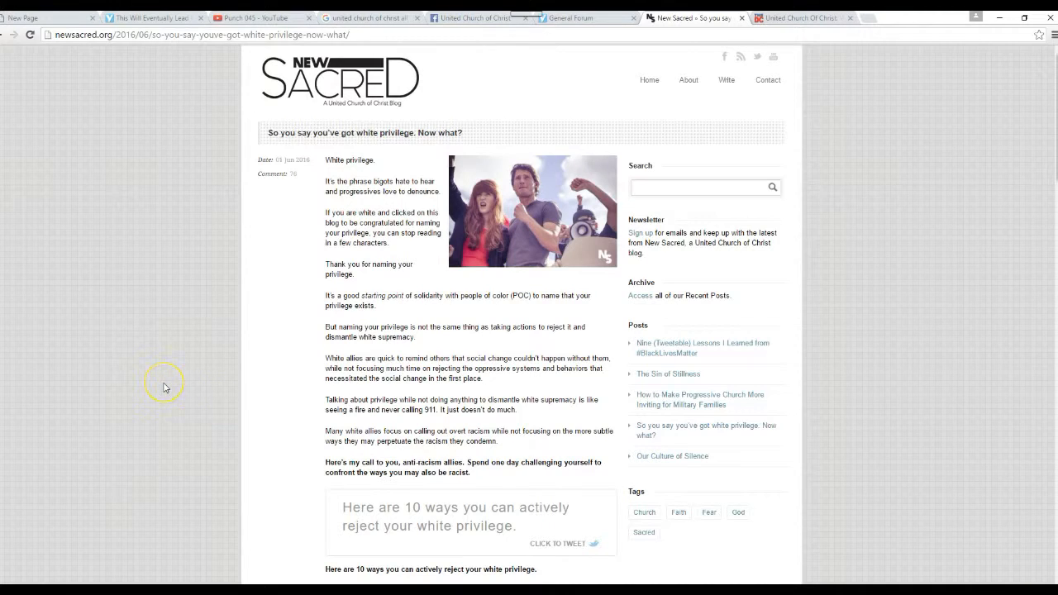
{"action": "mouse_move", "coordinate": [149, 360]}
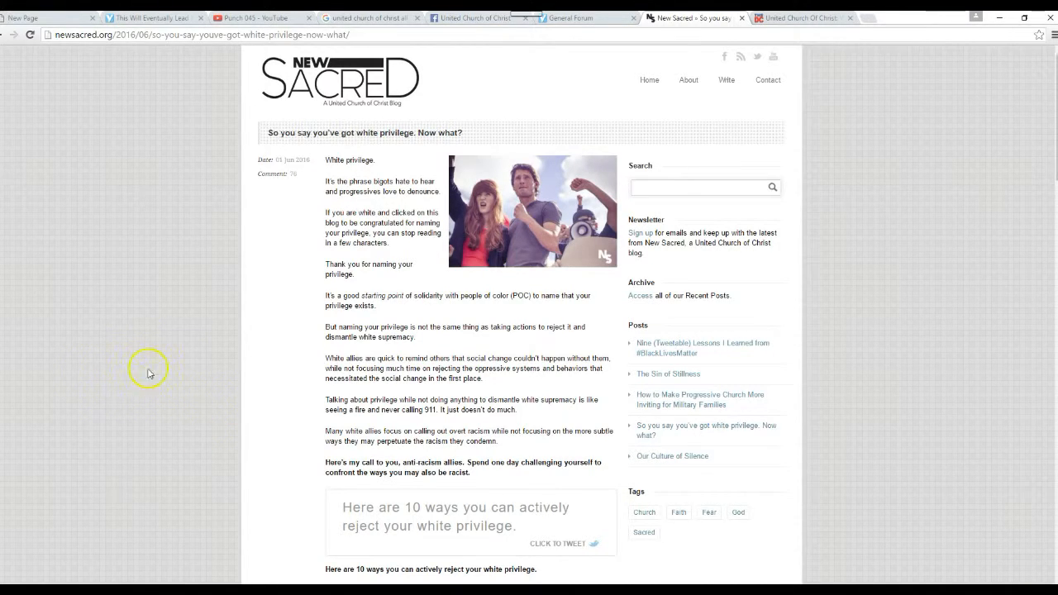
{"action": "mouse_move", "coordinate": [143, 433]}
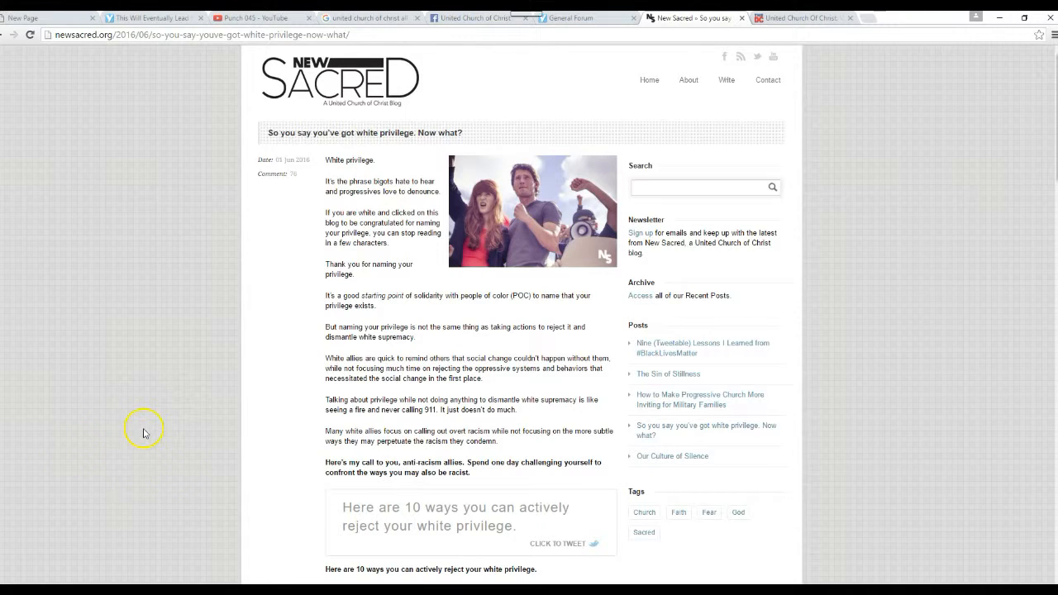
{"action": "mouse_move", "coordinate": [196, 490]}
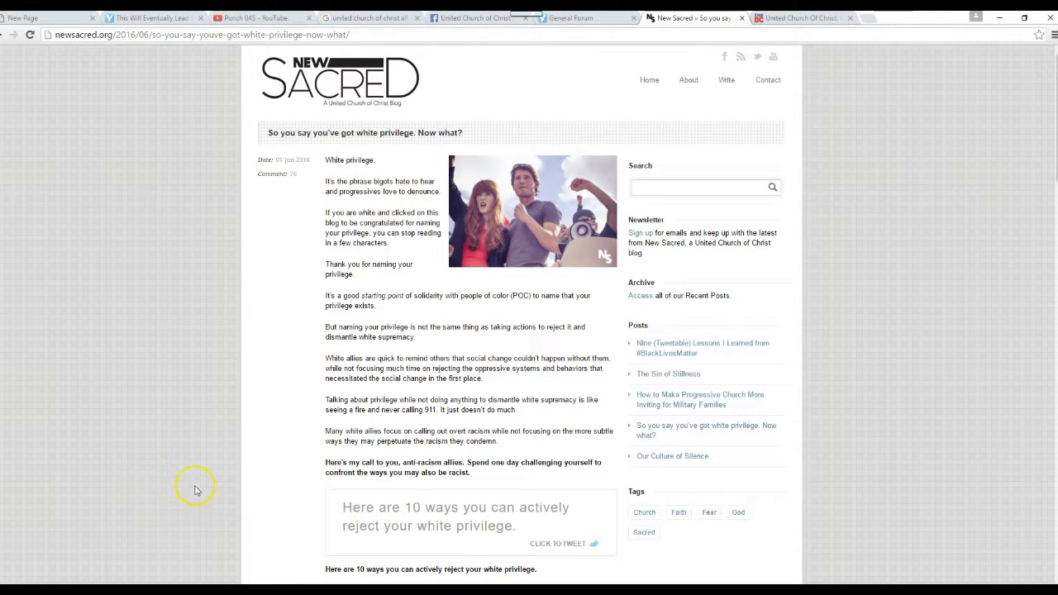
{"action": "mouse_move", "coordinate": [121, 446]}
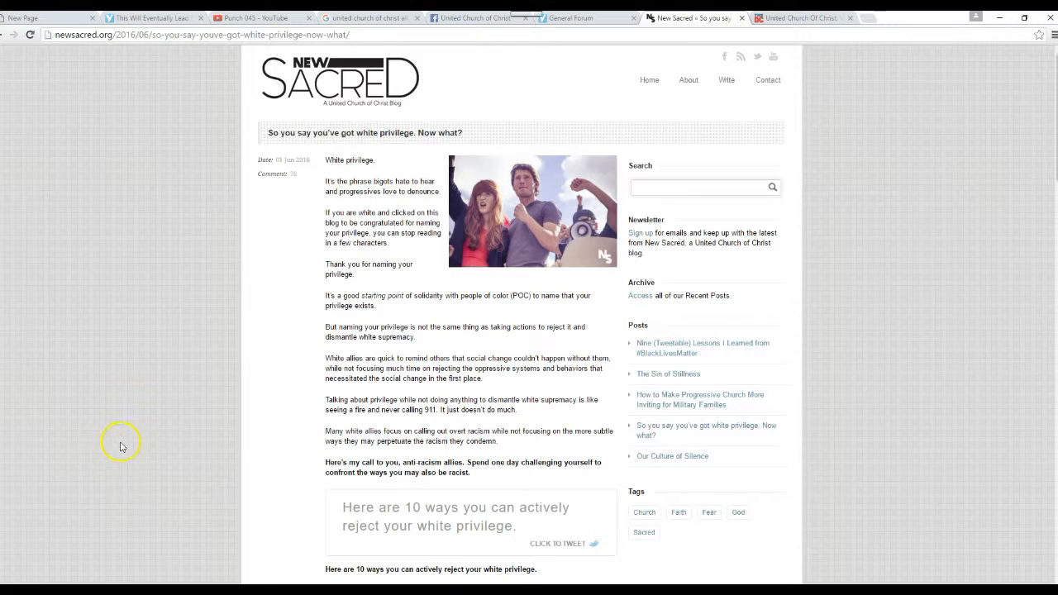
{"action": "mouse_move", "coordinate": [168, 470]}
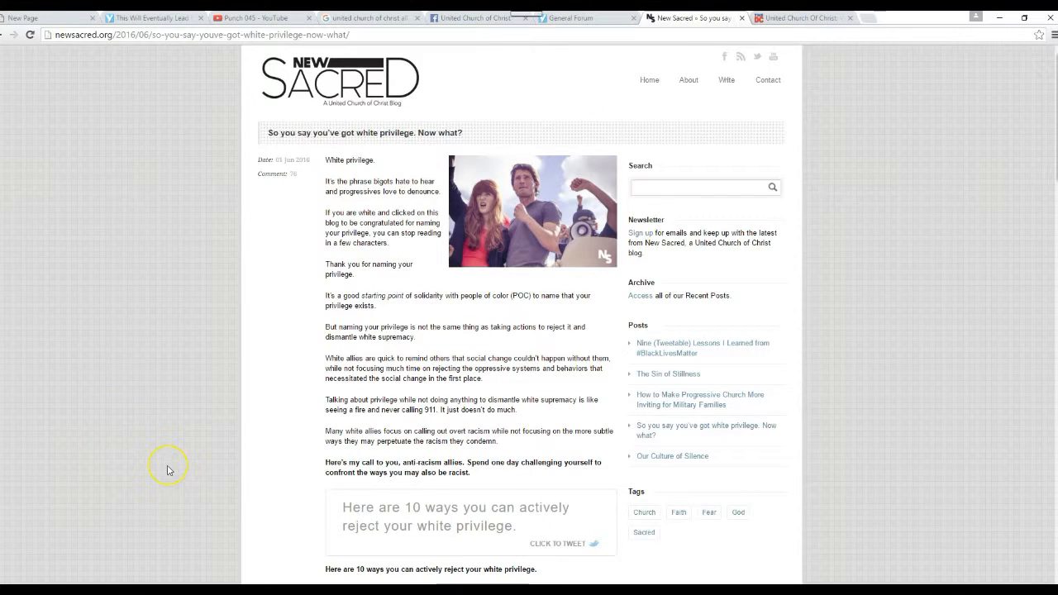
{"action": "mouse_move", "coordinate": [126, 514]}
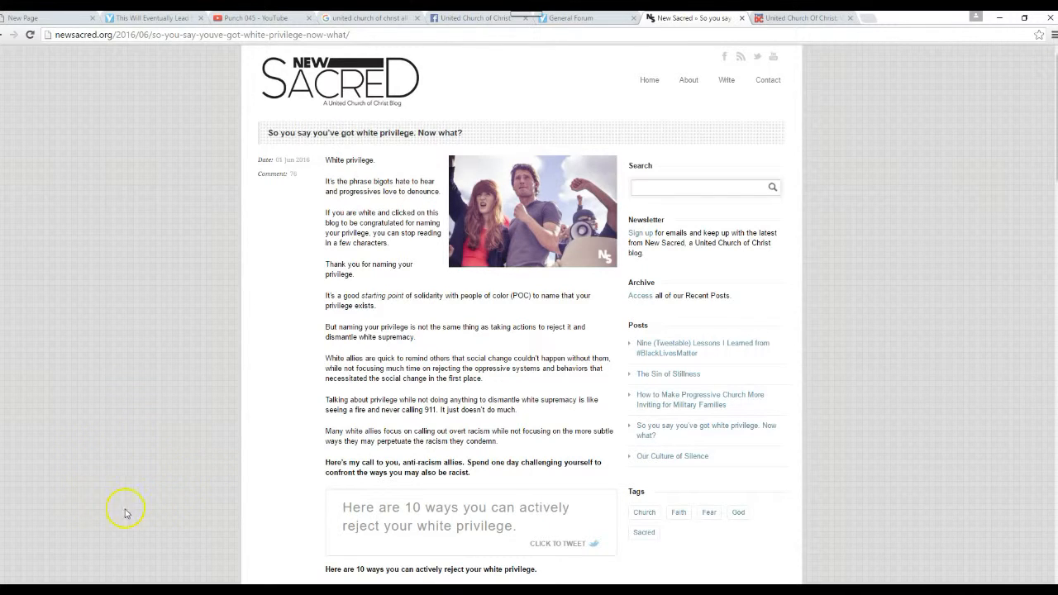
{"action": "mouse_move", "coordinate": [150, 494]}
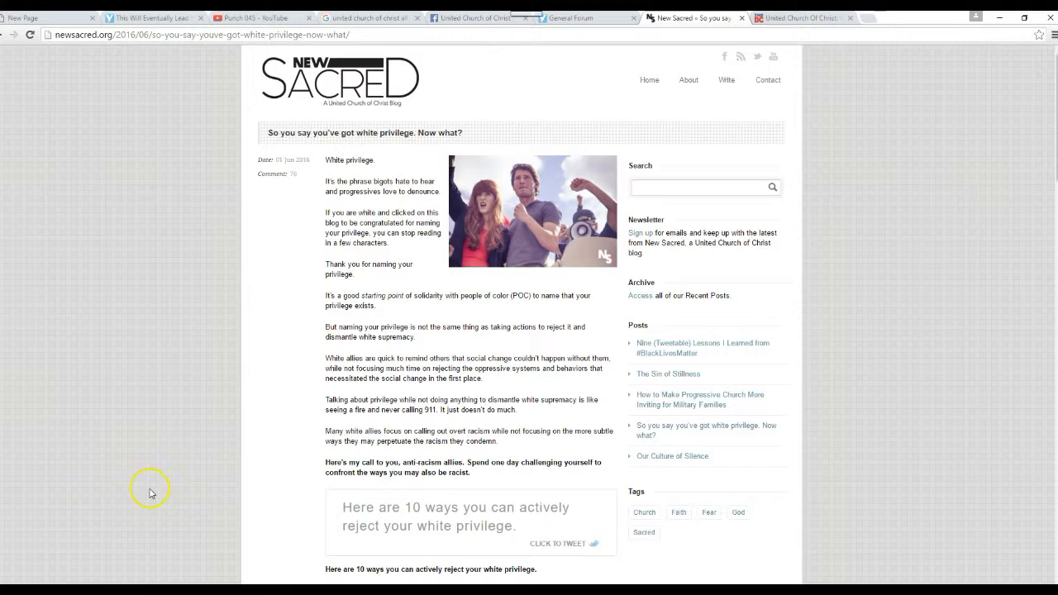
{"action": "mouse_move", "coordinate": [94, 517]}
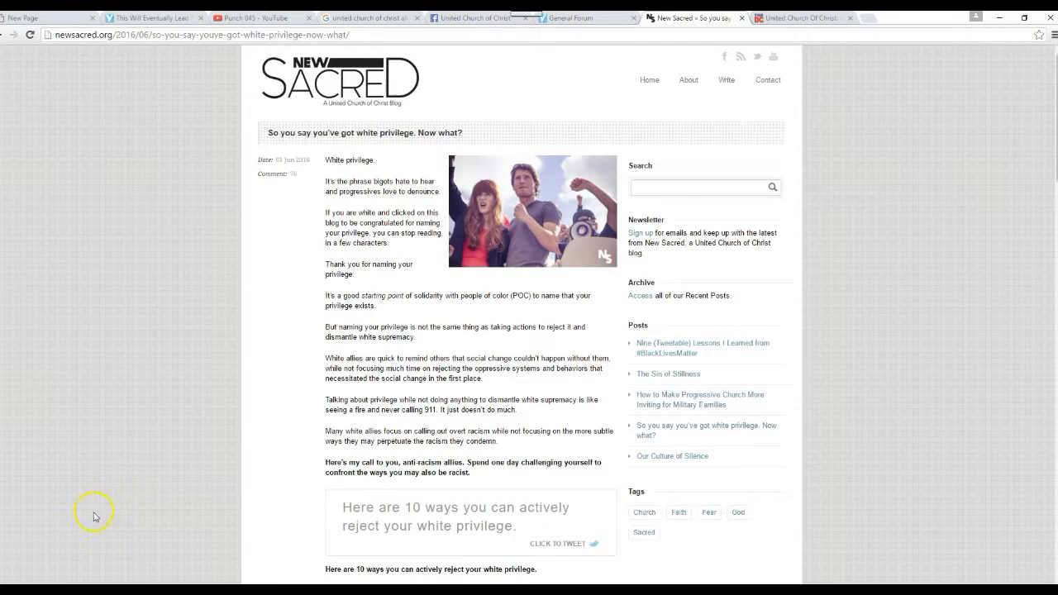
{"action": "mouse_move", "coordinate": [104, 501]}
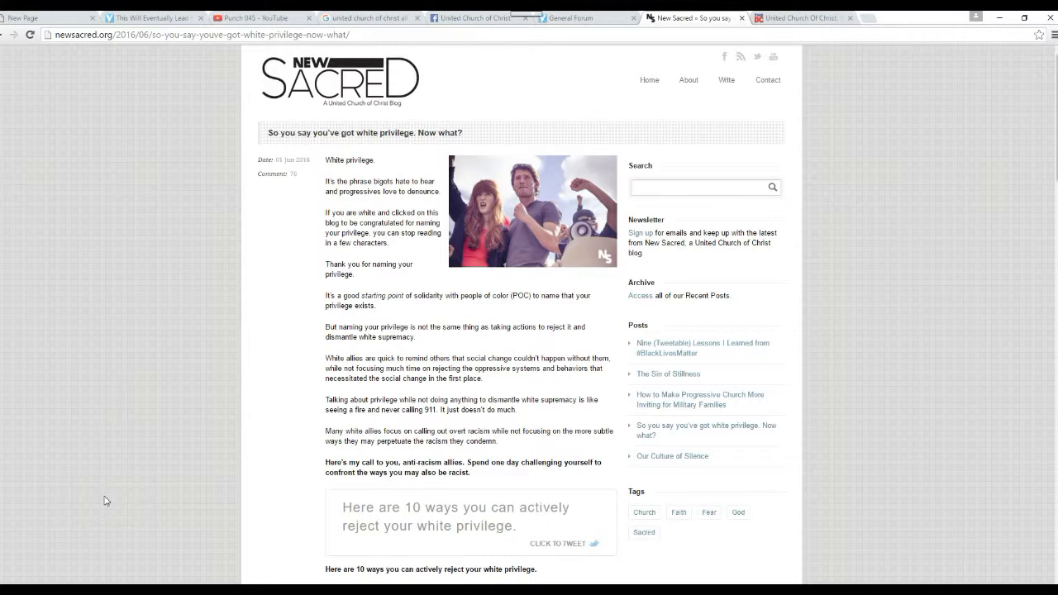
Scroll down to items nine and ten, the author bio and the first trackbacks.
{"action": "scroll", "scroll_direction": "down", "scroll_amount": 3}
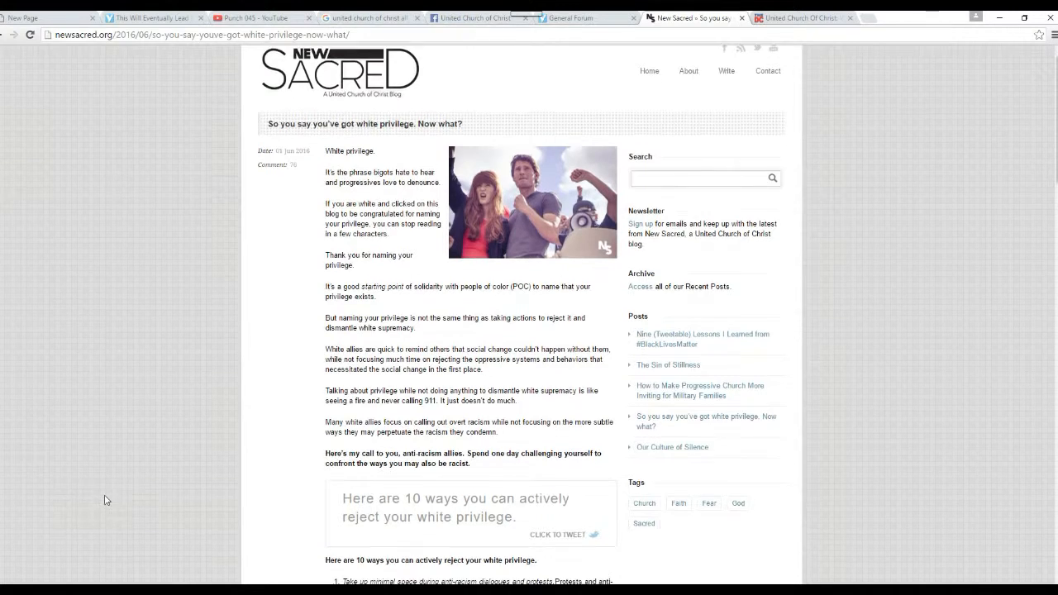
{"action": "scroll", "scroll_direction": "down", "scroll_amount": 3}
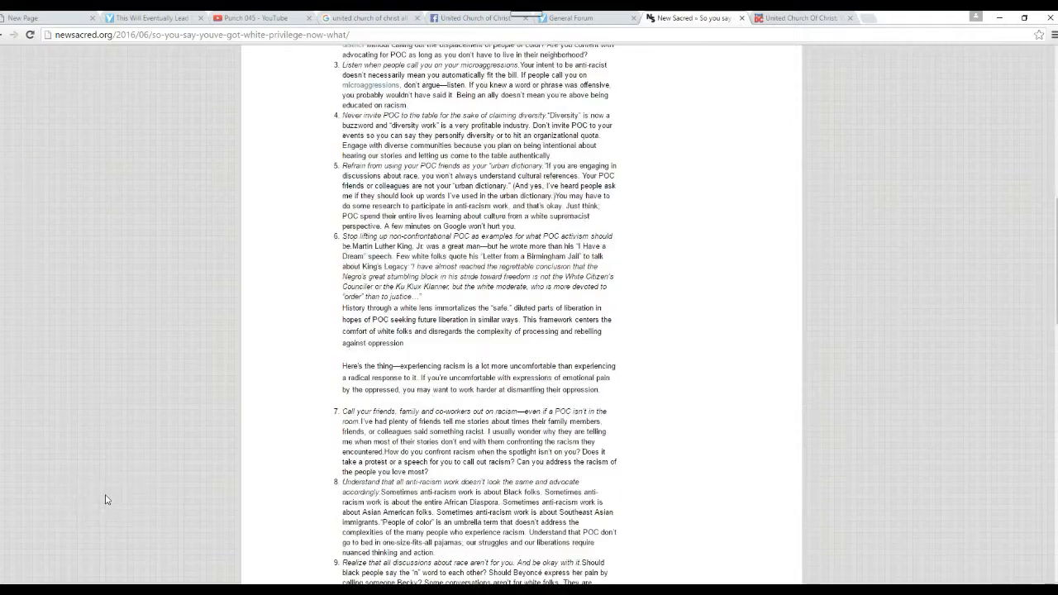
{"action": "scroll", "scroll_direction": "down", "scroll_amount": 3}
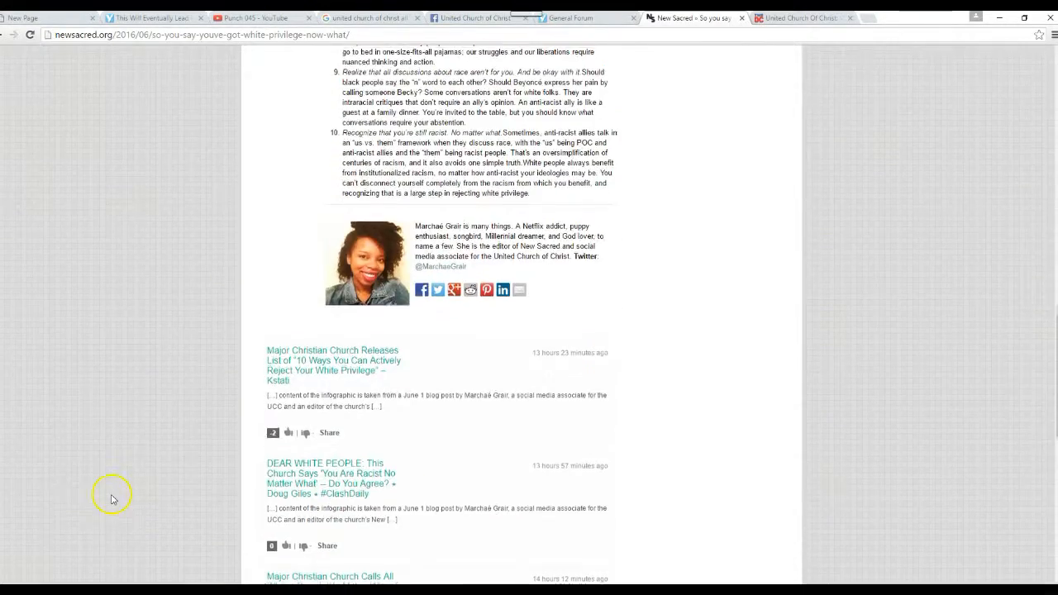
{"action": "scroll", "scroll_direction": "up", "scroll_amount": 3}
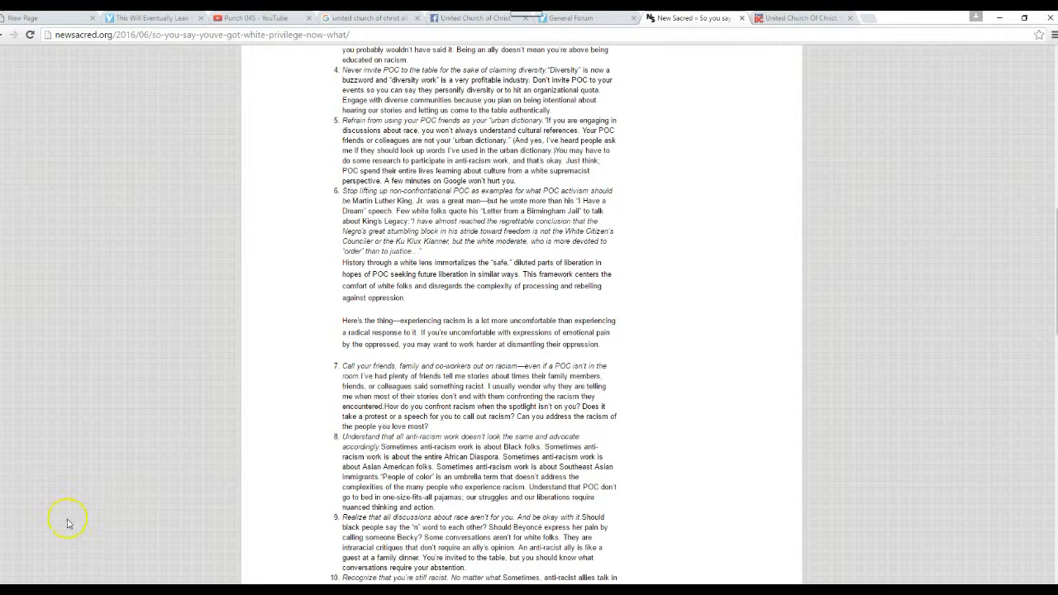
{"action": "mouse_move", "coordinate": [110, 496]}
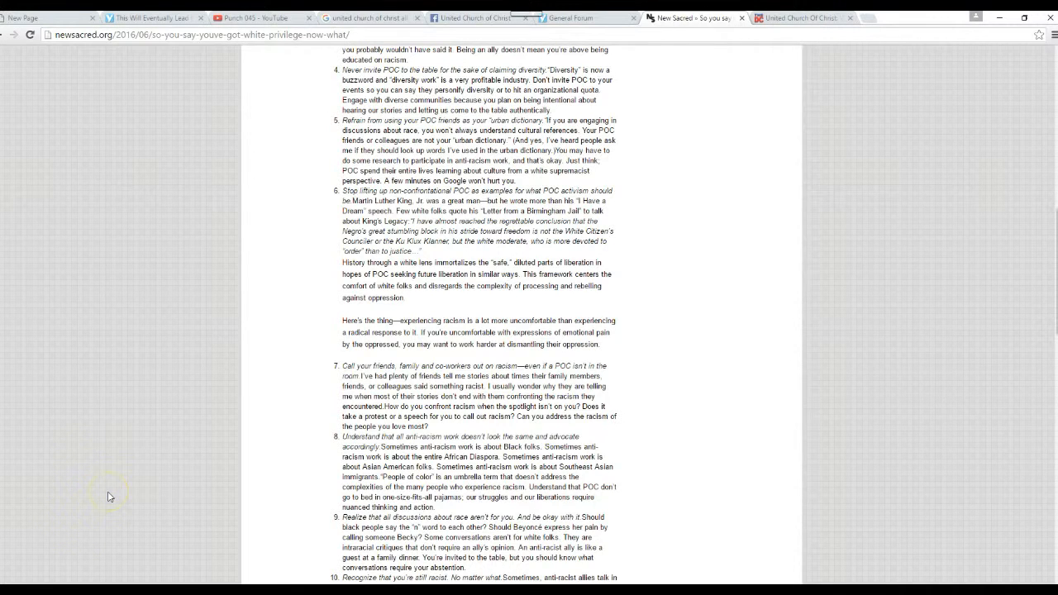
{"action": "scroll", "scroll_direction": "down", "scroll_amount": 3}
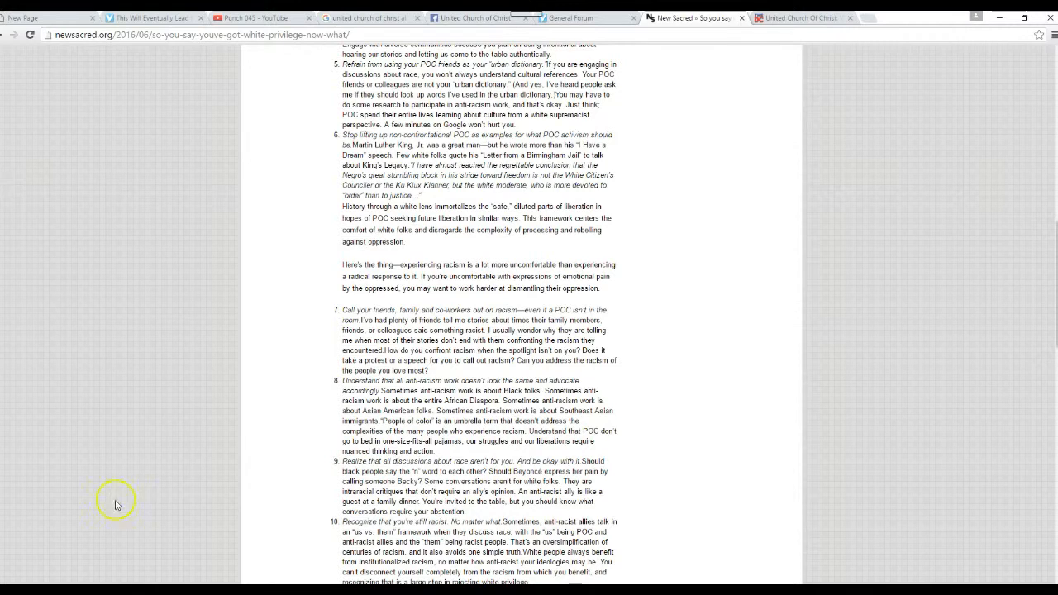
{"action": "mouse_move", "coordinate": [81, 495]}
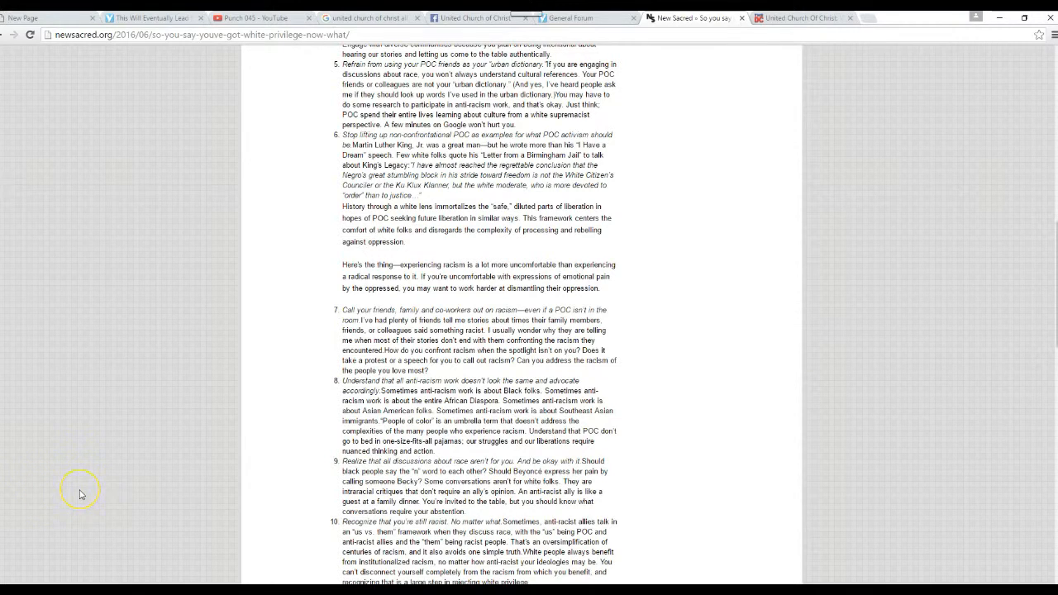
{"action": "scroll", "scroll_direction": "down", "scroll_amount": 3}
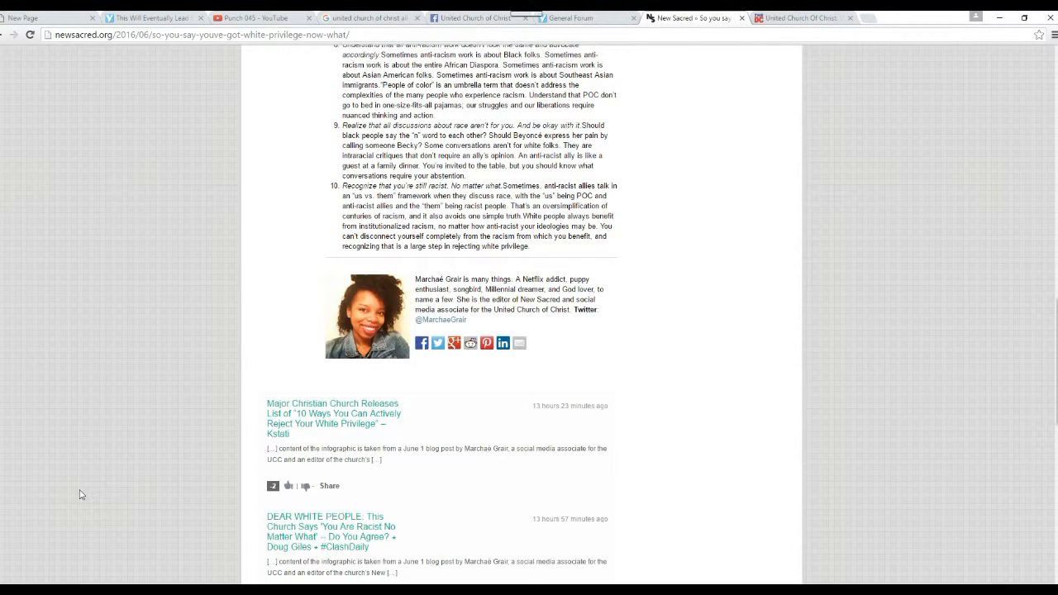
{"action": "mouse_move", "coordinate": [152, 476]}
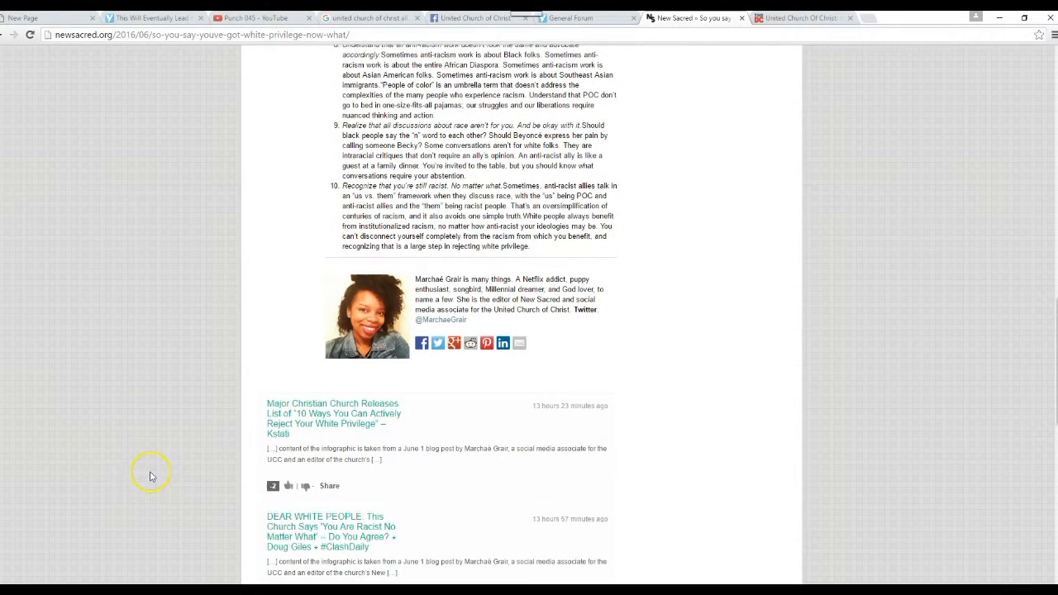
{"action": "mouse_move", "coordinate": [163, 499]}
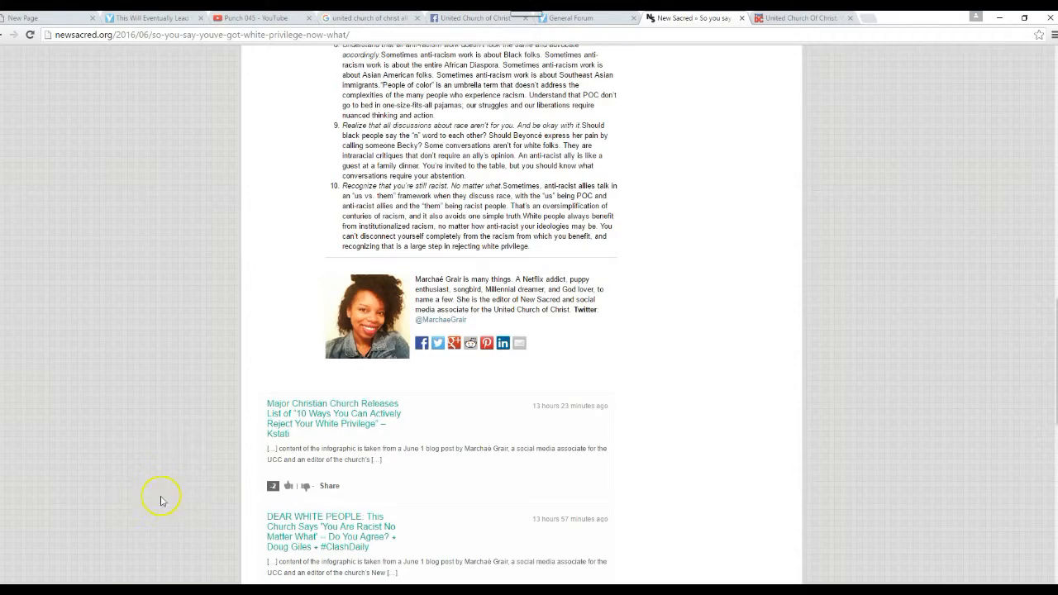
{"action": "mouse_move", "coordinate": [185, 479]}
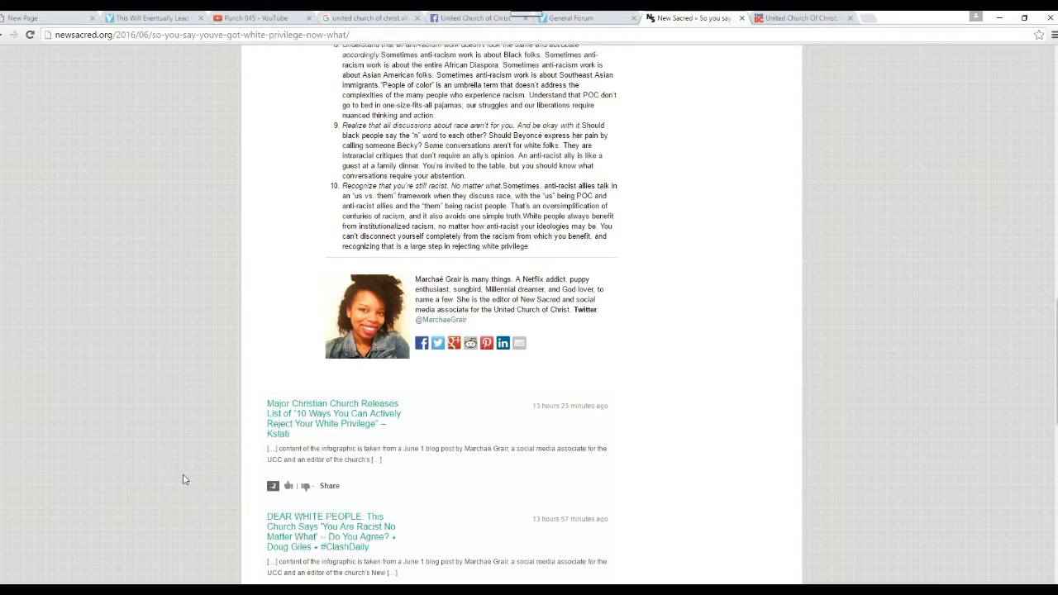
Scroll up to the New Sacred white privilege article's headline and opening photo.
{"action": "scroll", "scroll_direction": "up", "scroll_amount": 3}
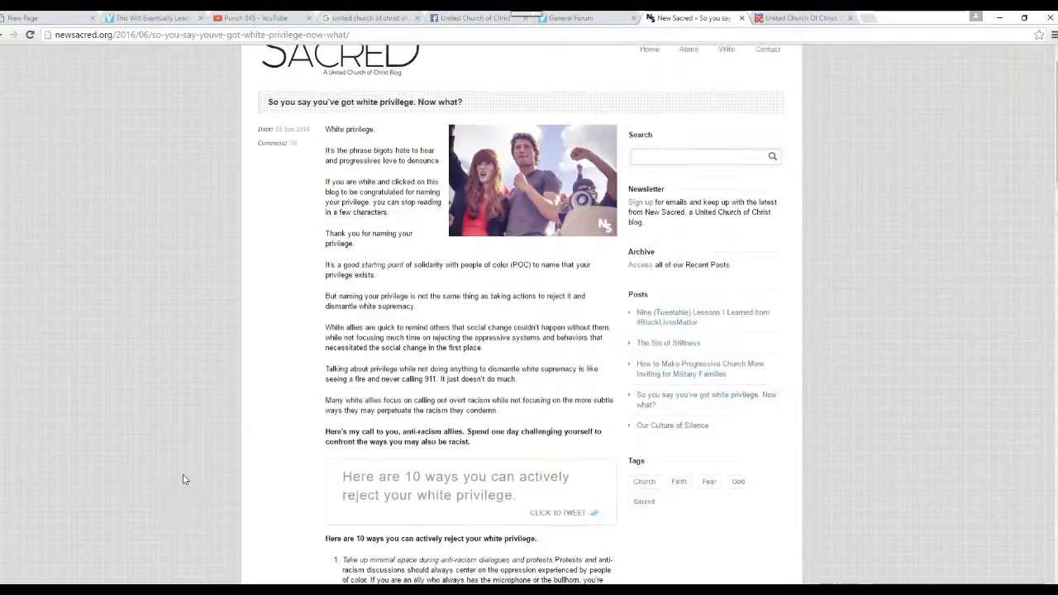
{"action": "scroll", "scroll_direction": "up", "scroll_amount": 3}
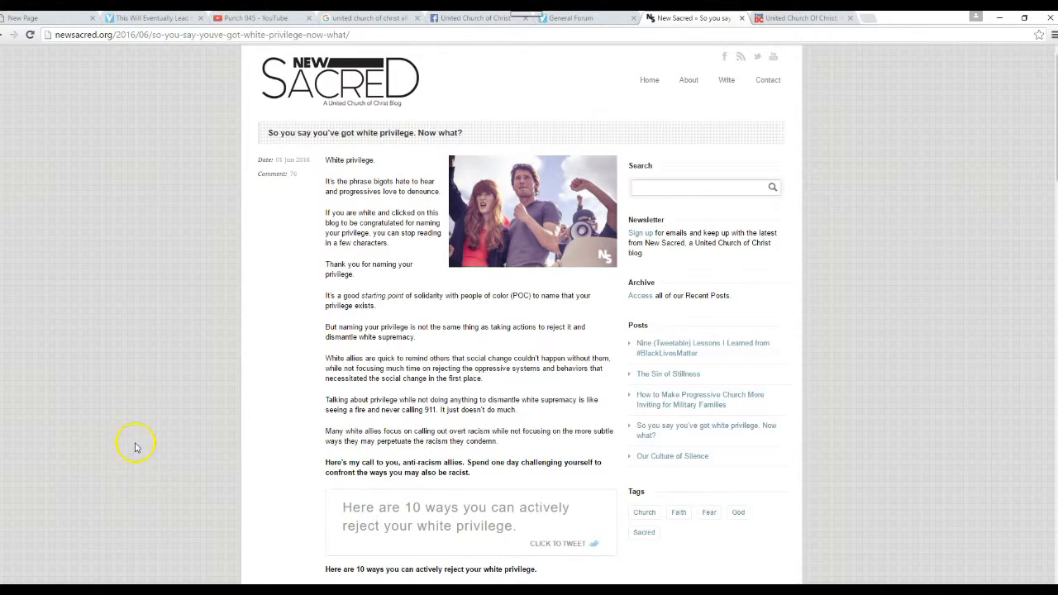
{"action": "mouse_move", "coordinate": [153, 466]}
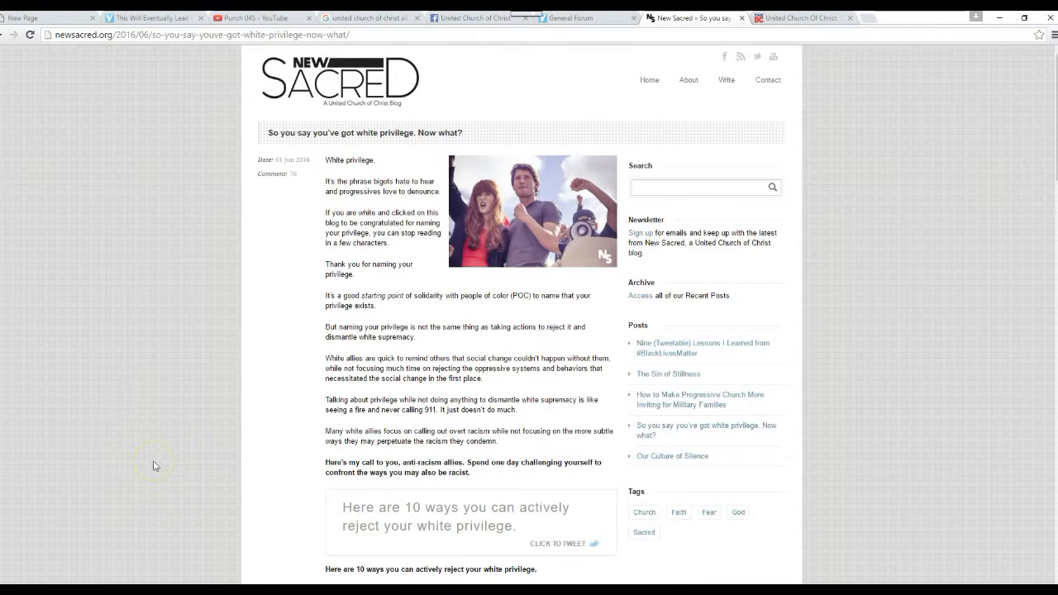
{"action": "mouse_move", "coordinate": [87, 488]}
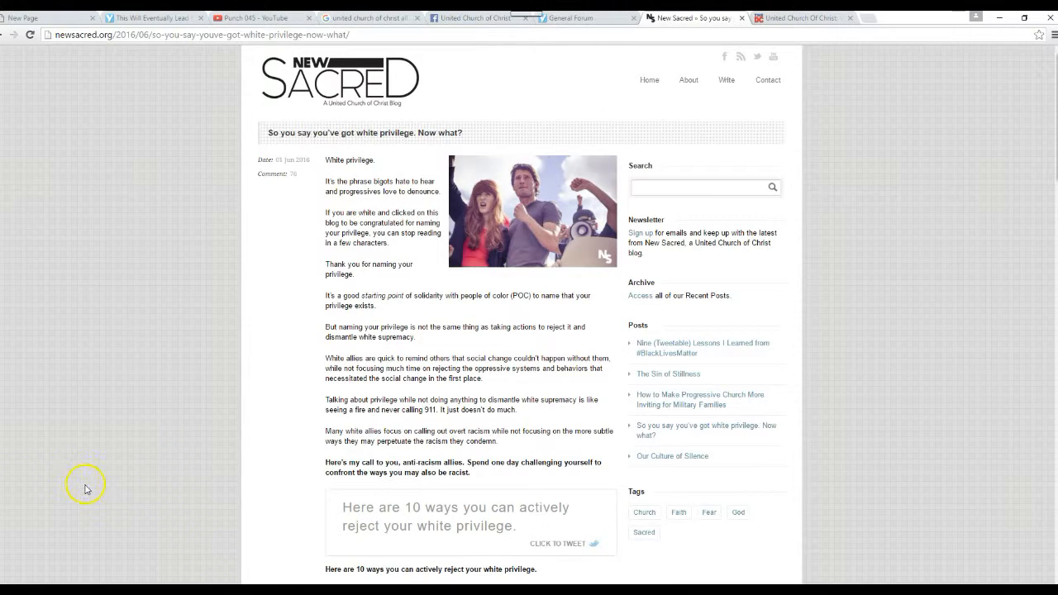
{"action": "mouse_move", "coordinate": [106, 439]}
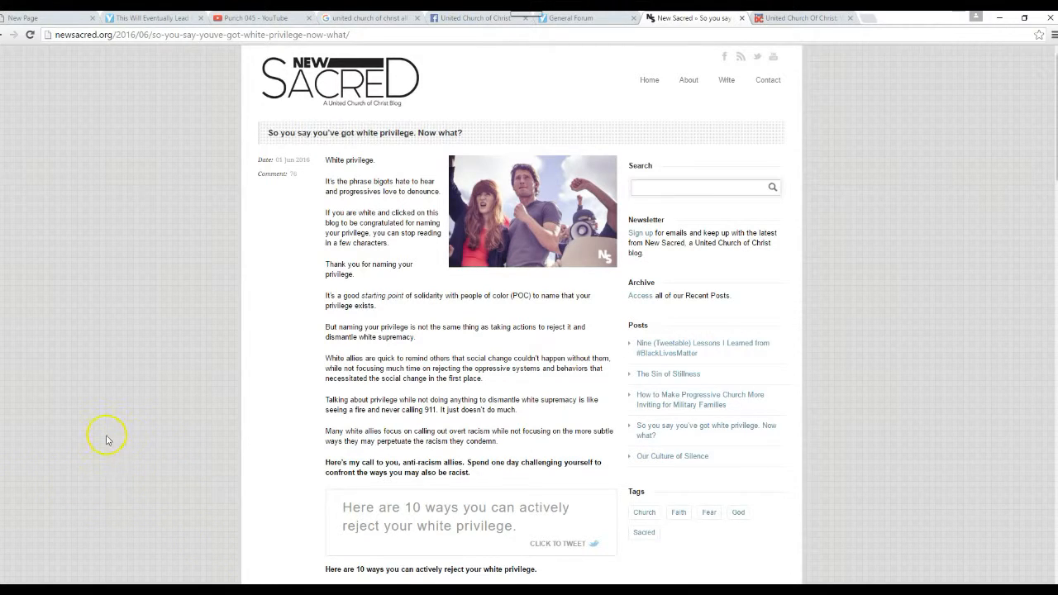
{"action": "mouse_move", "coordinate": [135, 431]}
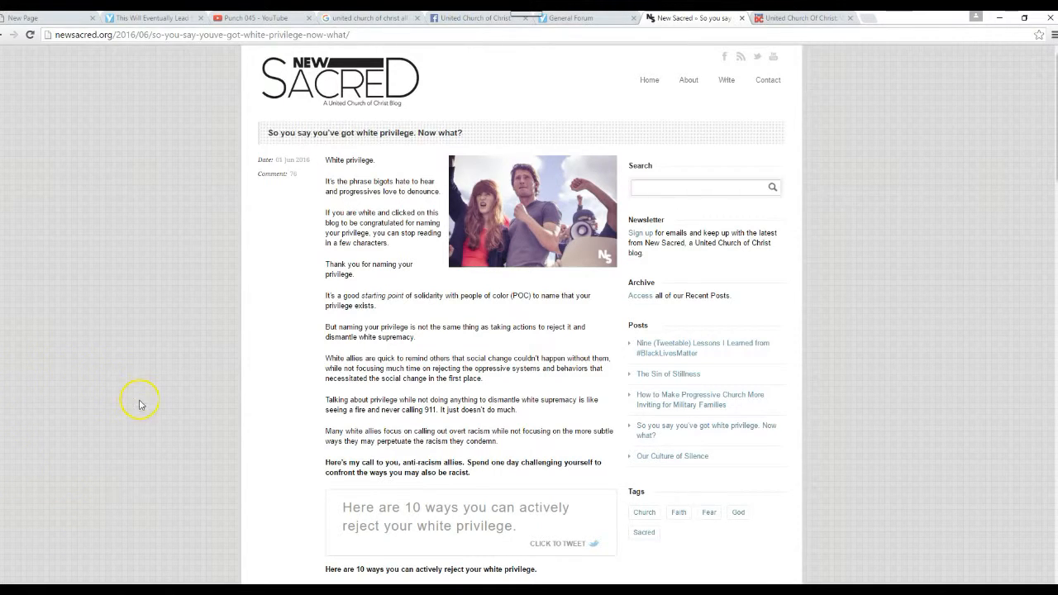
{"action": "mouse_move", "coordinate": [159, 411]}
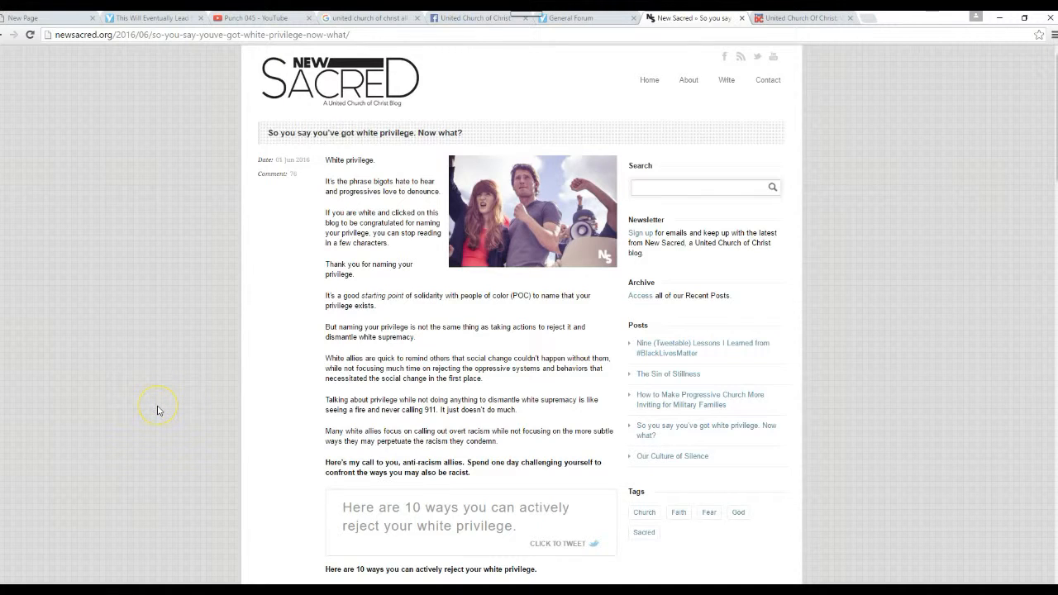
{"action": "scroll", "scroll_direction": "down", "scroll_amount": 3}
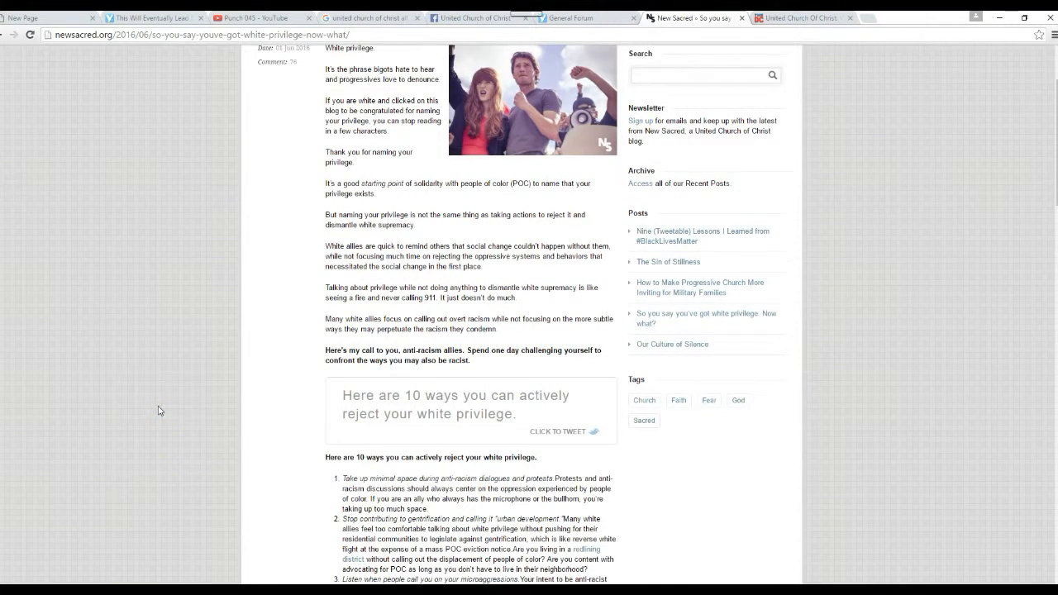
{"action": "scroll", "scroll_direction": "up", "scroll_amount": 3}
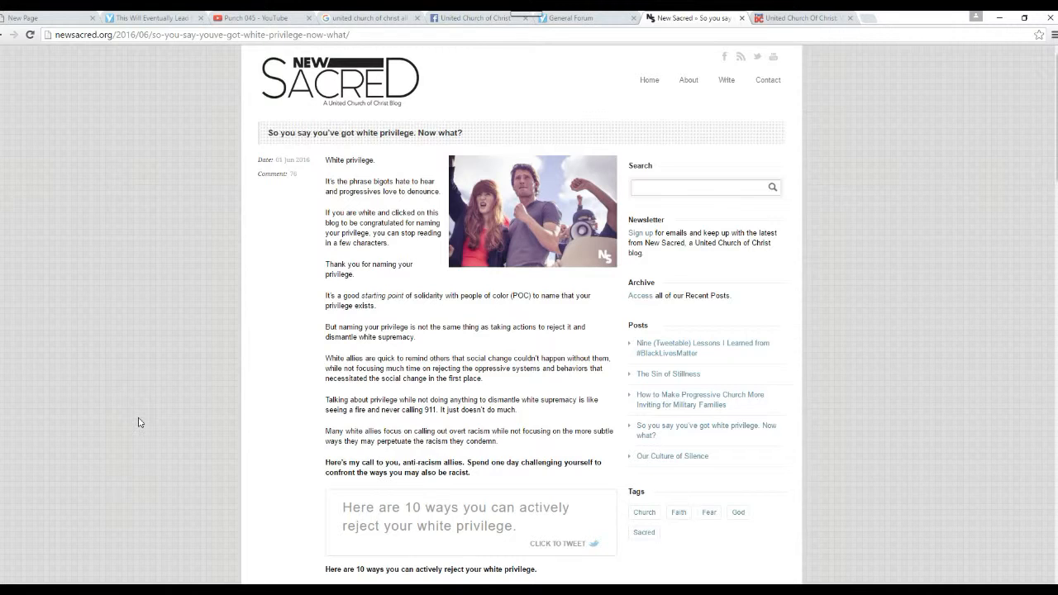
{"action": "mouse_move", "coordinate": [205, 344]}
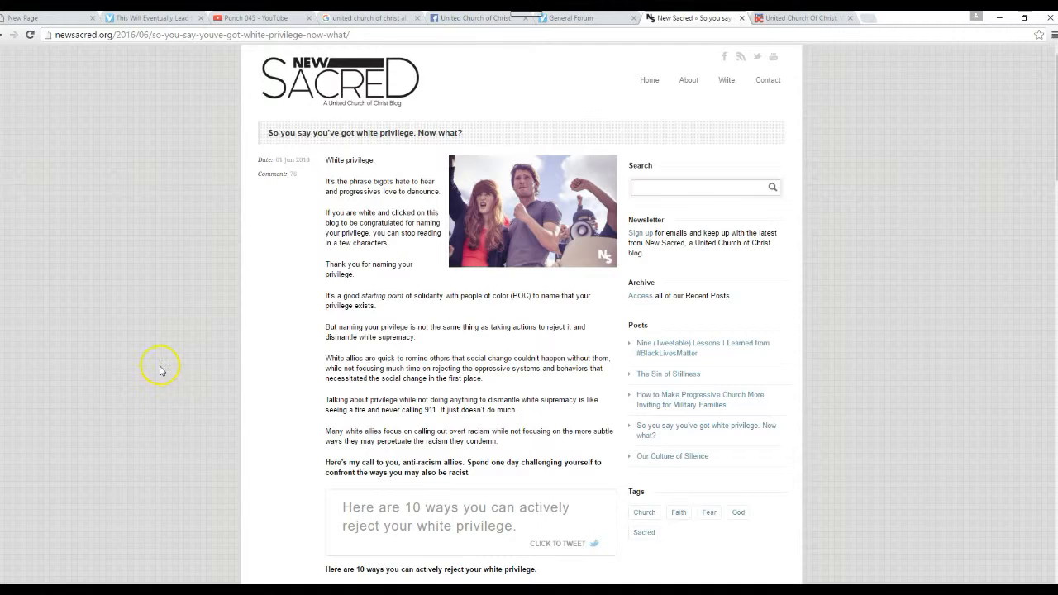
{"action": "mouse_move", "coordinate": [161, 370]}
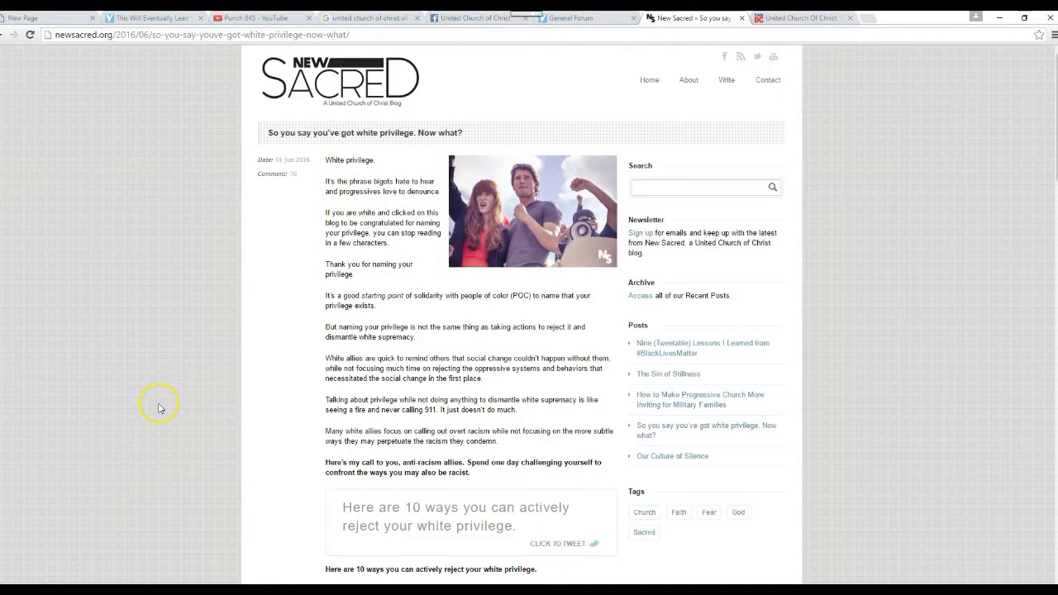
{"action": "mouse_move", "coordinate": [161, 408]}
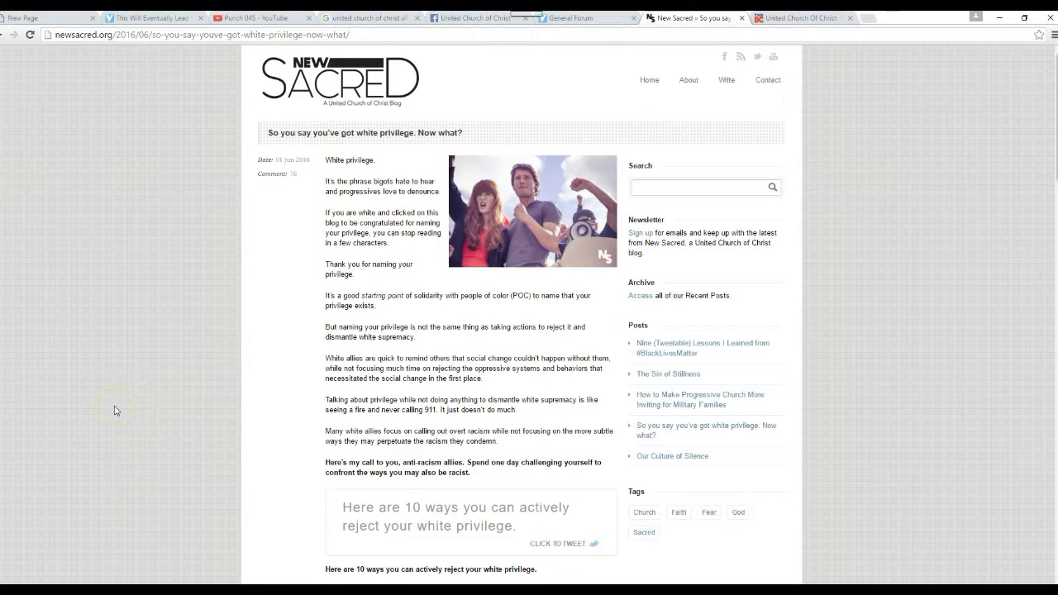
{"action": "mouse_move", "coordinate": [121, 424]}
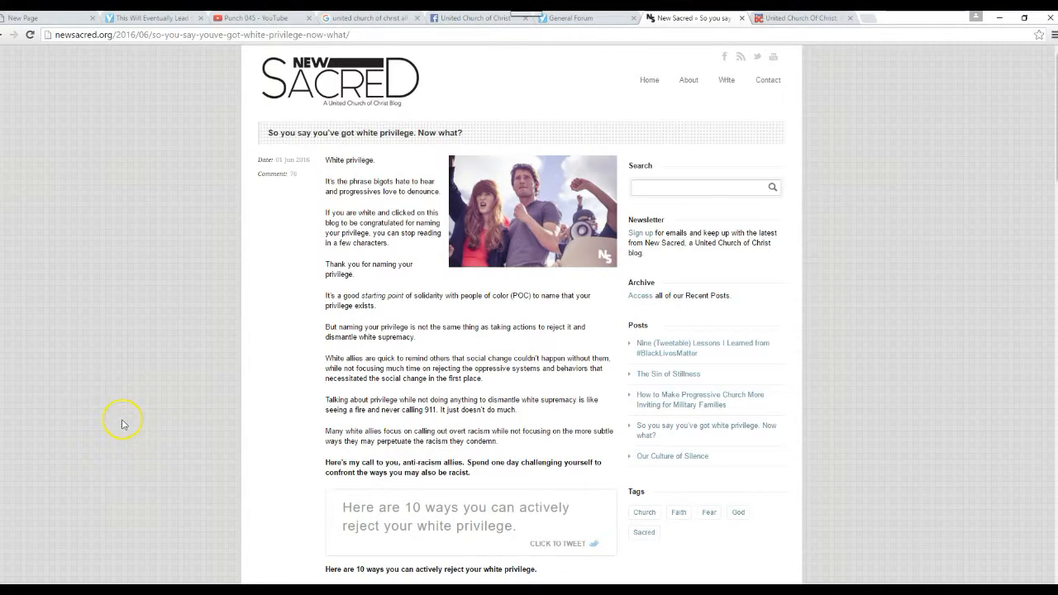
{"action": "mouse_move", "coordinate": [107, 397]}
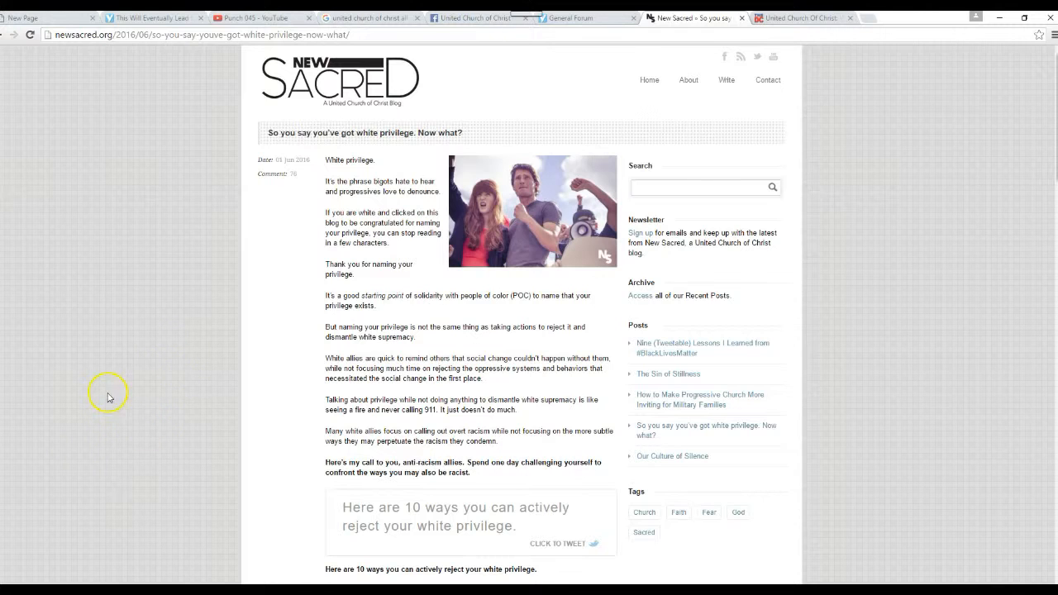
{"action": "mouse_move", "coordinate": [15, 560]}
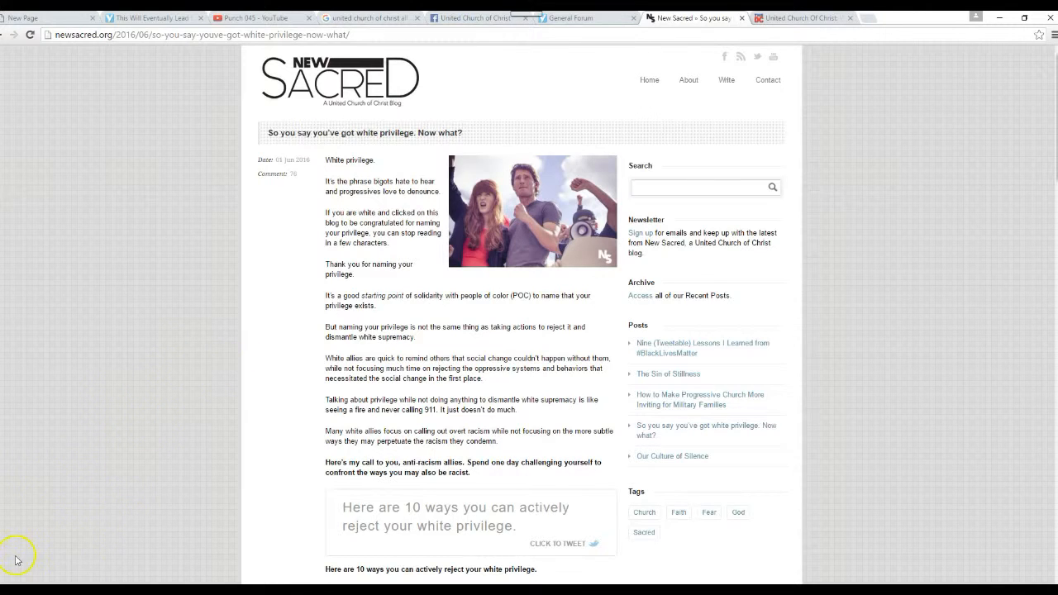
{"action": "mouse_move", "coordinate": [32, 555]}
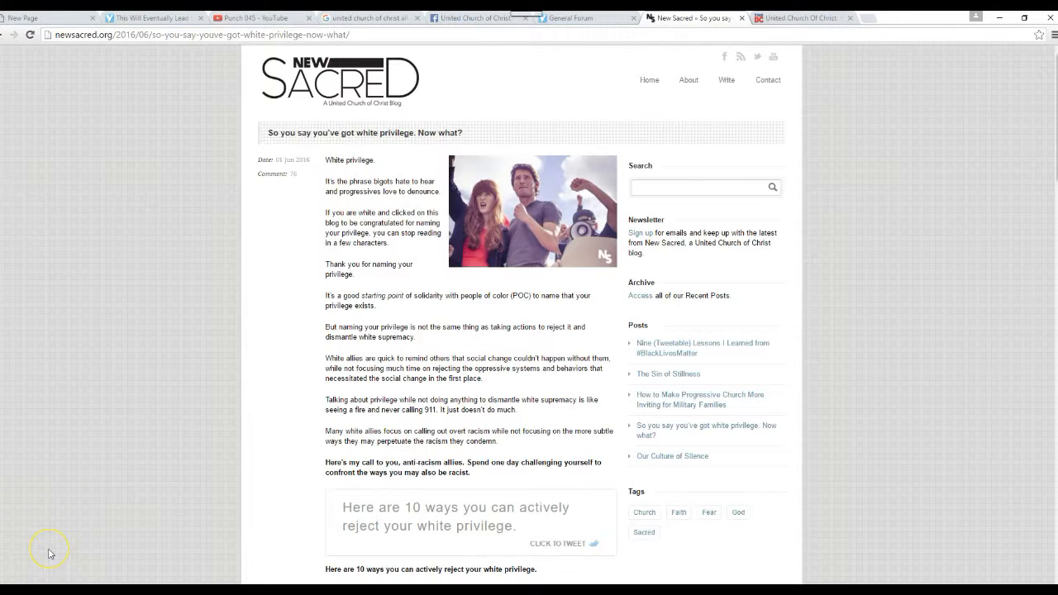
{"action": "mouse_move", "coordinate": [45, 563]}
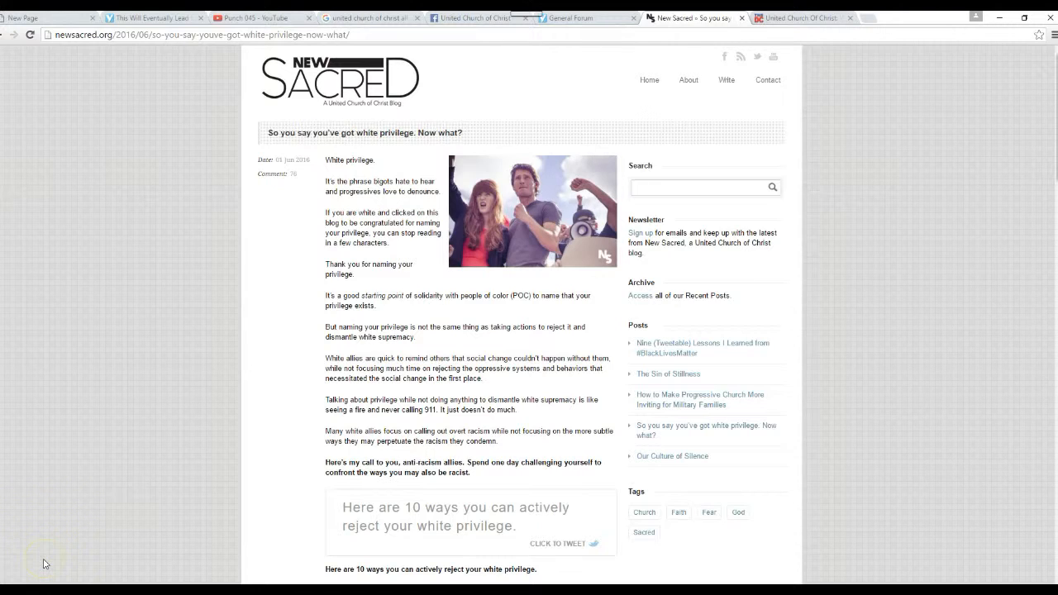